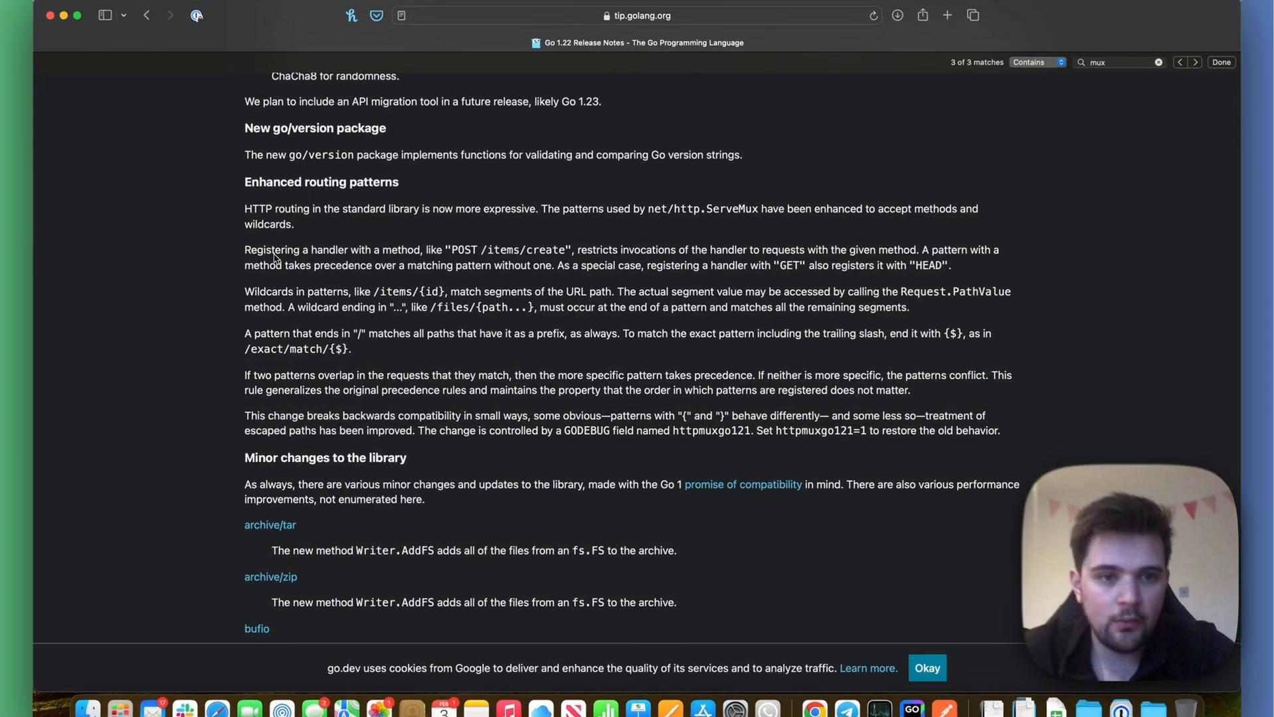
- Declare mux := http.NewServeMux() in the go121 main function
scroll(down, 3)
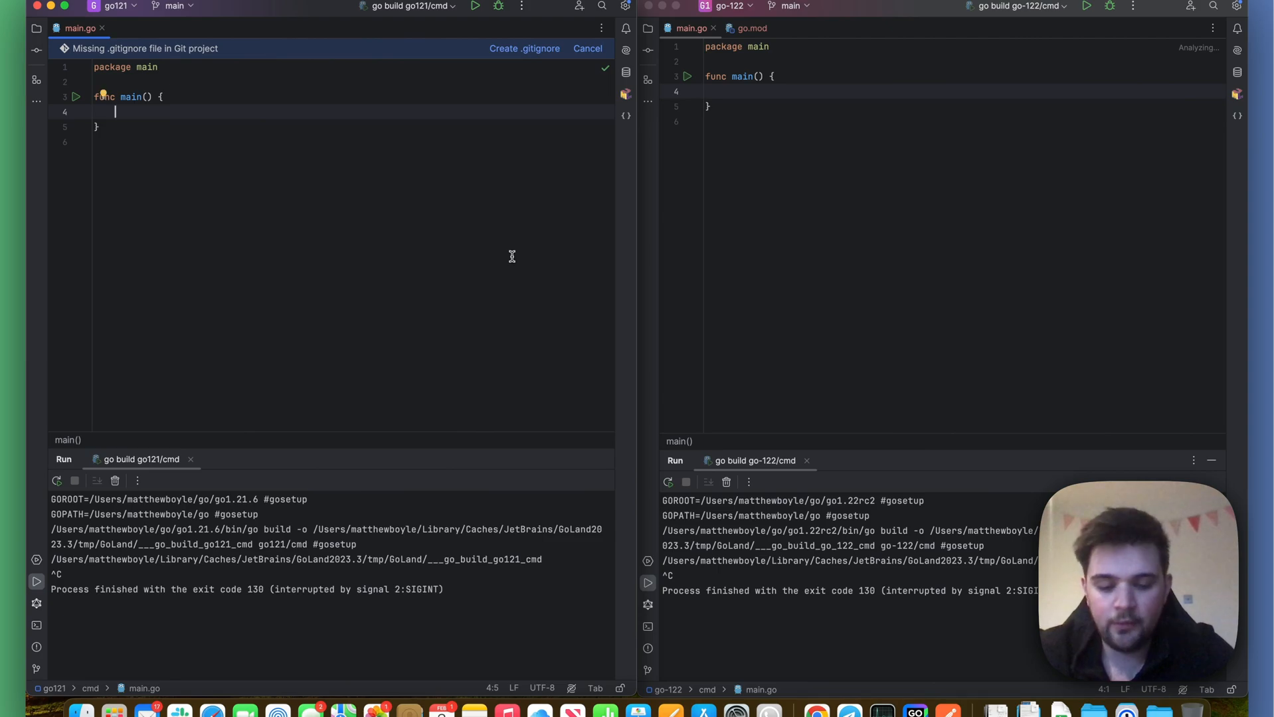
text(m)
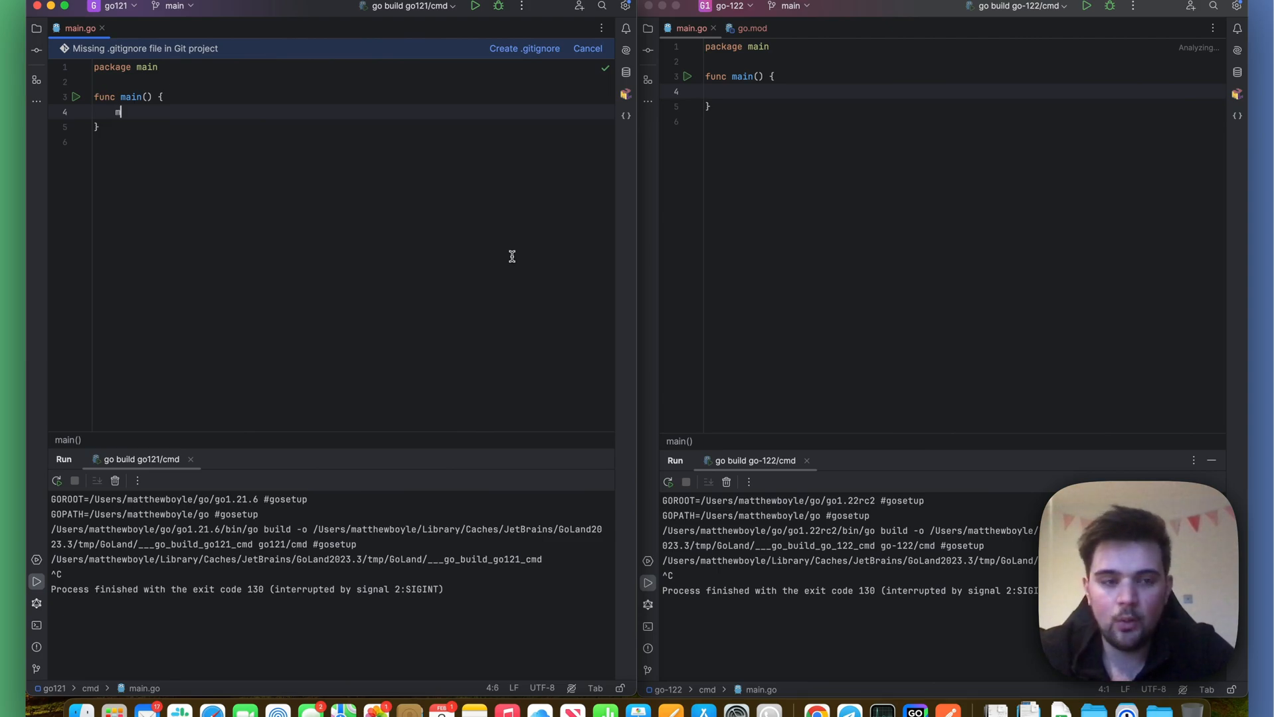
text(mux :=)
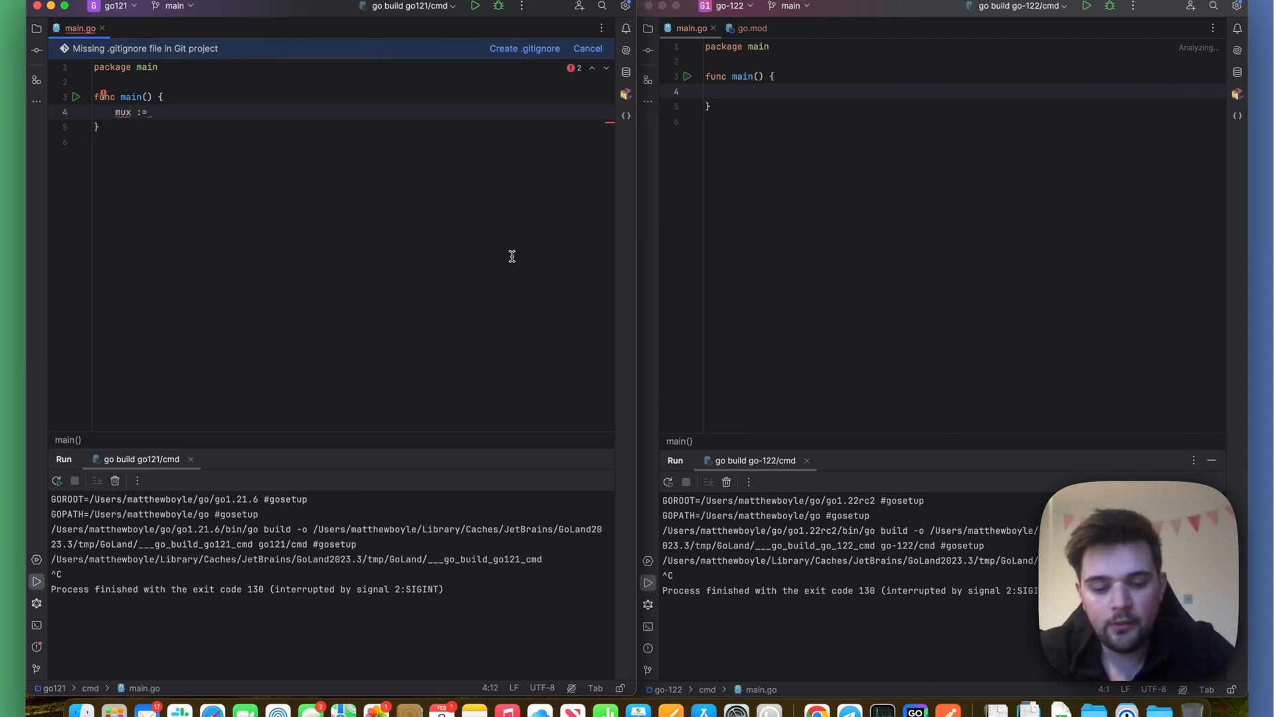
text(_http.se)
text(mux.)
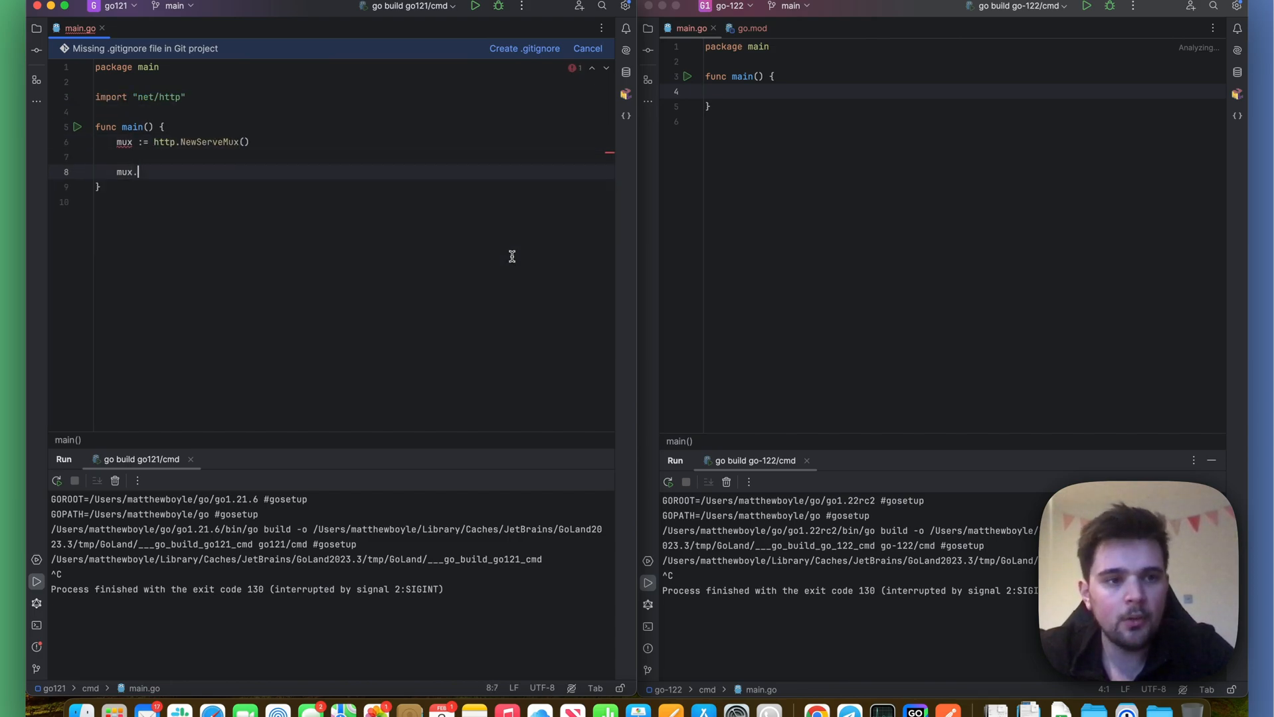
- Register a /items/create handler on the mux that writes "item created" with fmt.Fprint
text(HandleFunc()
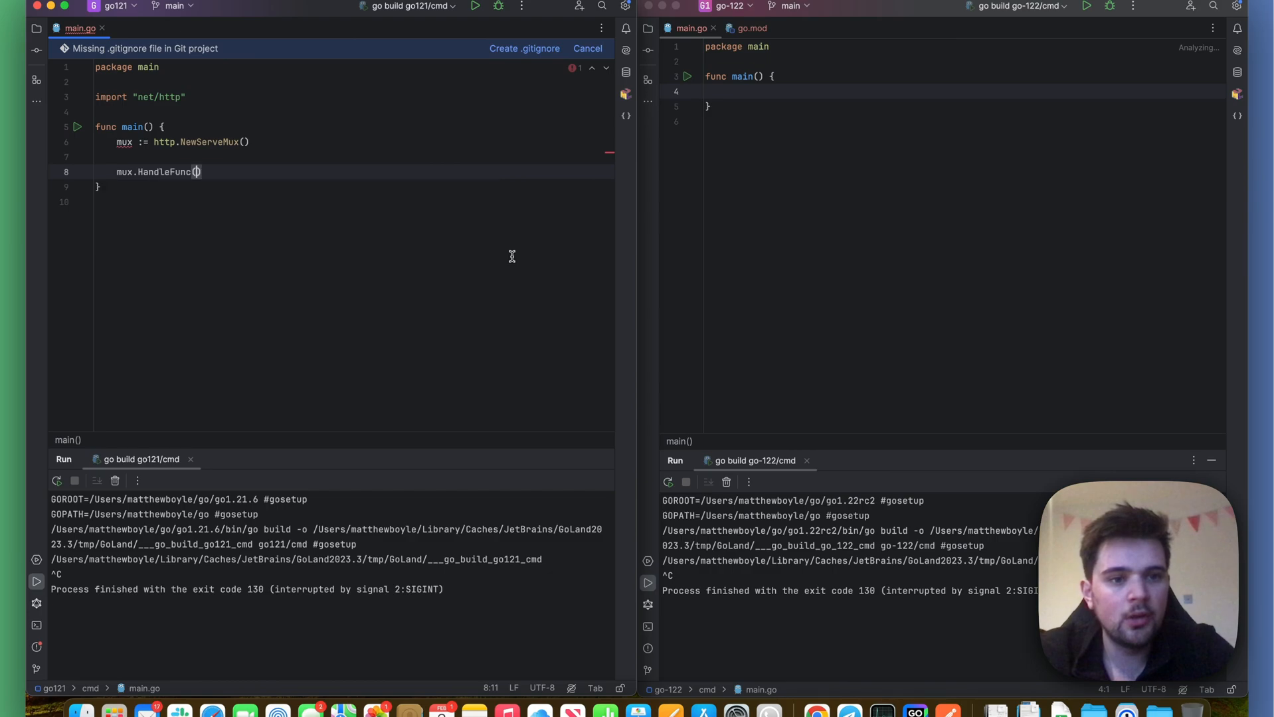
text("/item")
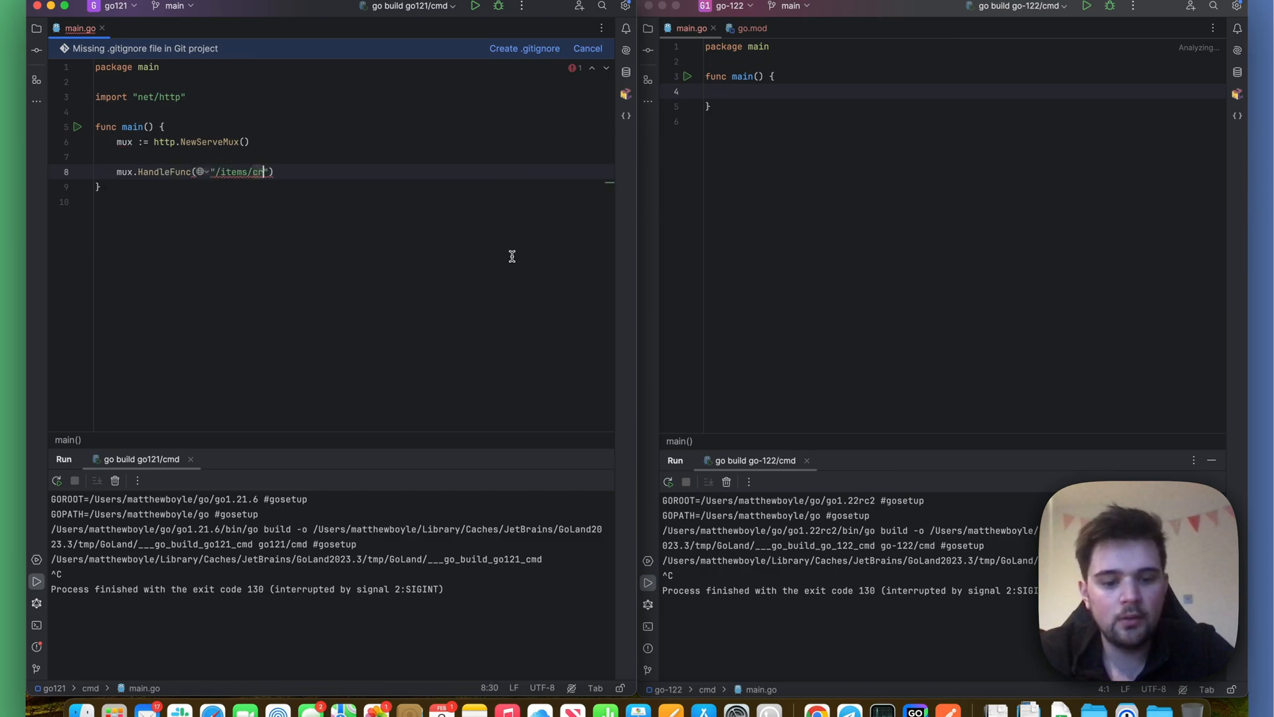
text(ate", handler:)
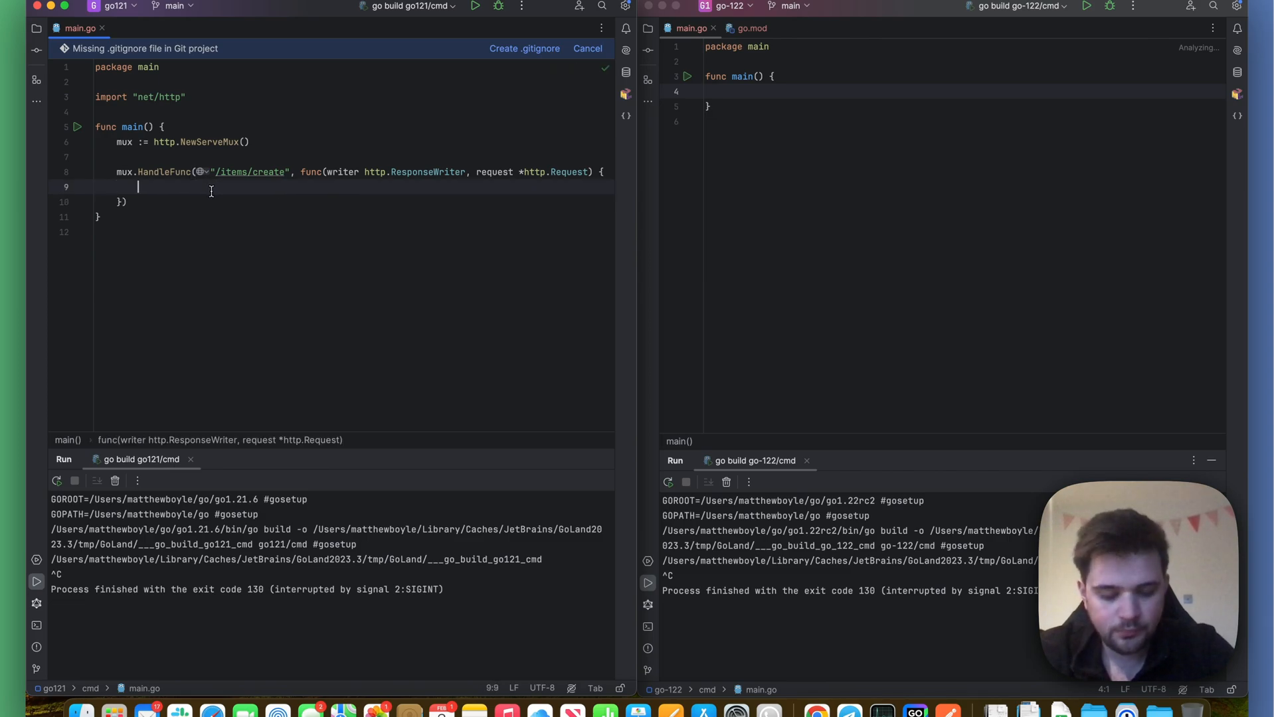
text(fmt.Fprint()
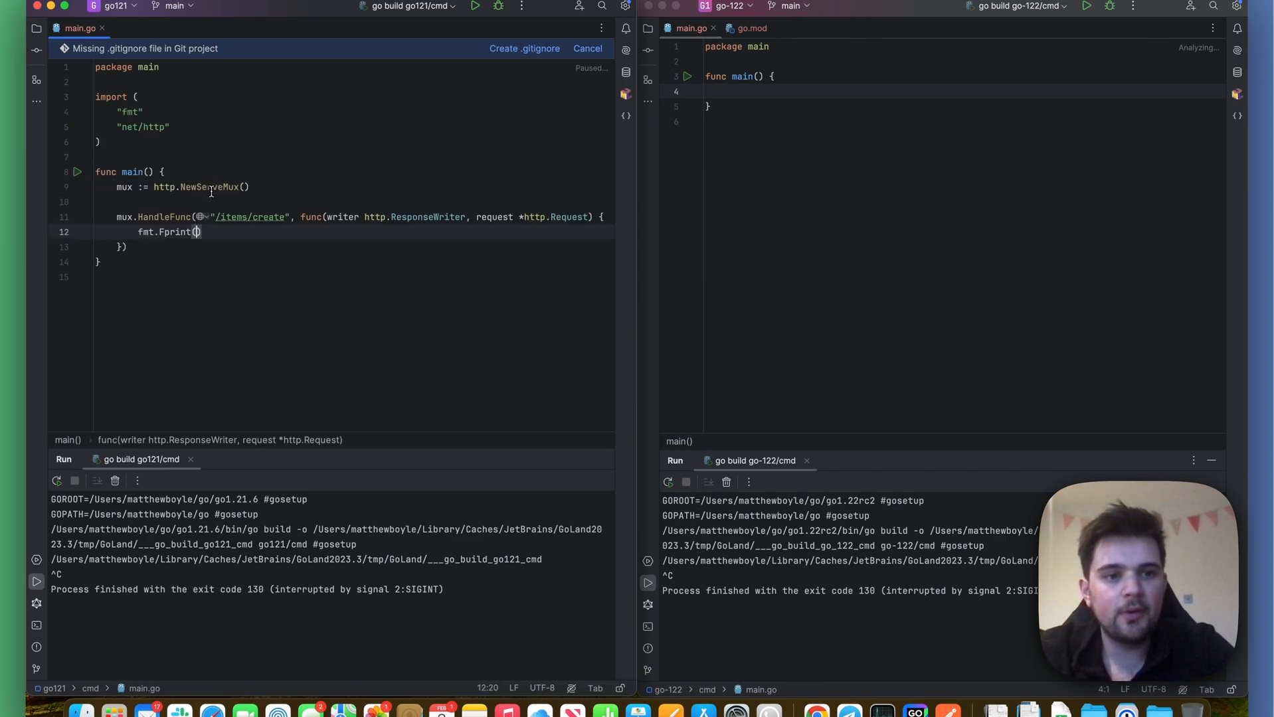
text(w,"item created")
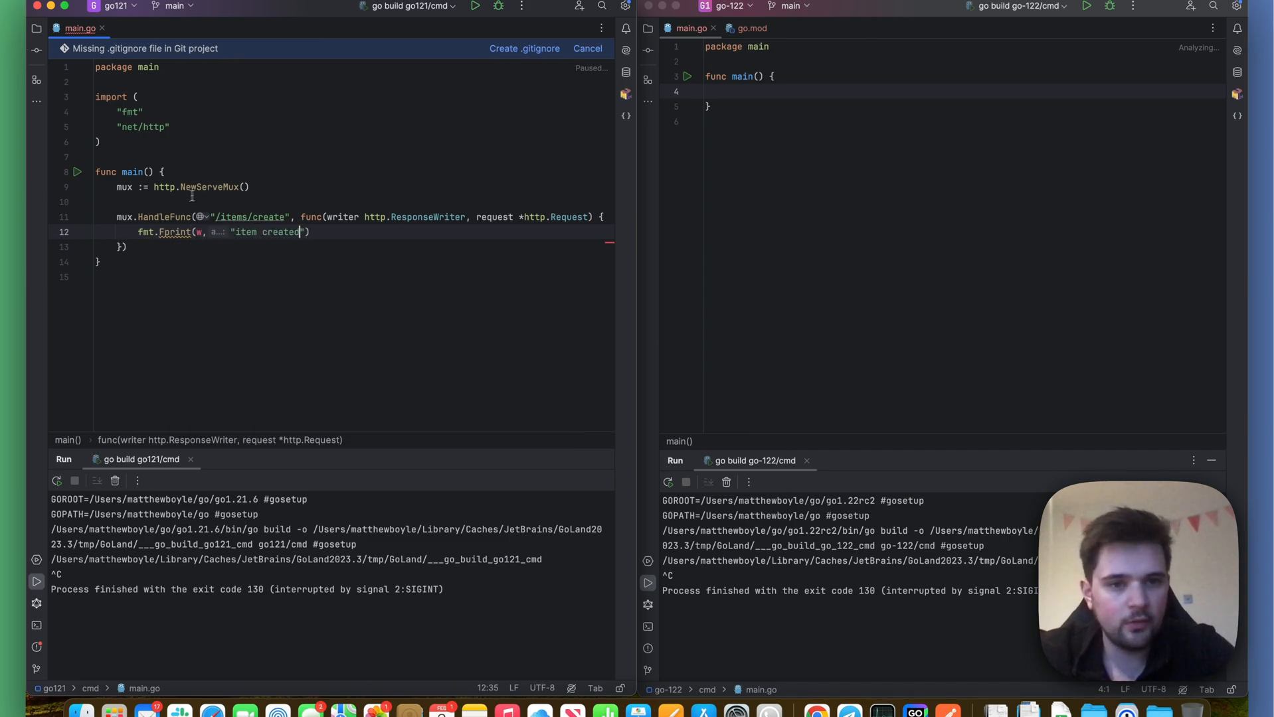
text(riter)
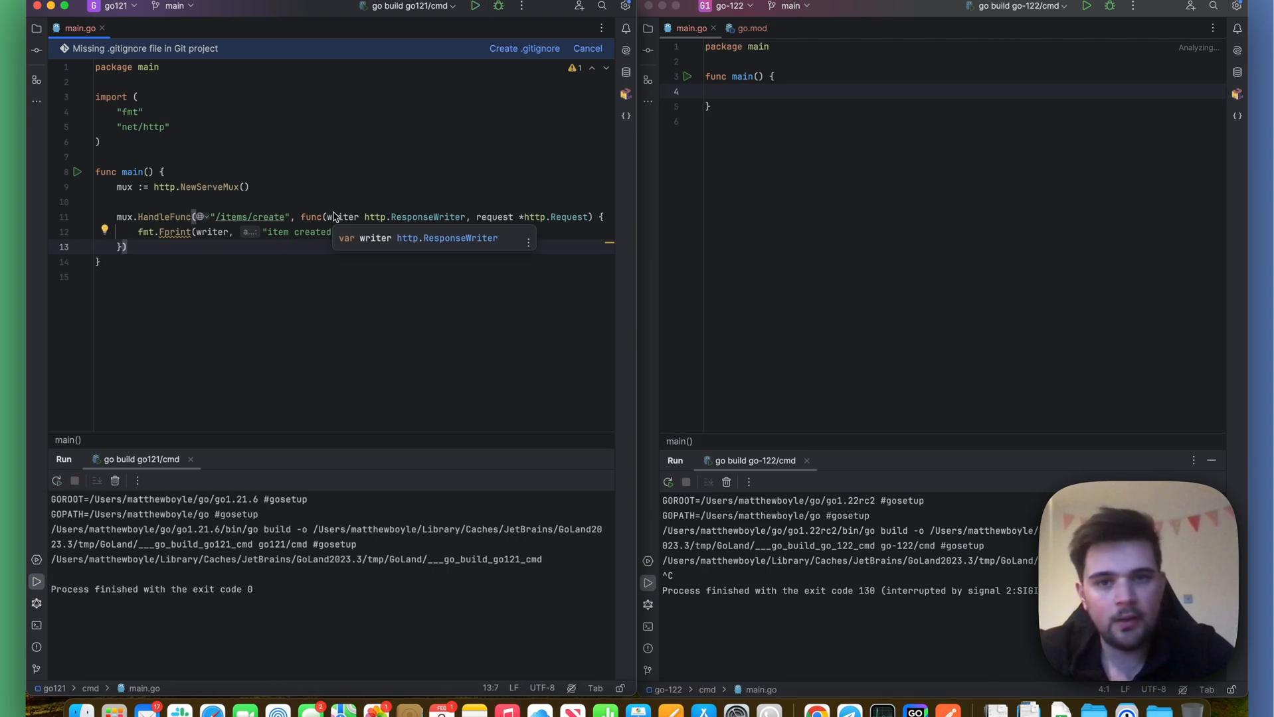
mouse_move(372, 213)
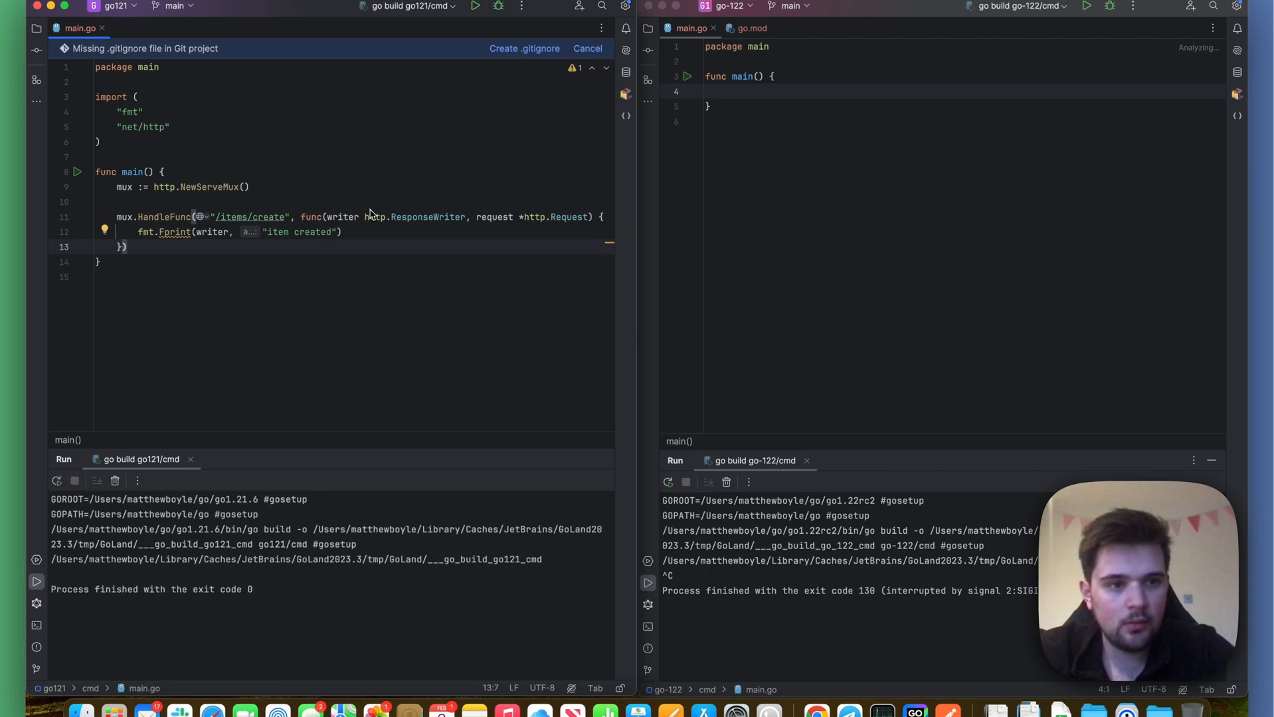
- Add http.ListenAndServe(":8082", mux) at the end of main and run the server
text(mu)
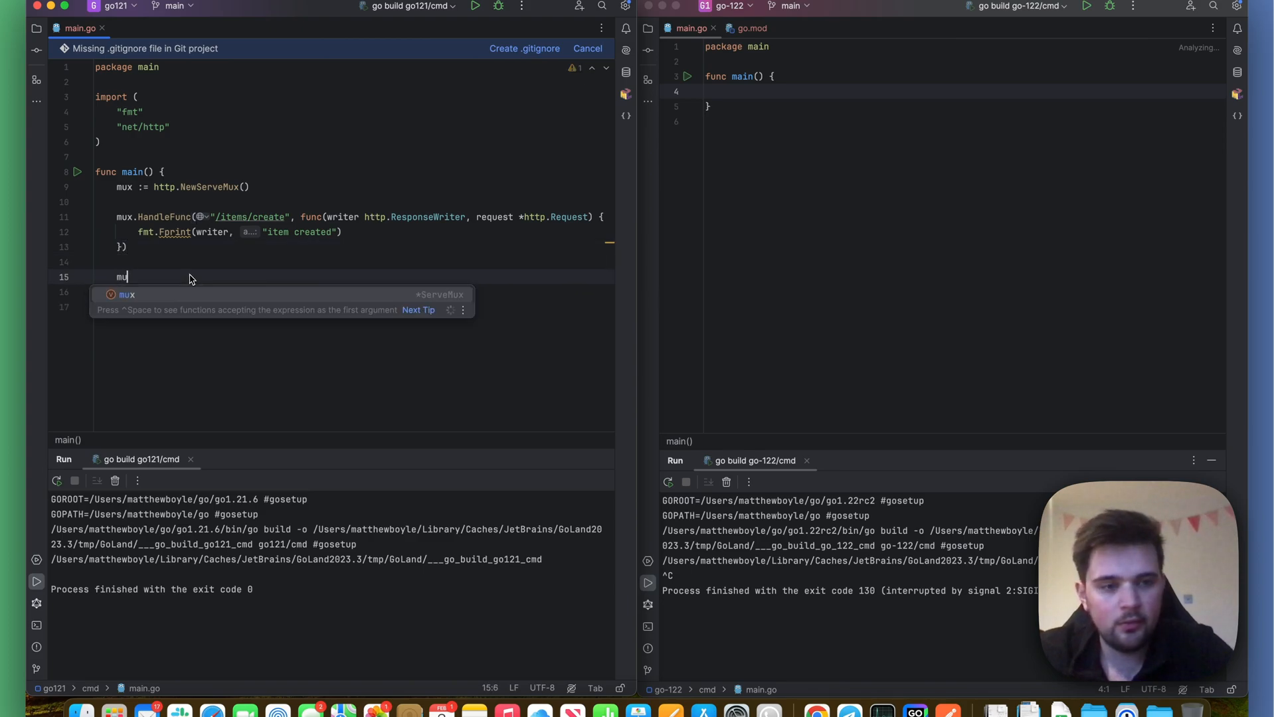
text(.)
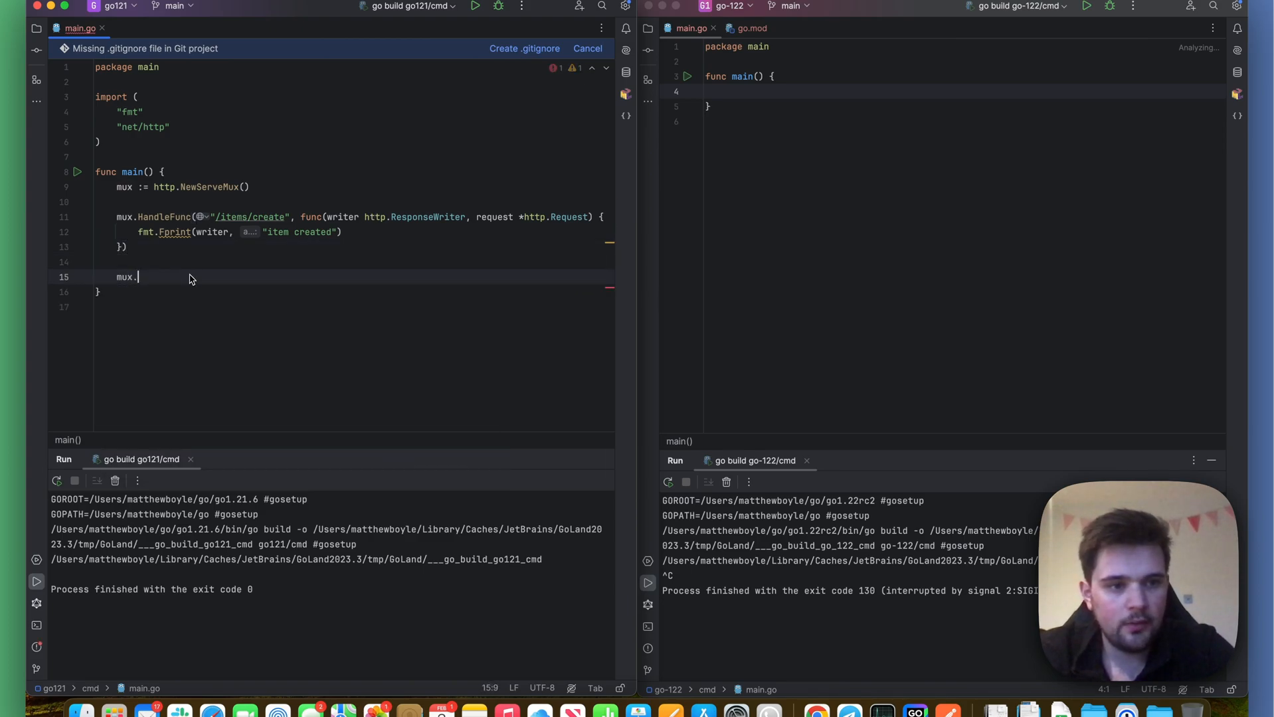
text(http.l)
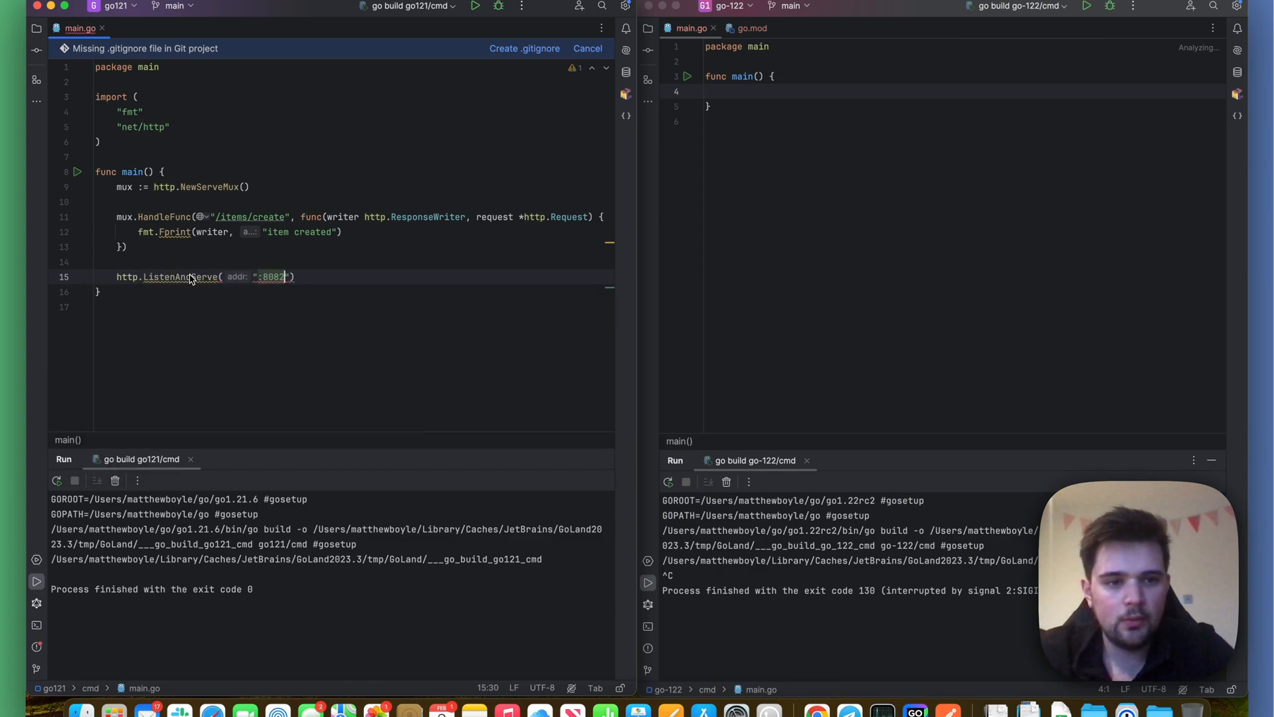
text(,mux)
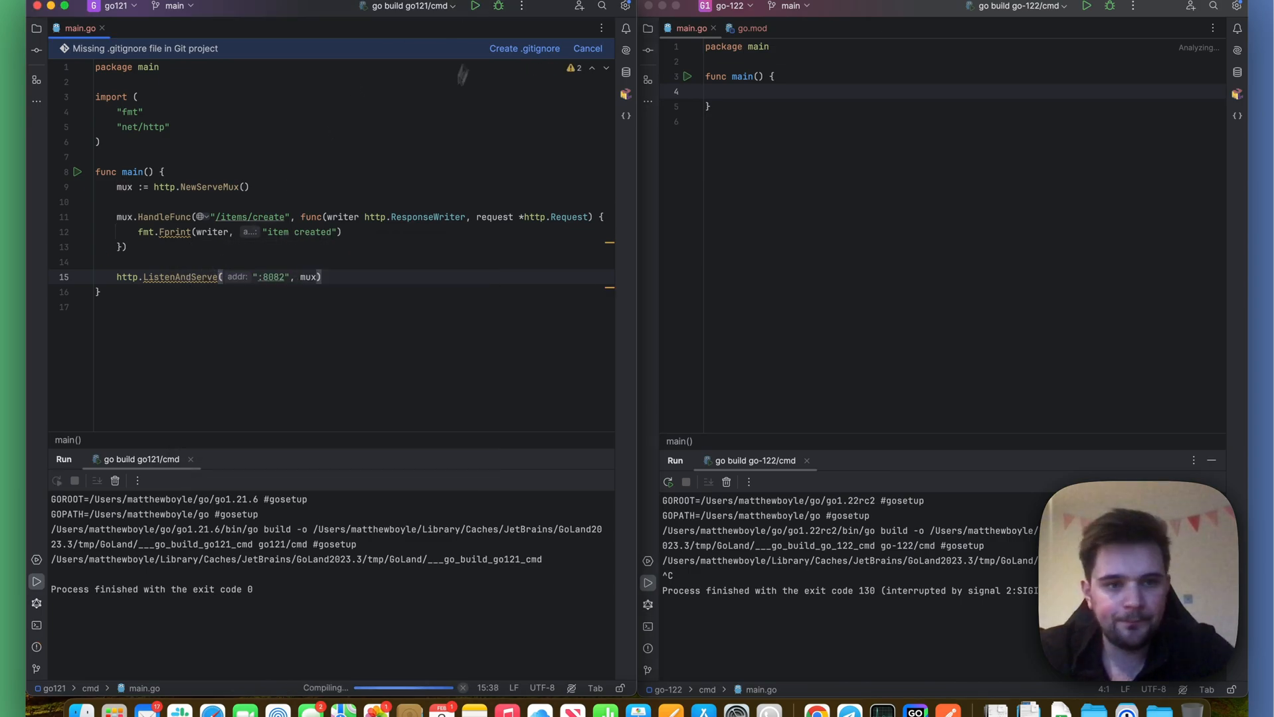
click(475, 6)
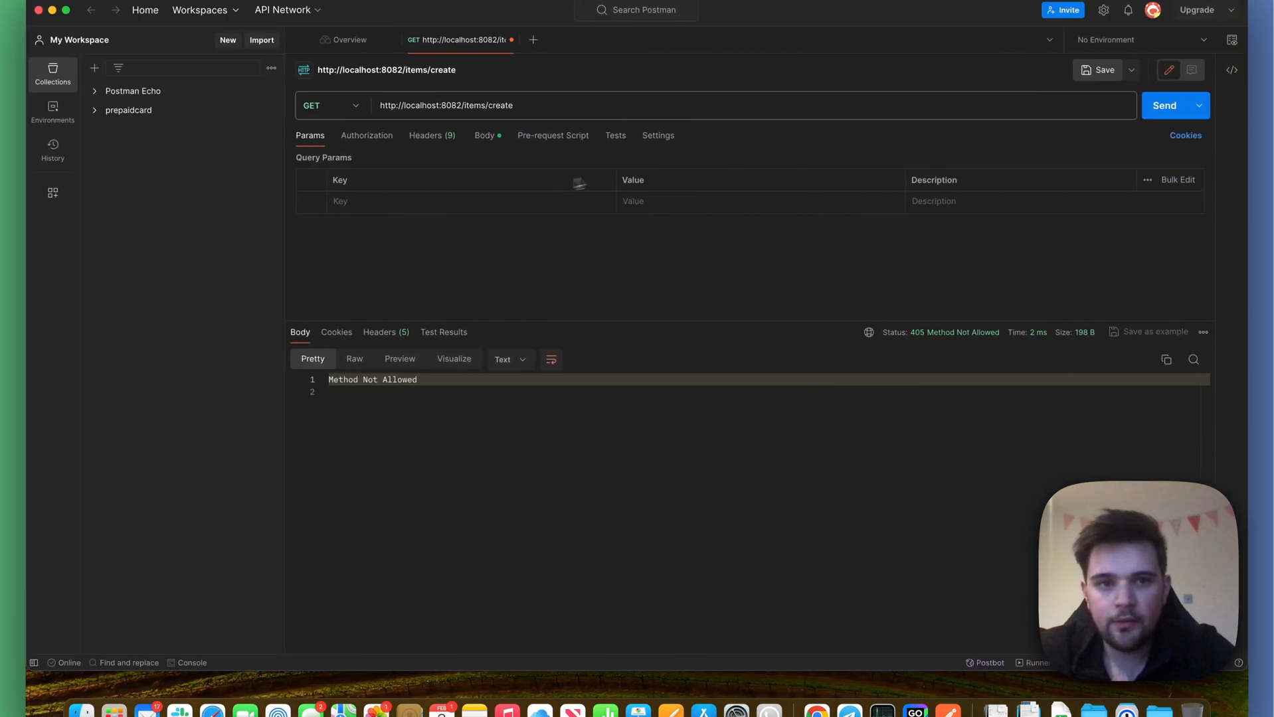
mouse_move(1164, 106)
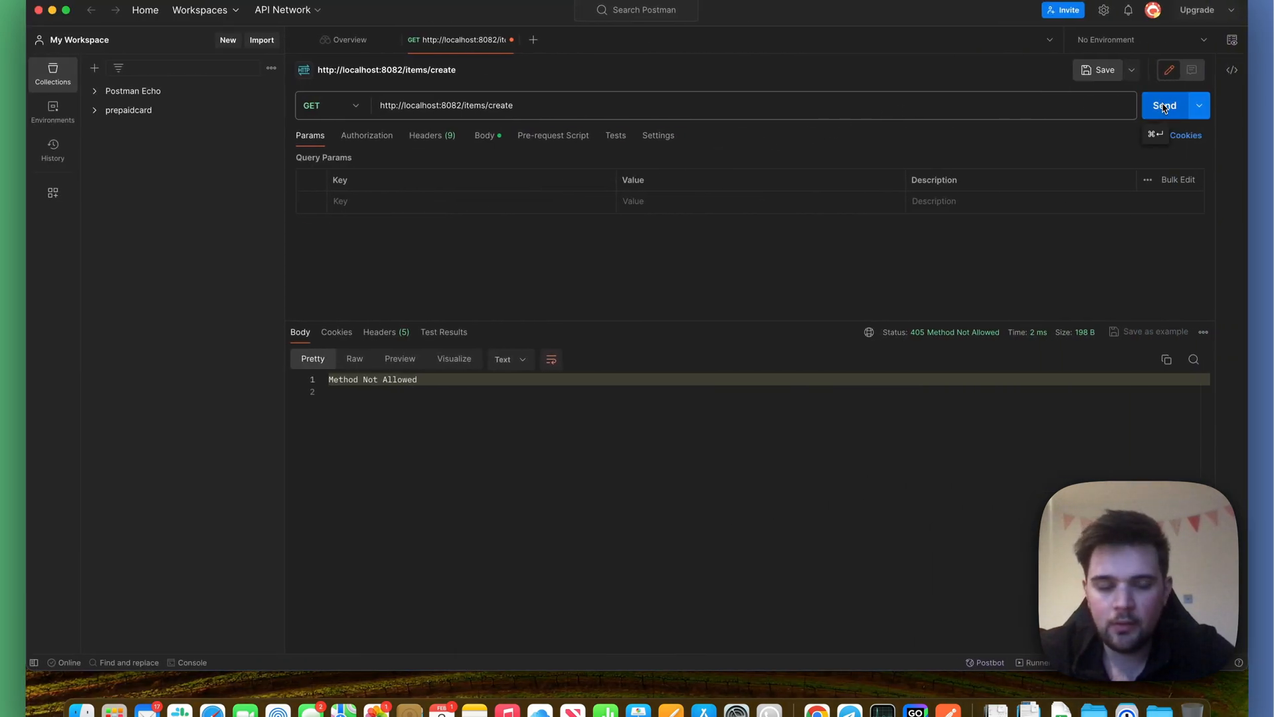
- Send /items/create as GET, then as PATCH and DELETE, seeing item created each time
click(329, 105)
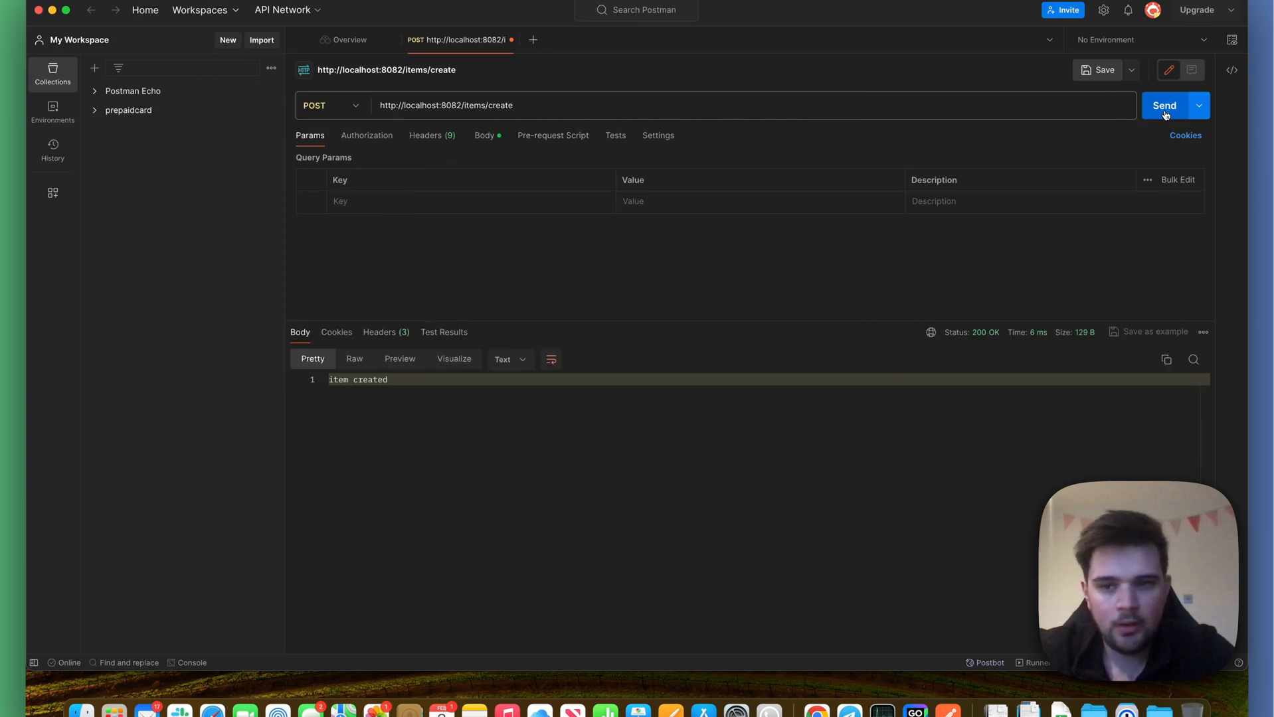
click(330, 105)
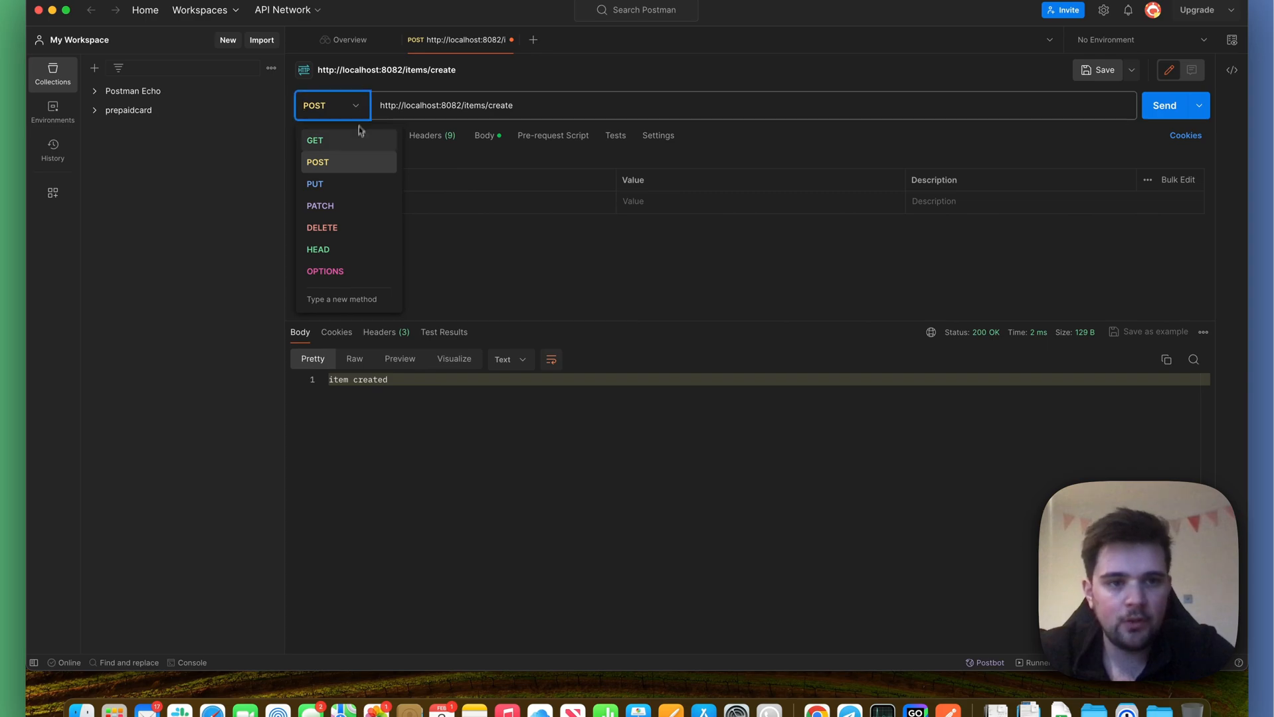
click(315, 140)
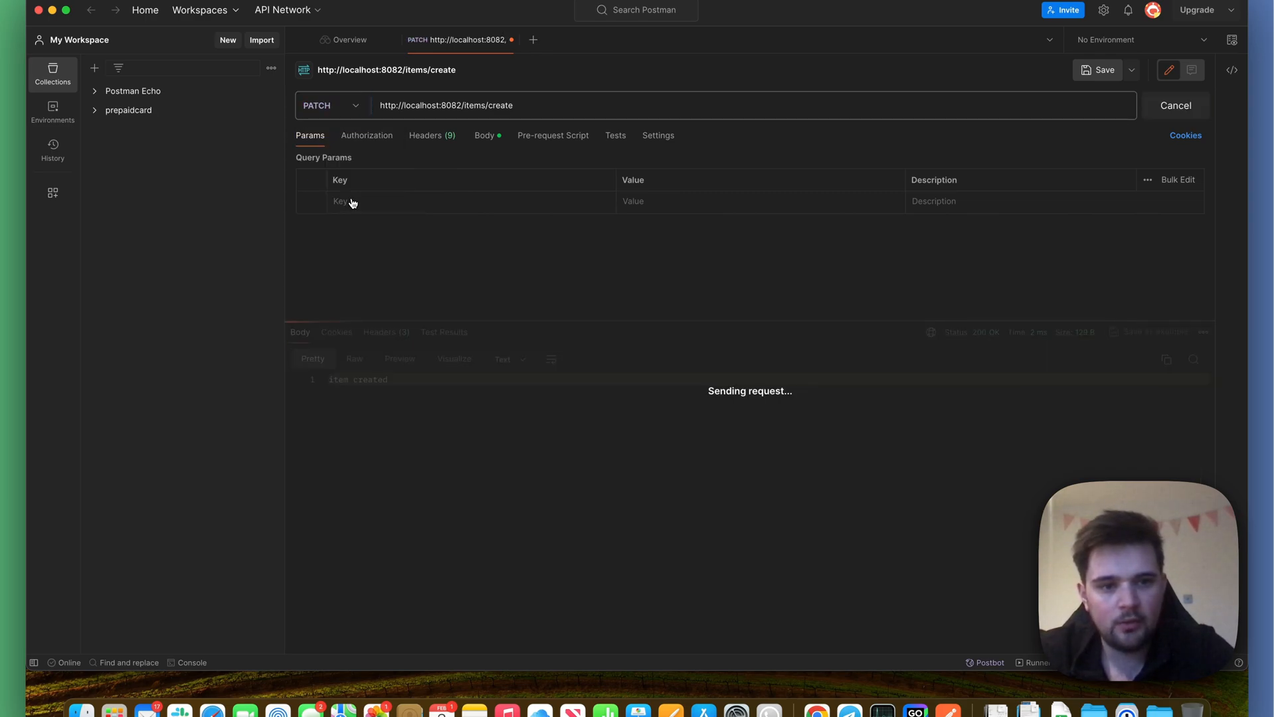
click(329, 105)
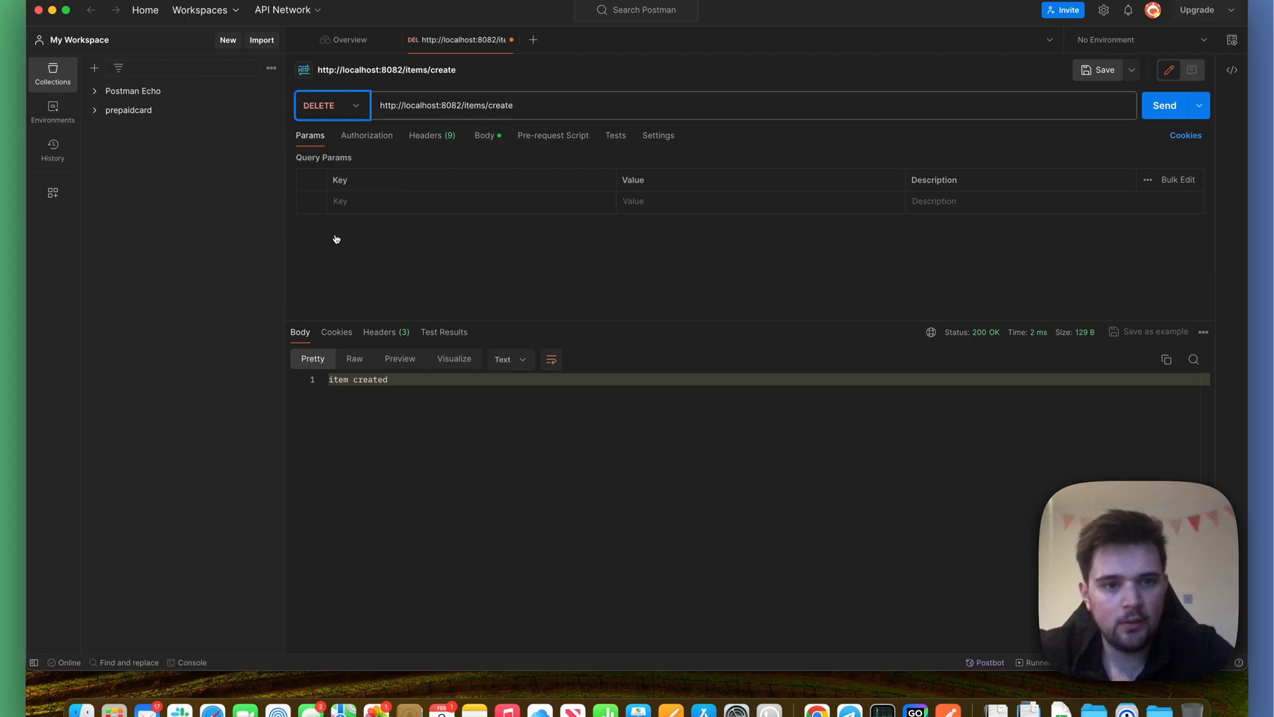
- Switch the method to POST and send again, getting 200 OK with item created
click(332, 105)
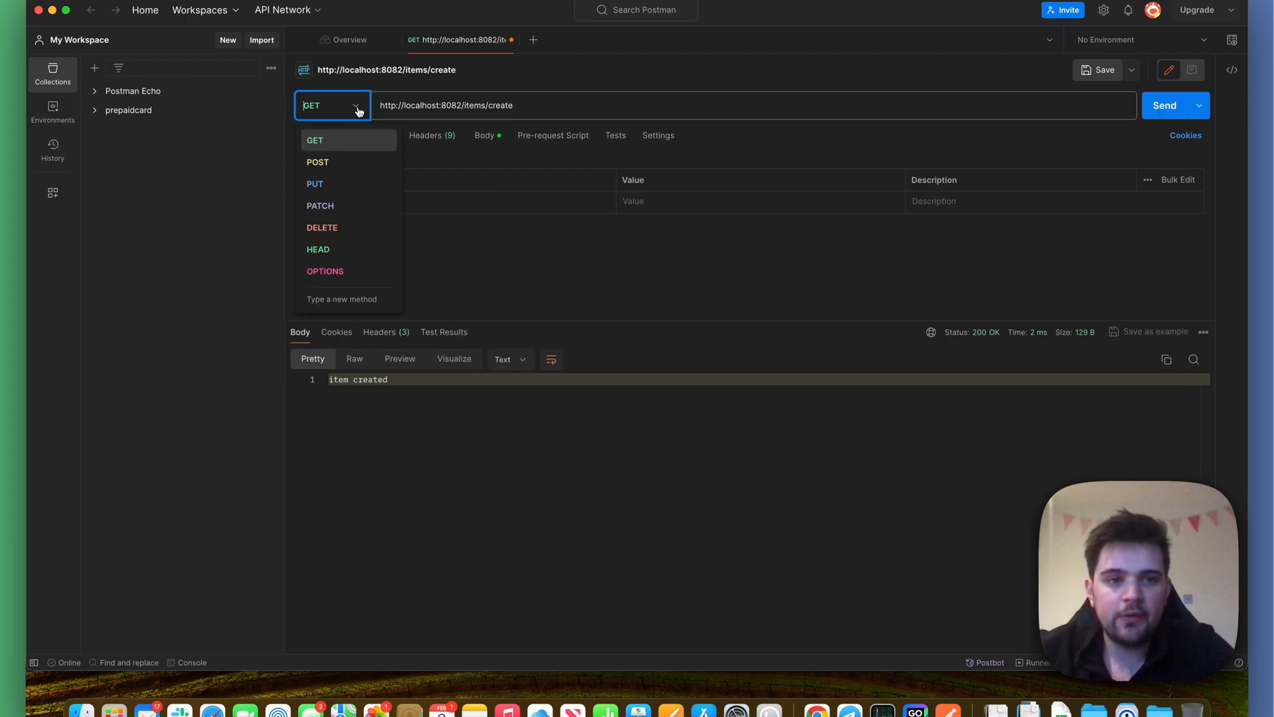
click(317, 161)
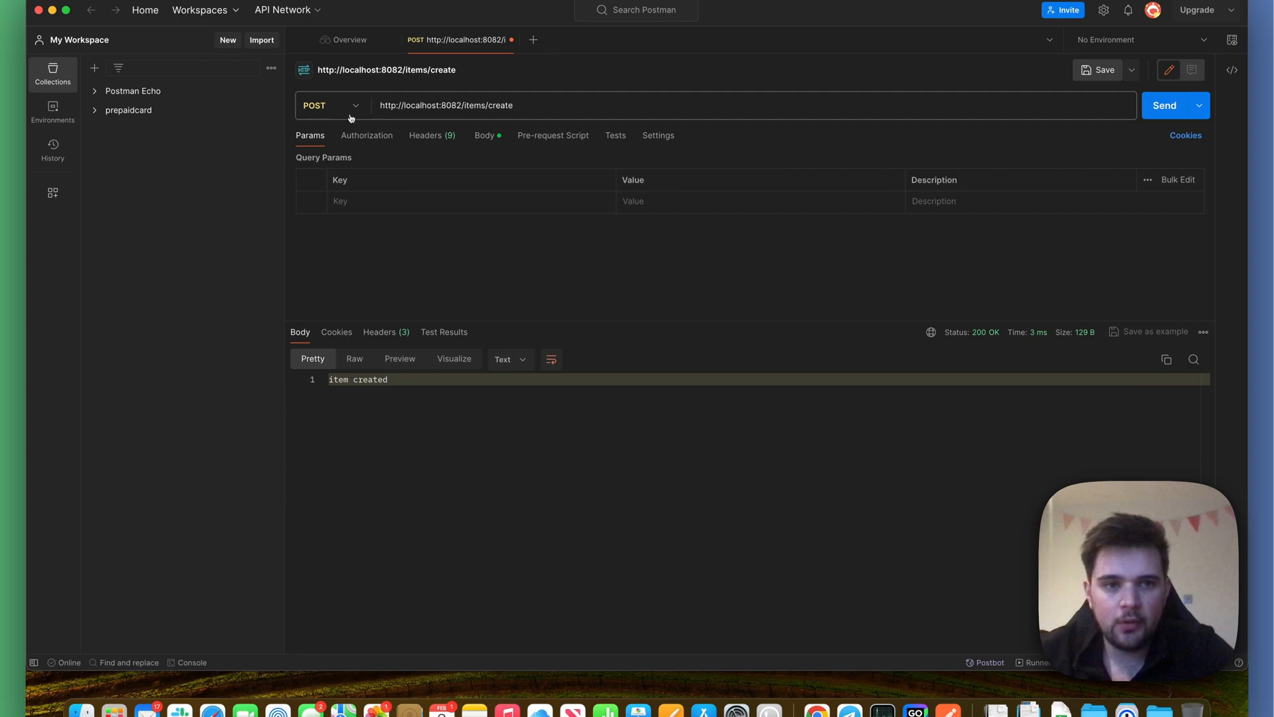
click(329, 105)
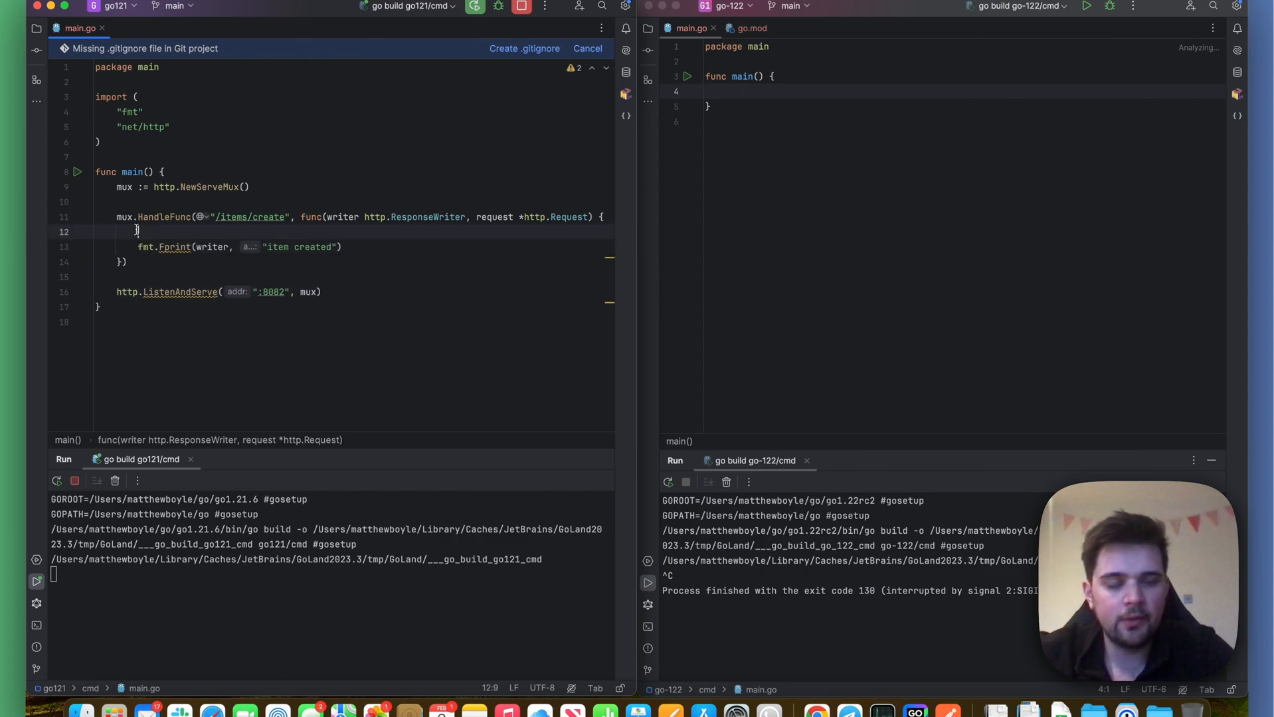
- Guard the handler: if request.Method != http.MethodPost, write StatusMethodNotAllowed and return
text(if request.Method)
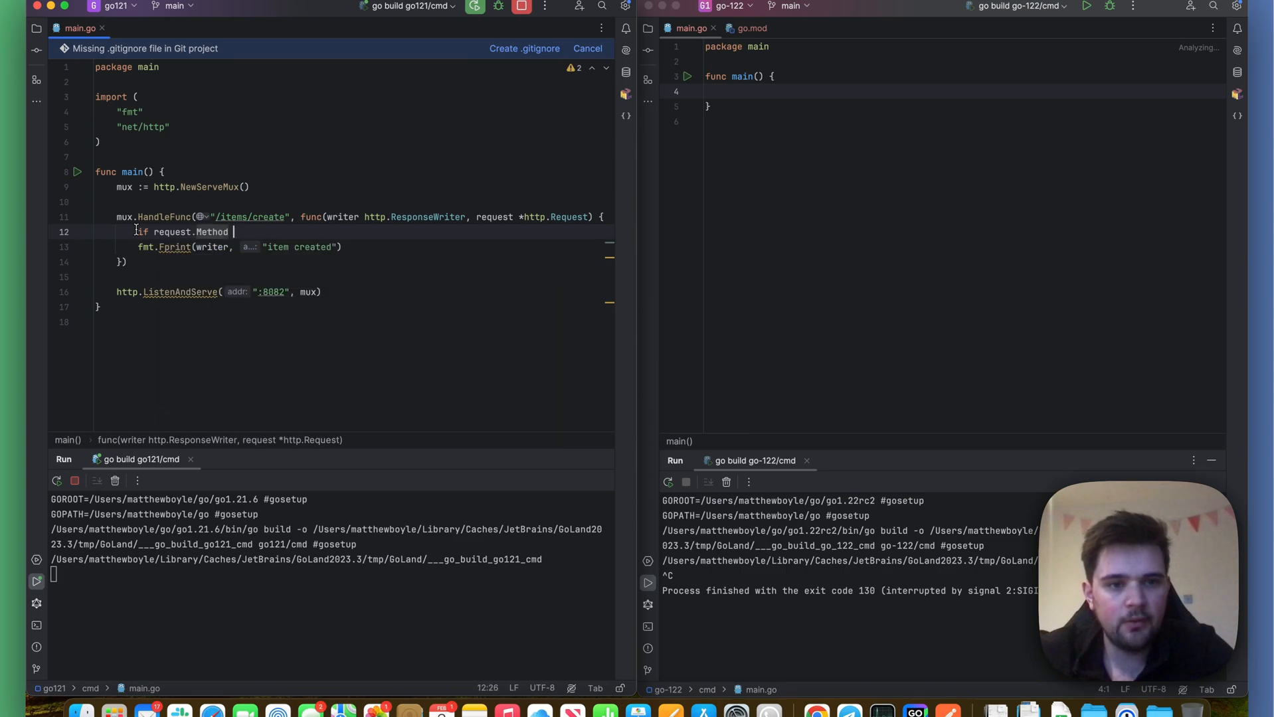
text(!= http.methodPost {)
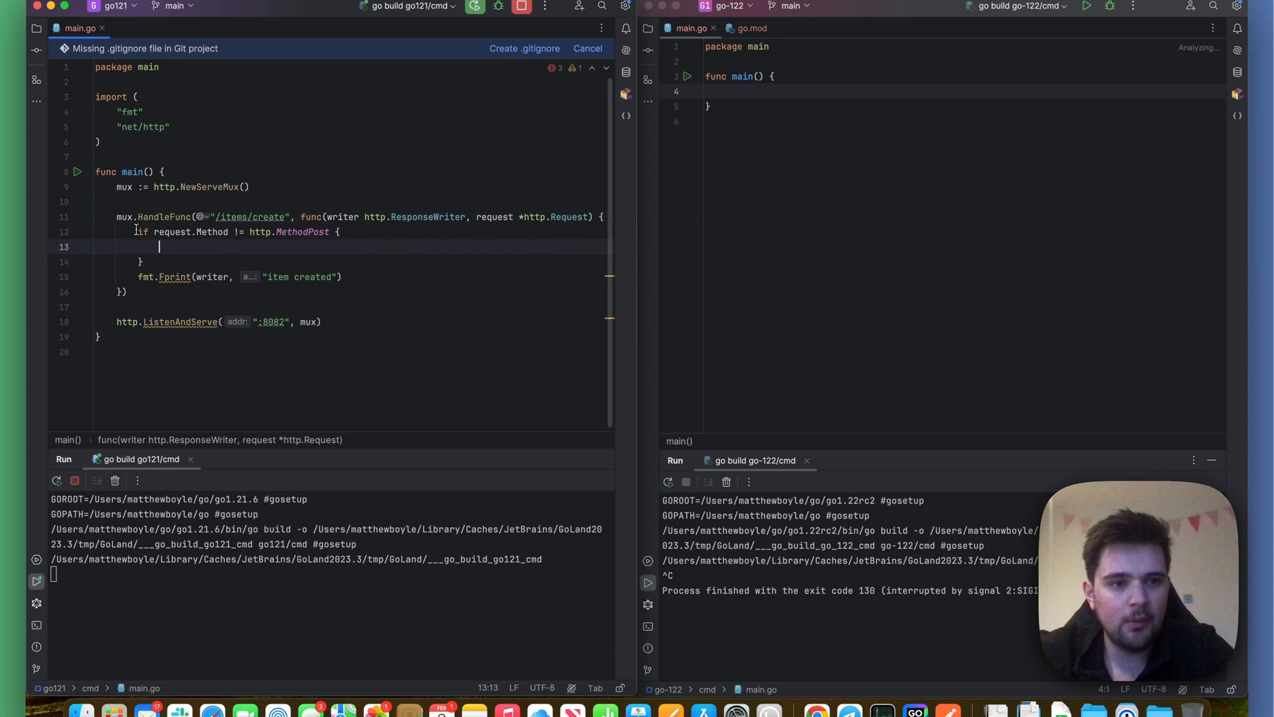
text(w.wr)
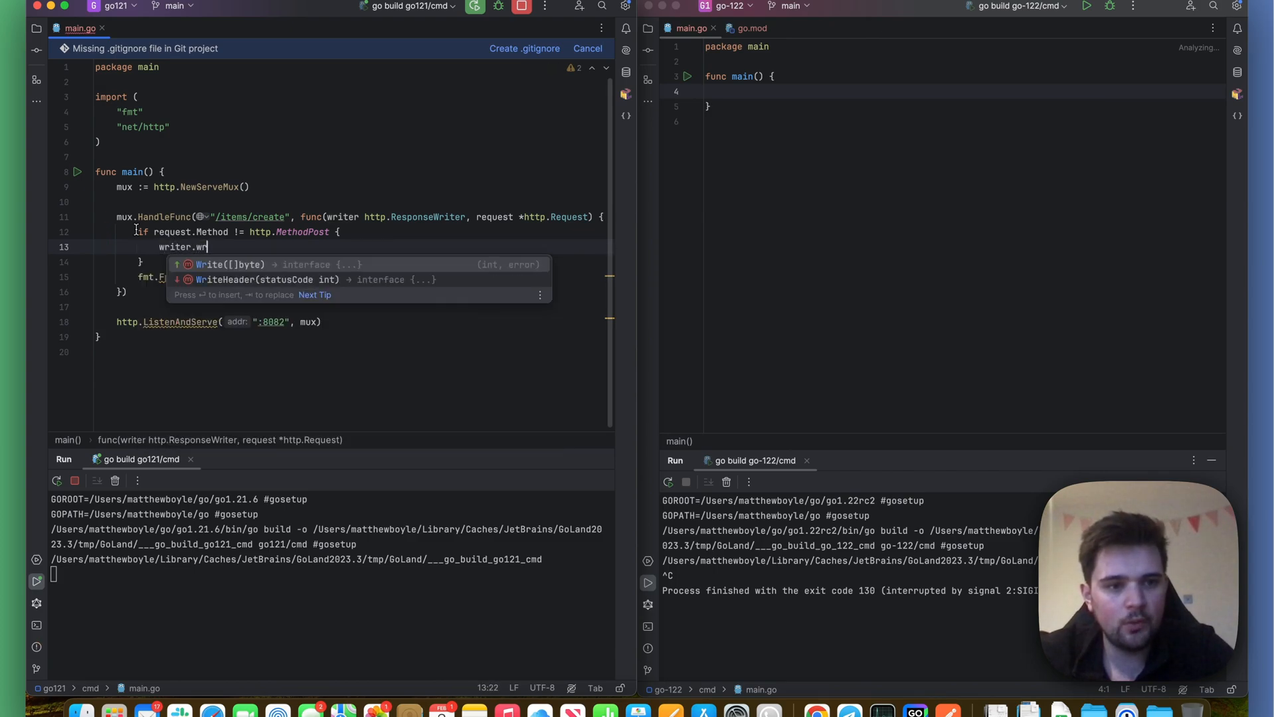
text(ite(http.sta)
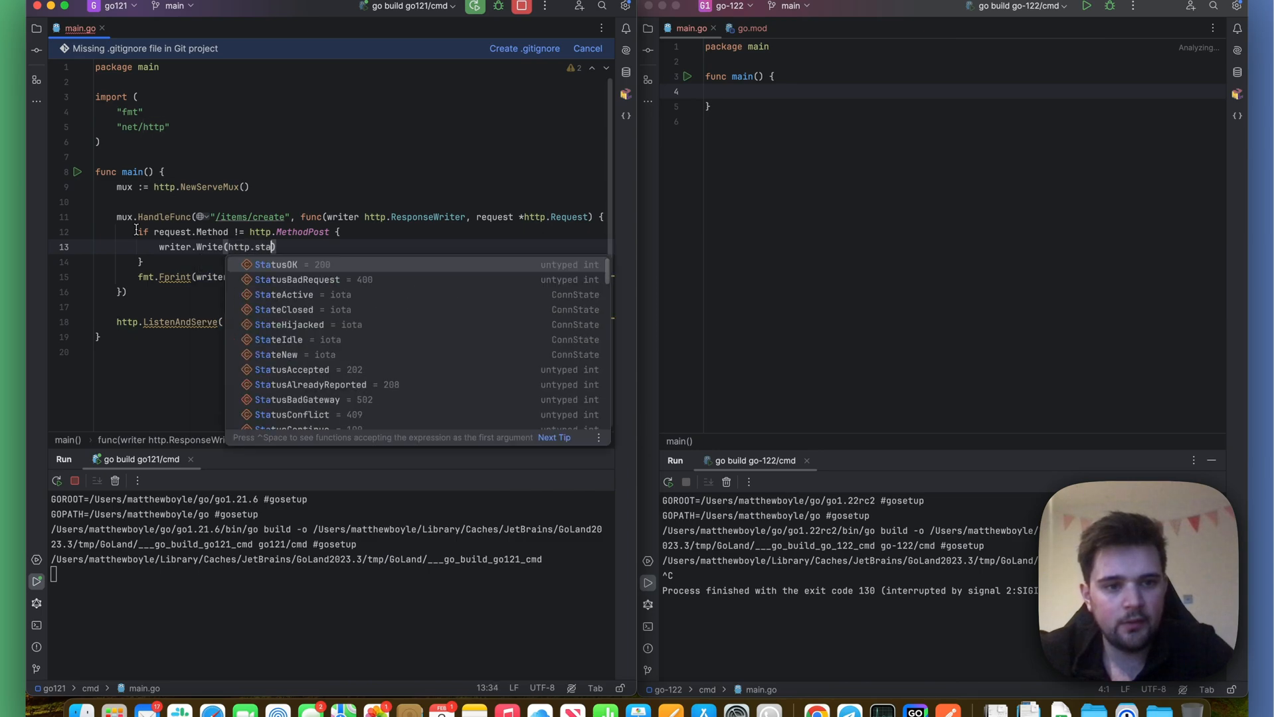
text(tus)
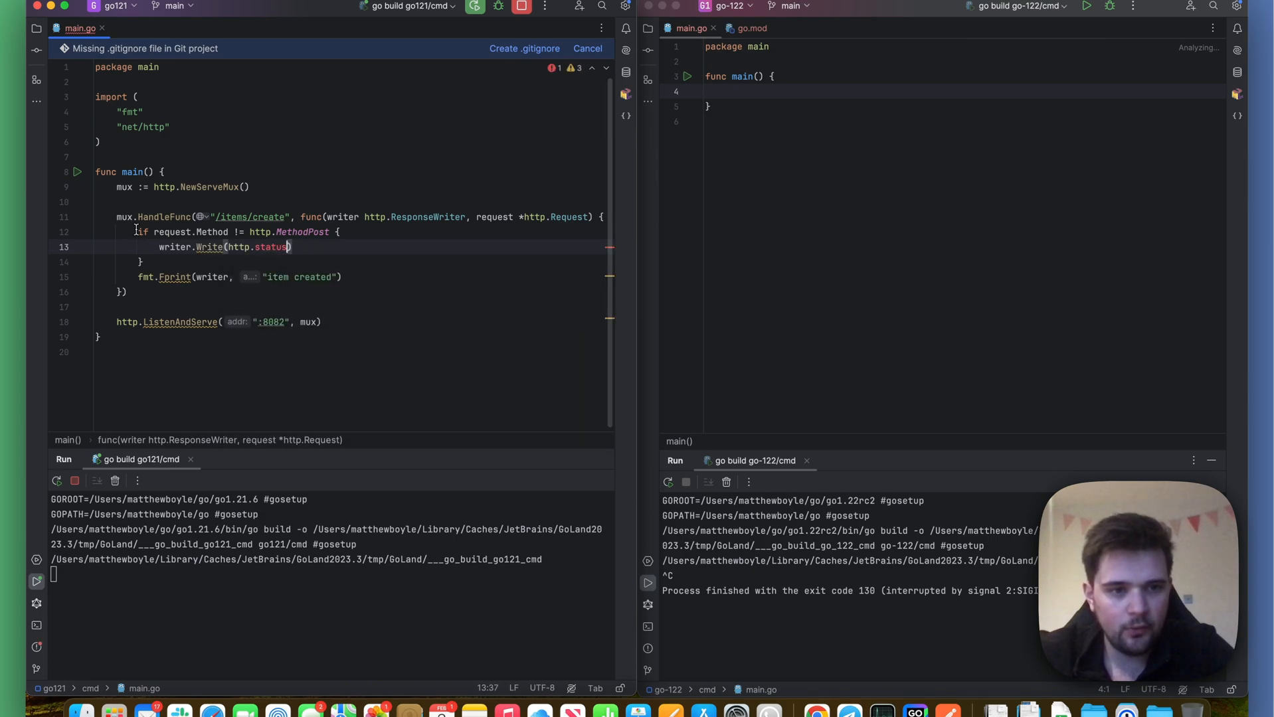
text(s)
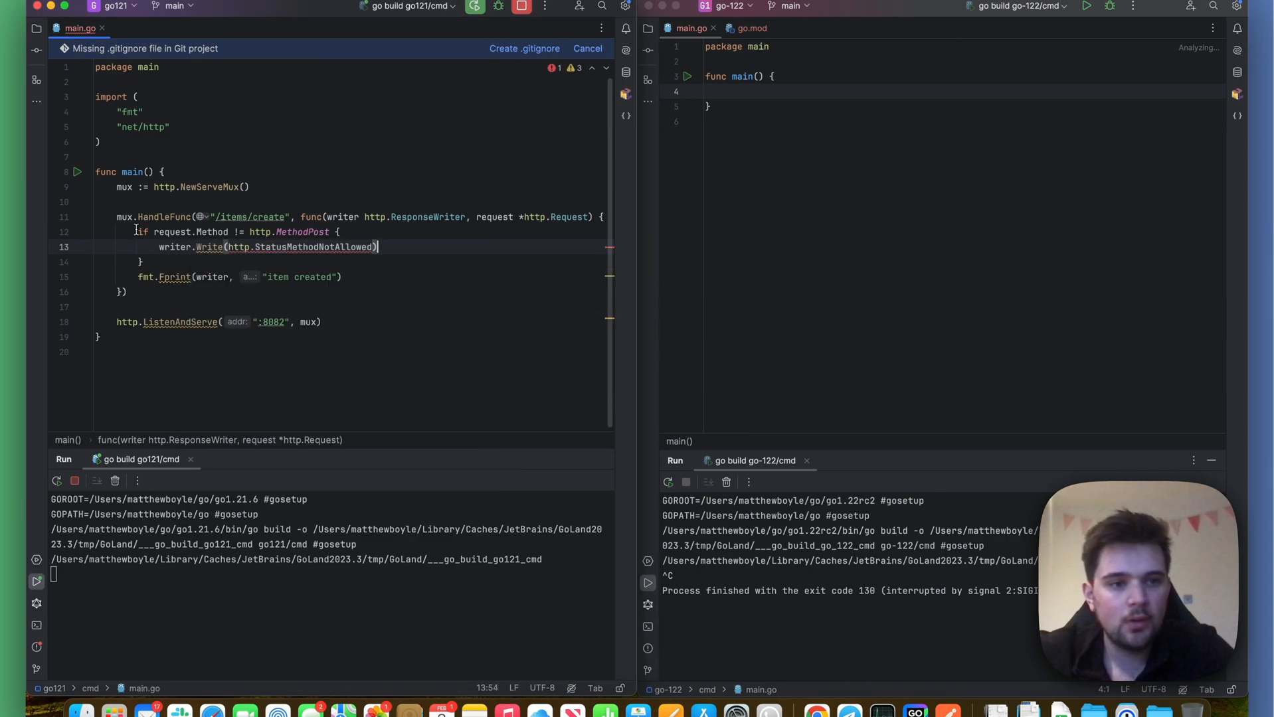
mouse_move(208, 247)
text(Heade)
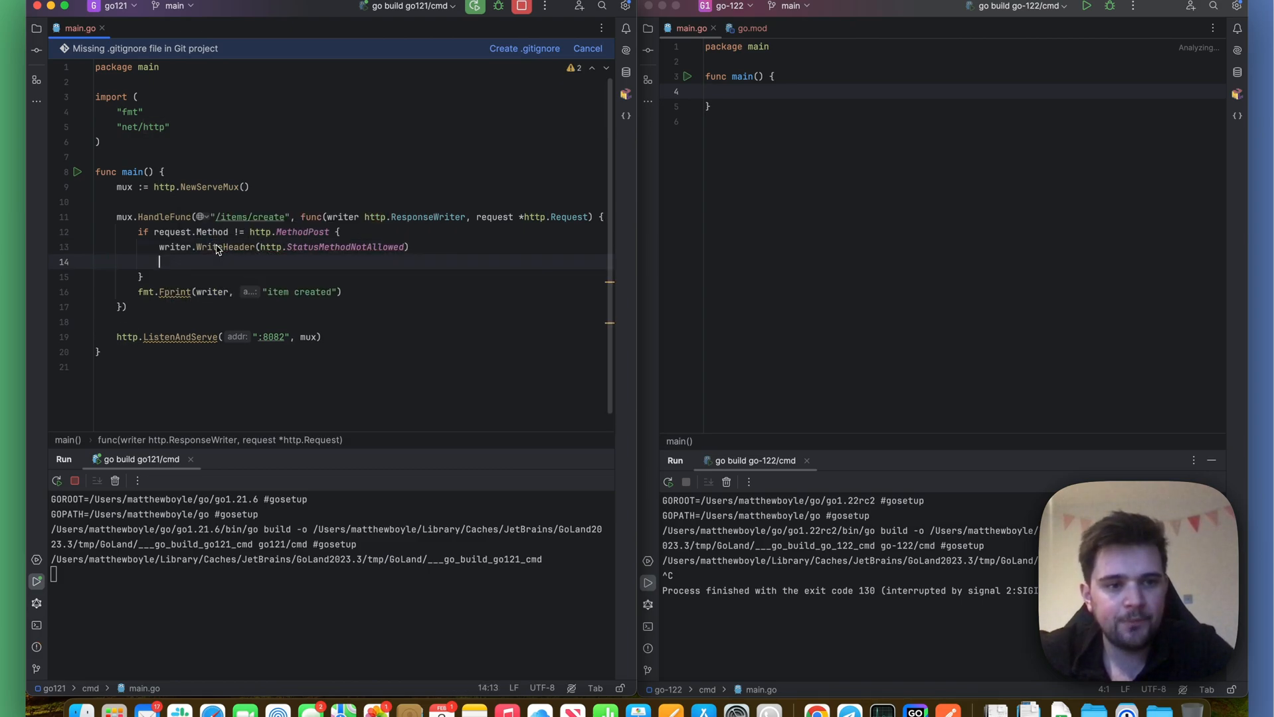
text(return)
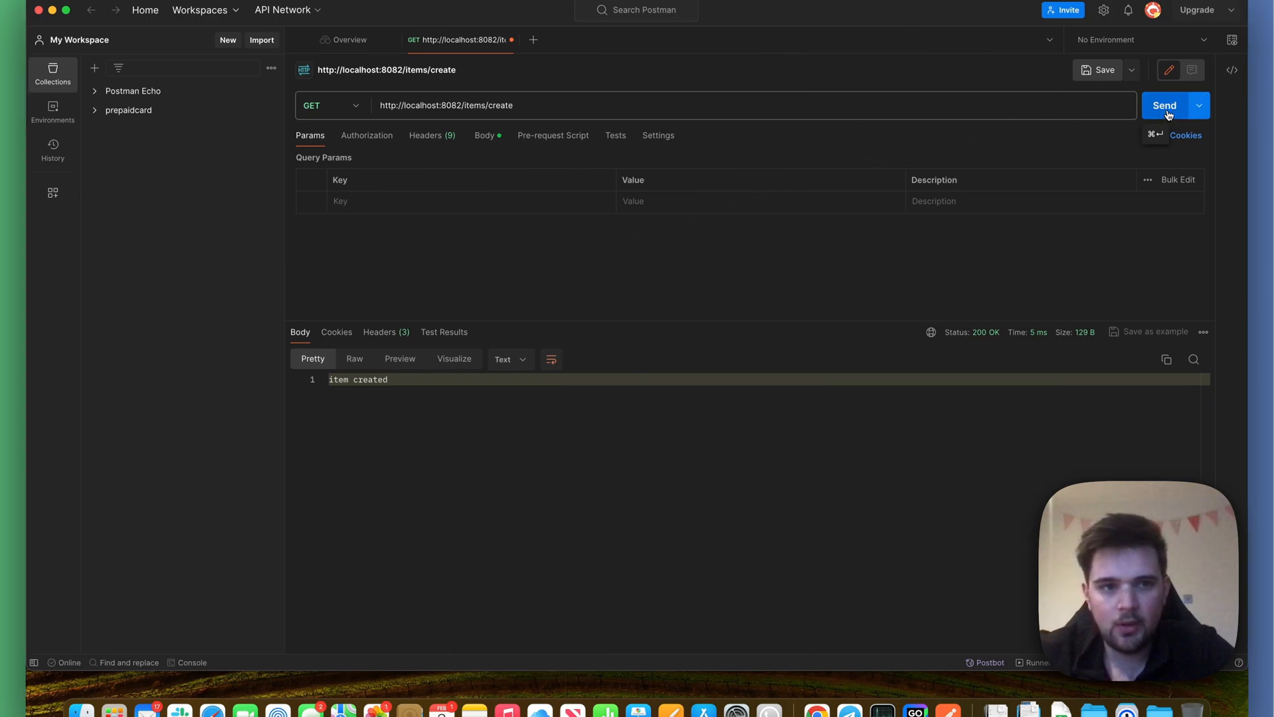
- Send GET to /items/create for a 405 Method Not Allowed, then select POST
click(1164, 105)
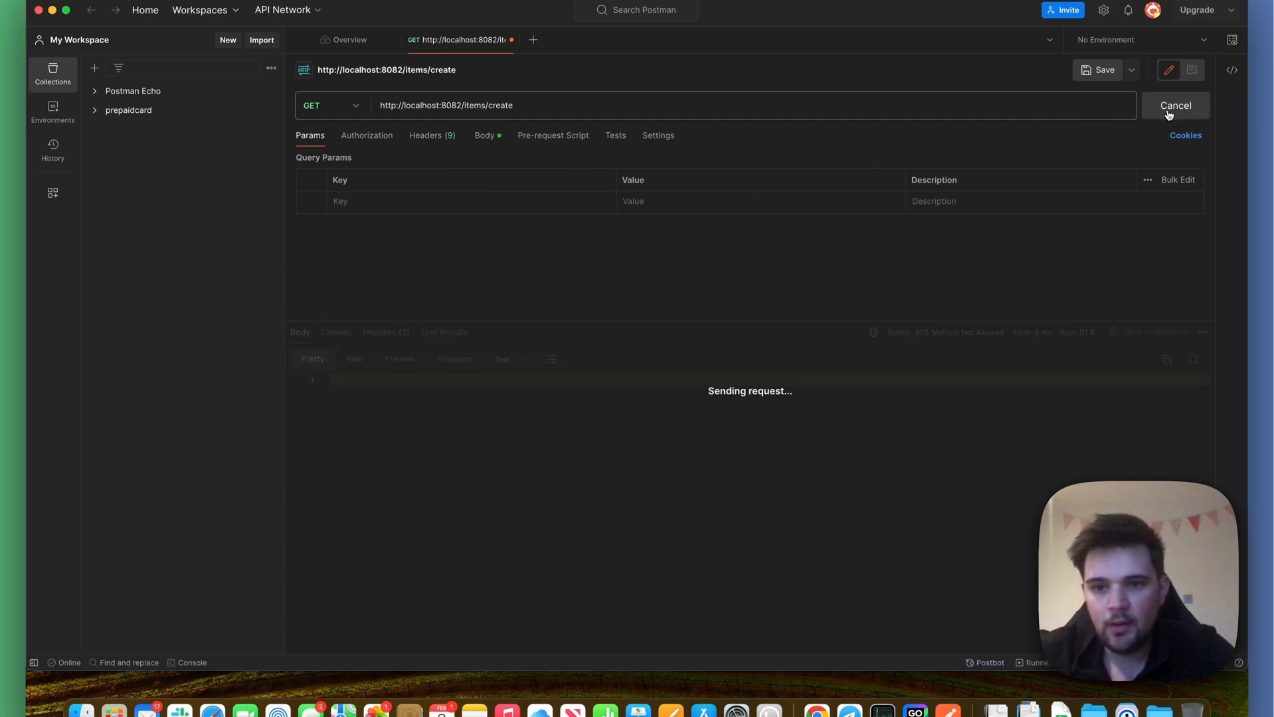
click(329, 105)
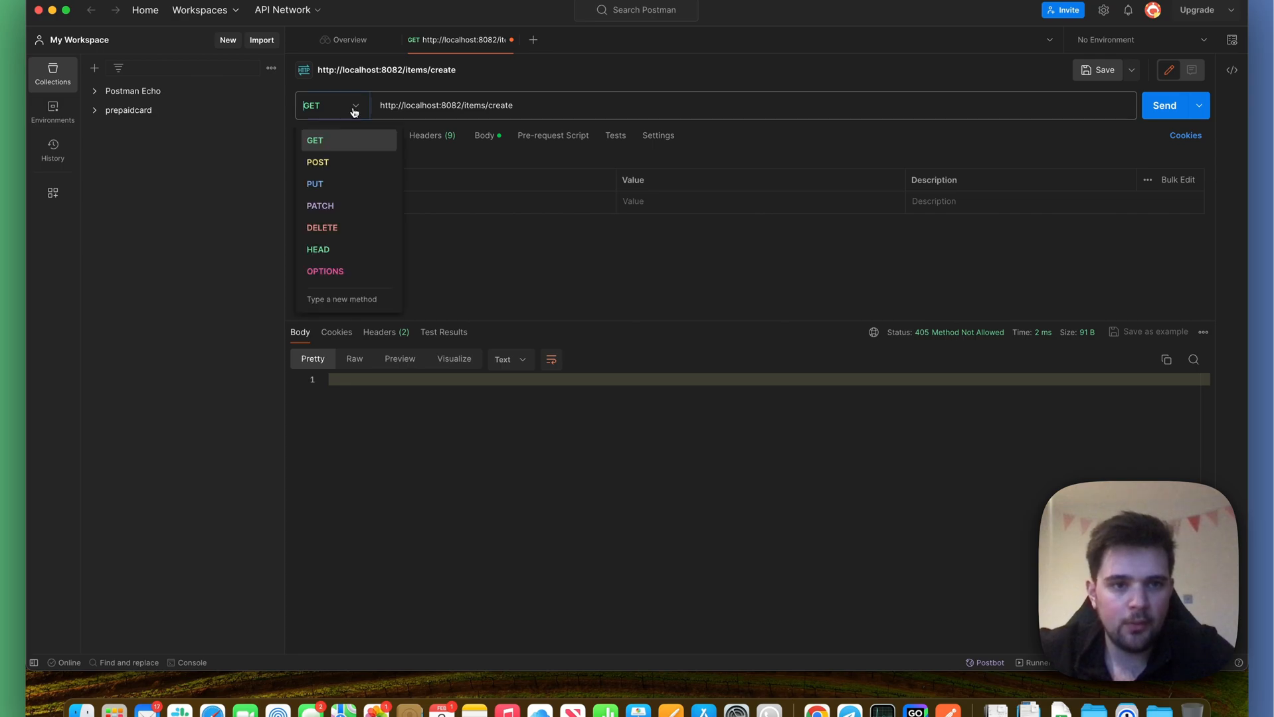
click(317, 161)
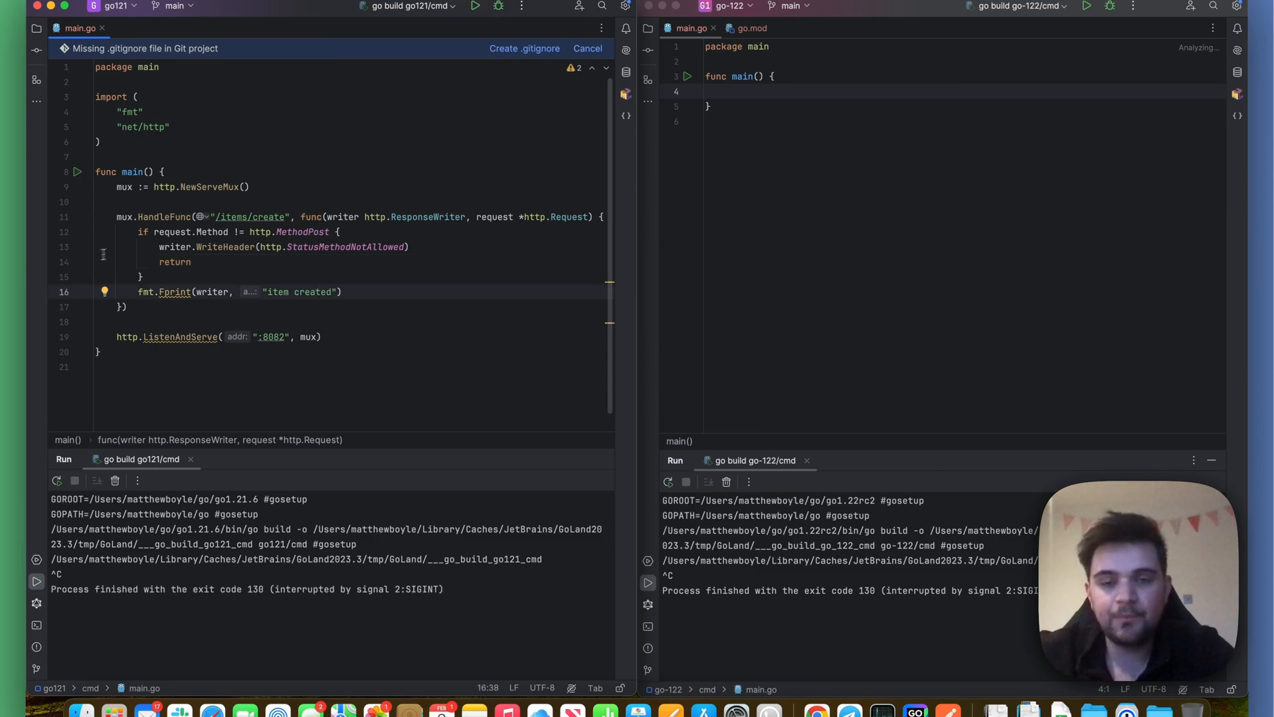
- Copy the go121 mux, handler and :8082 server code into the go-122 main.go
click(168, 201)
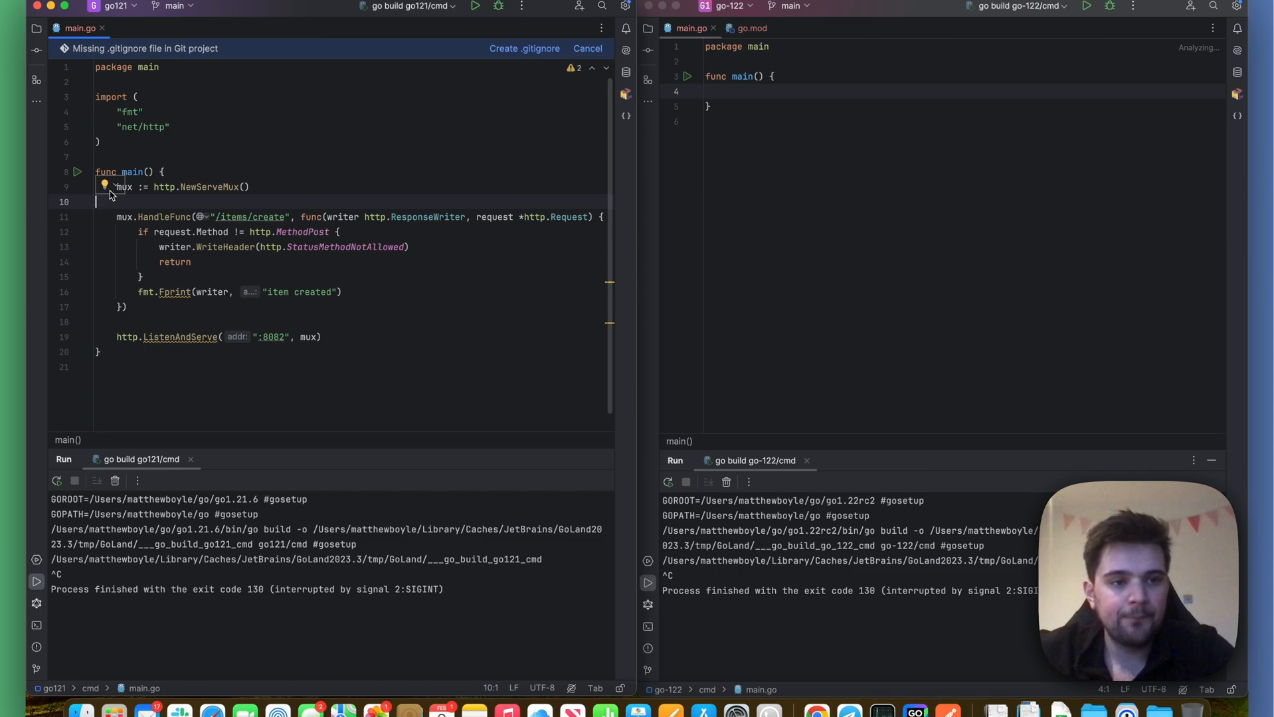
drag(106, 201, 321, 338)
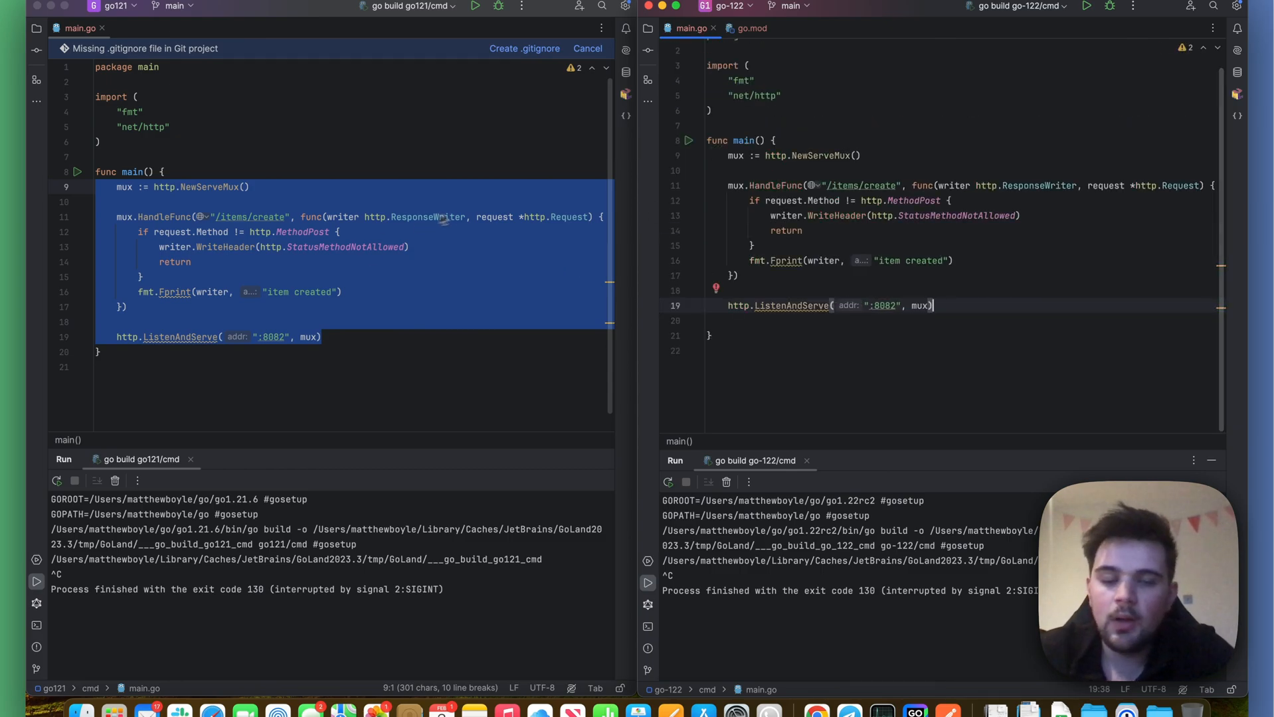
click(426, 217)
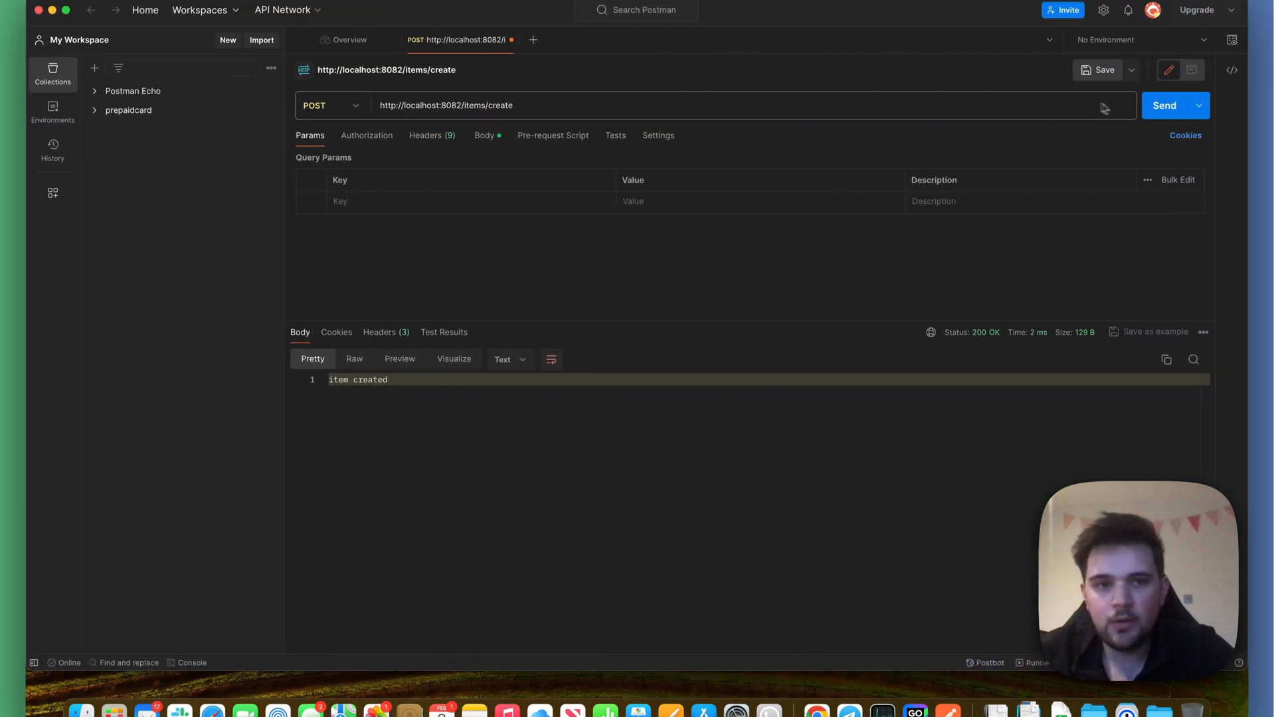
- Send POST to /items/create for 200 OK item created, then pick another method
click(1165, 105)
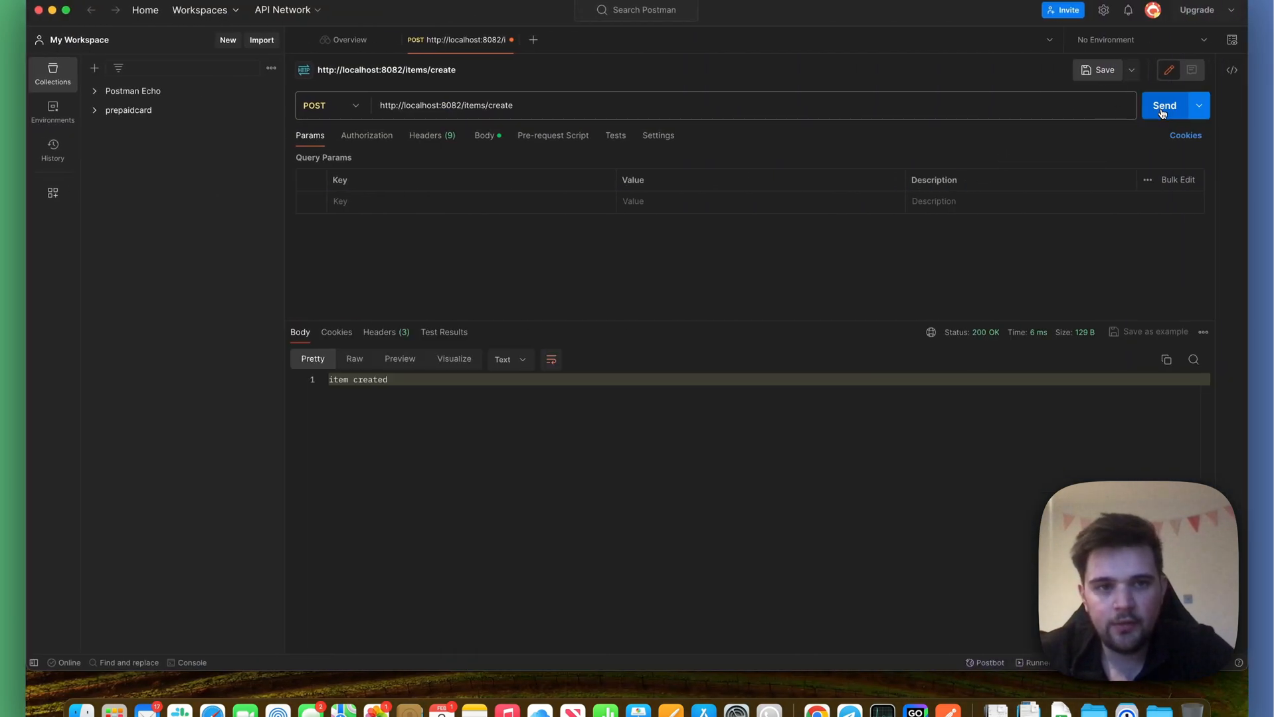
click(330, 105)
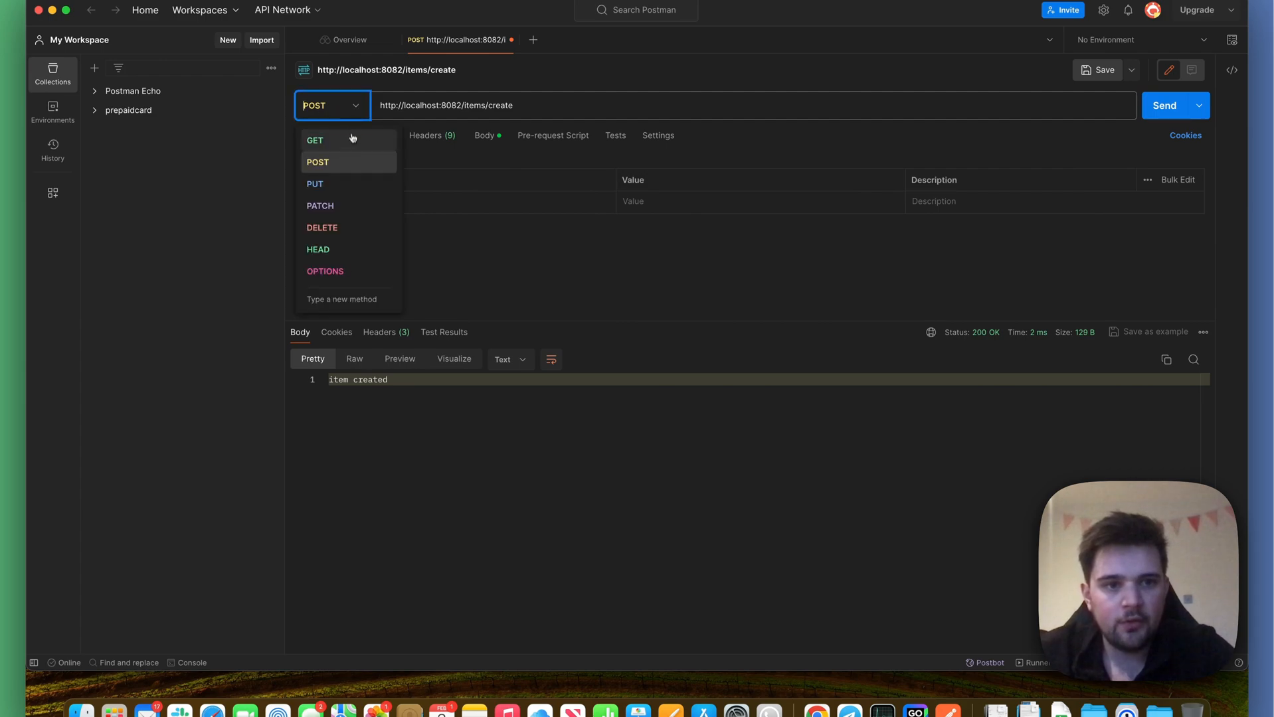
click(314, 140)
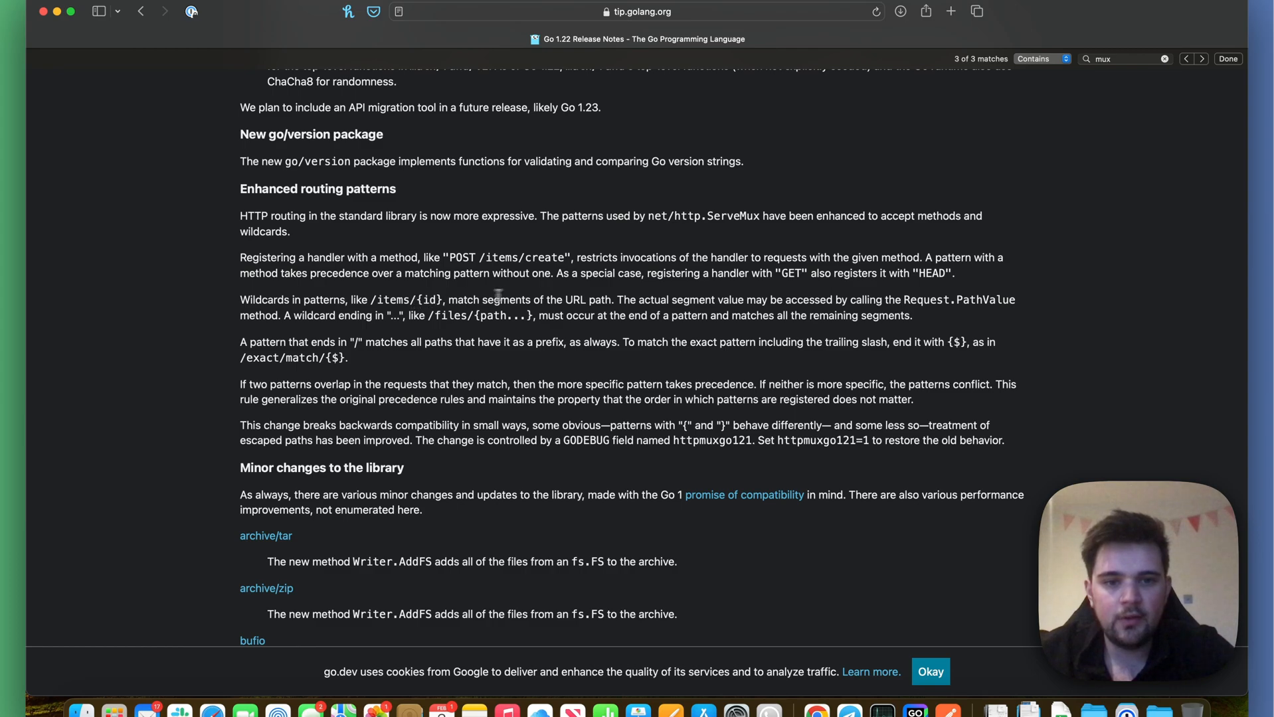
mouse_move(681, 316)
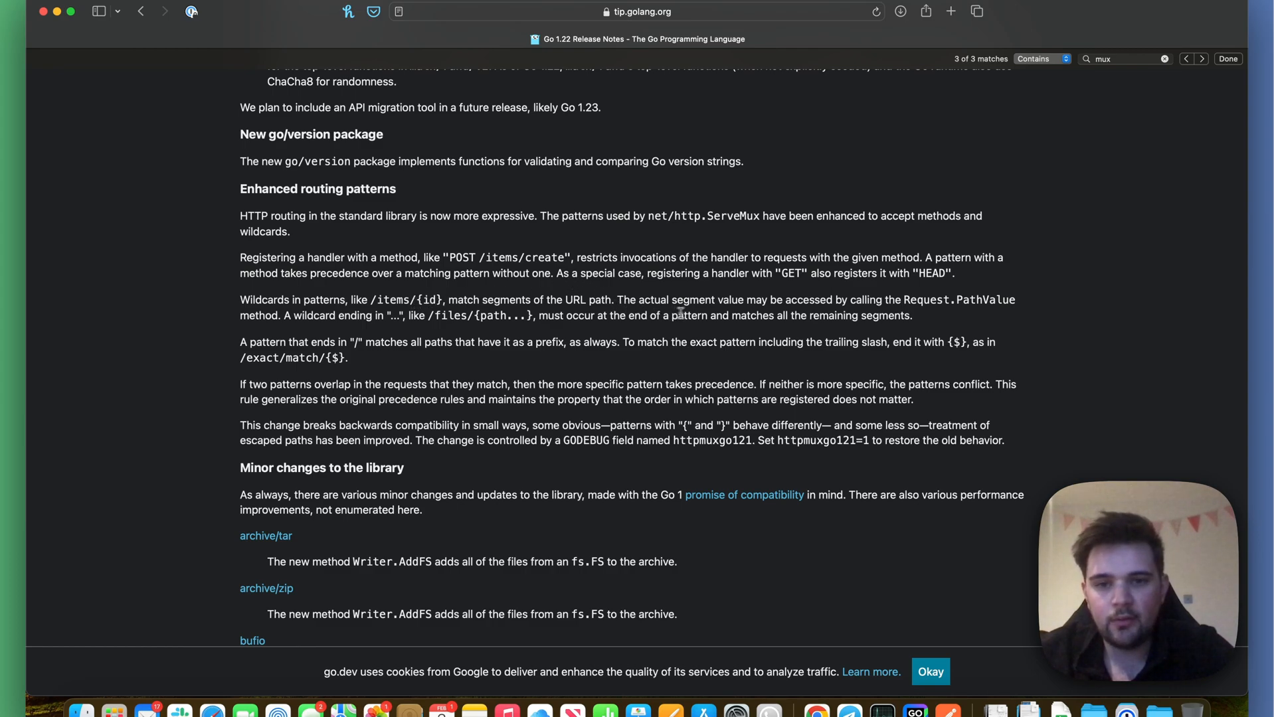
mouse_move(886, 305)
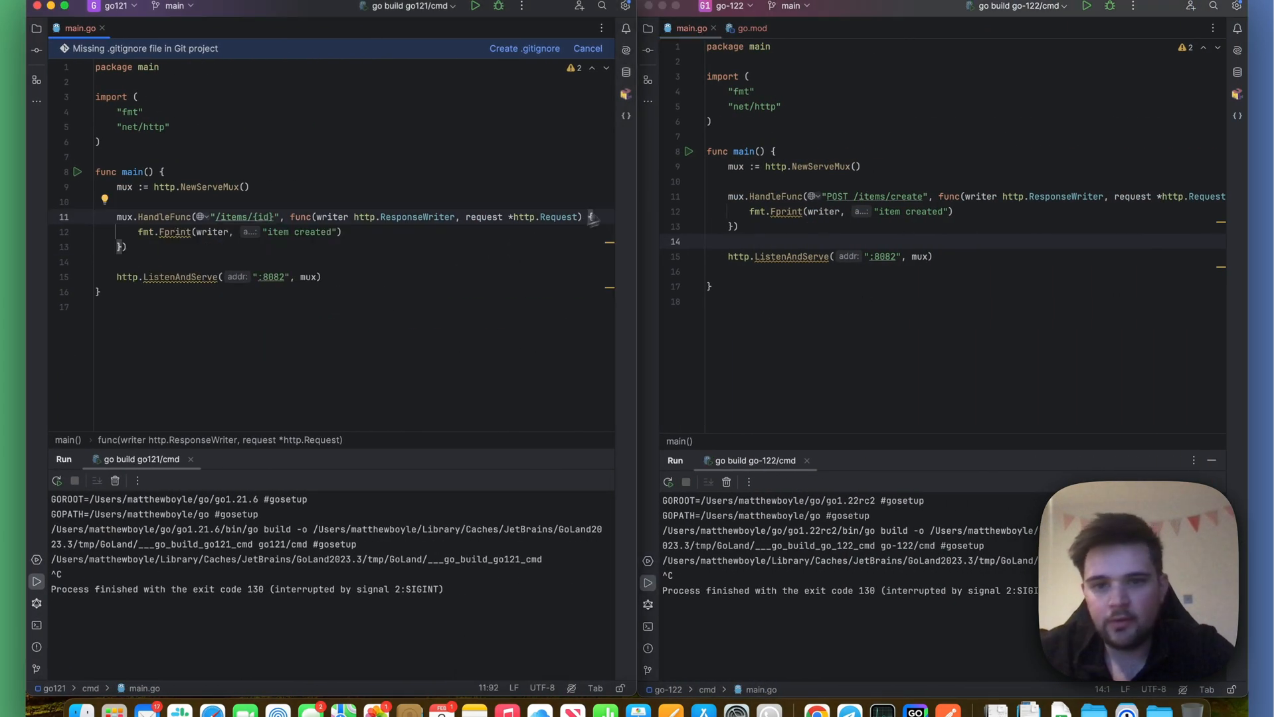
- Change the go-122 route pattern to POST /items/{id}
click(669, 211)
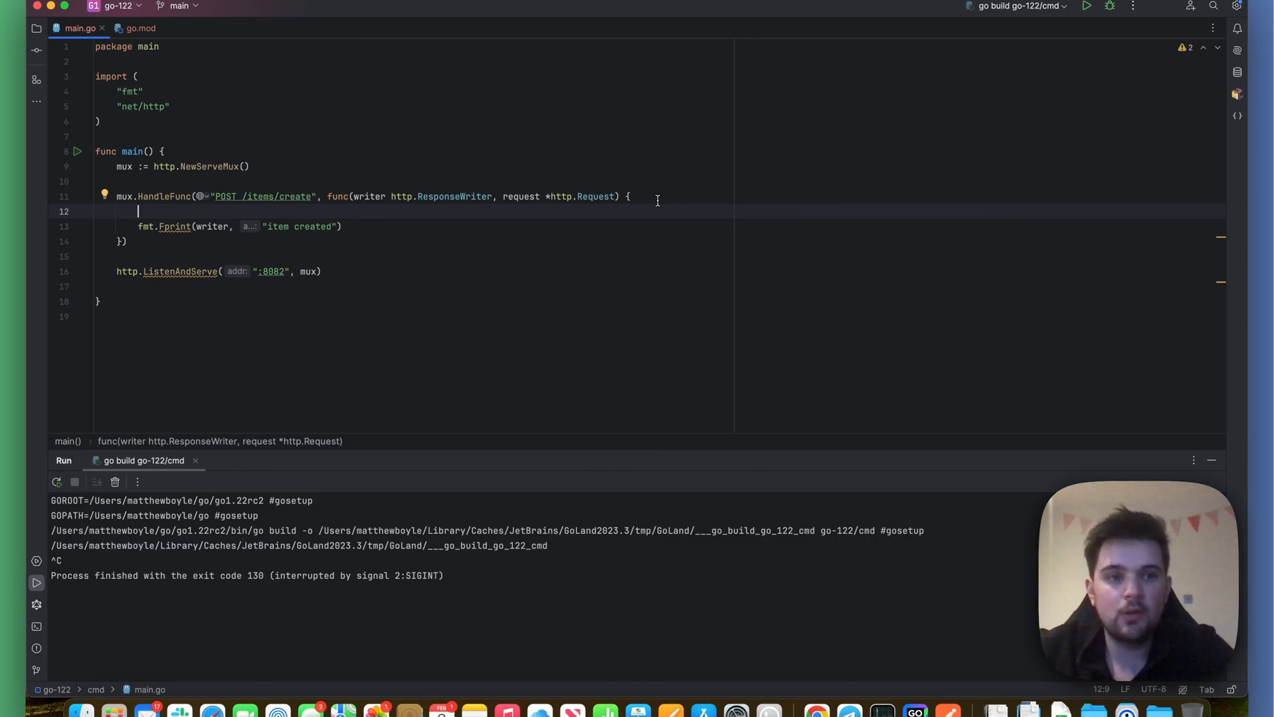
double_click(294, 196)
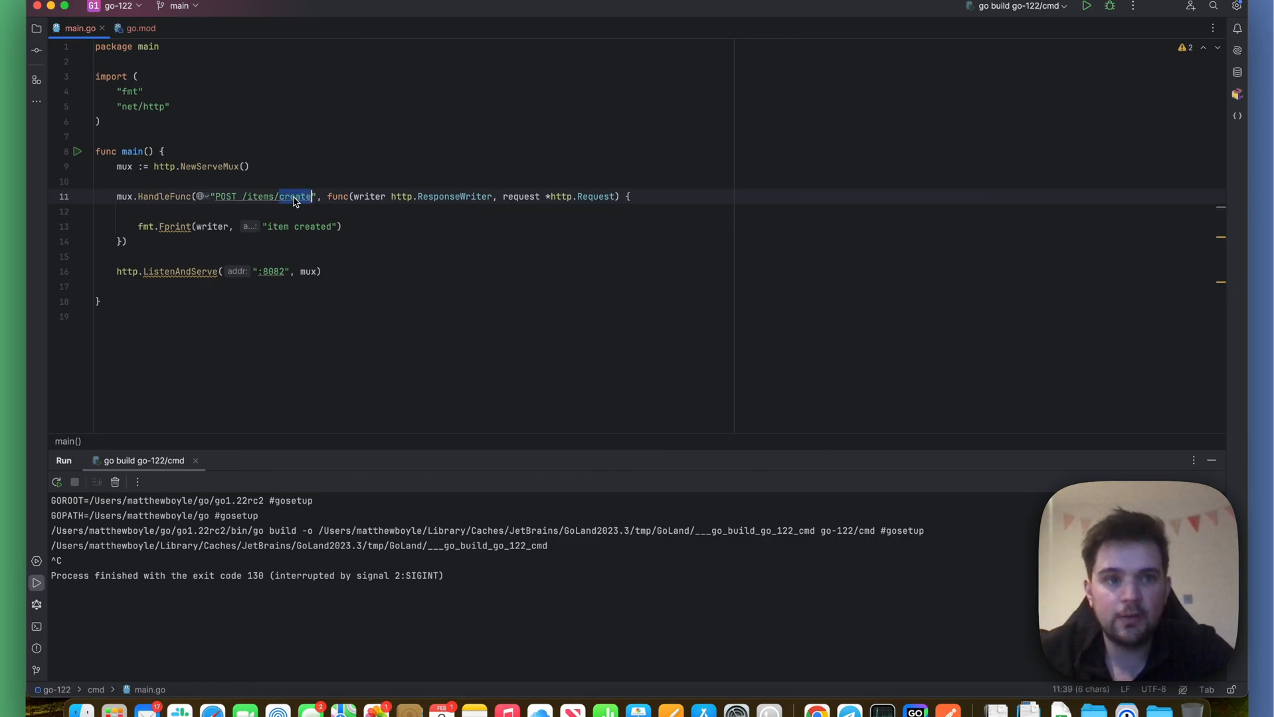
text({id})
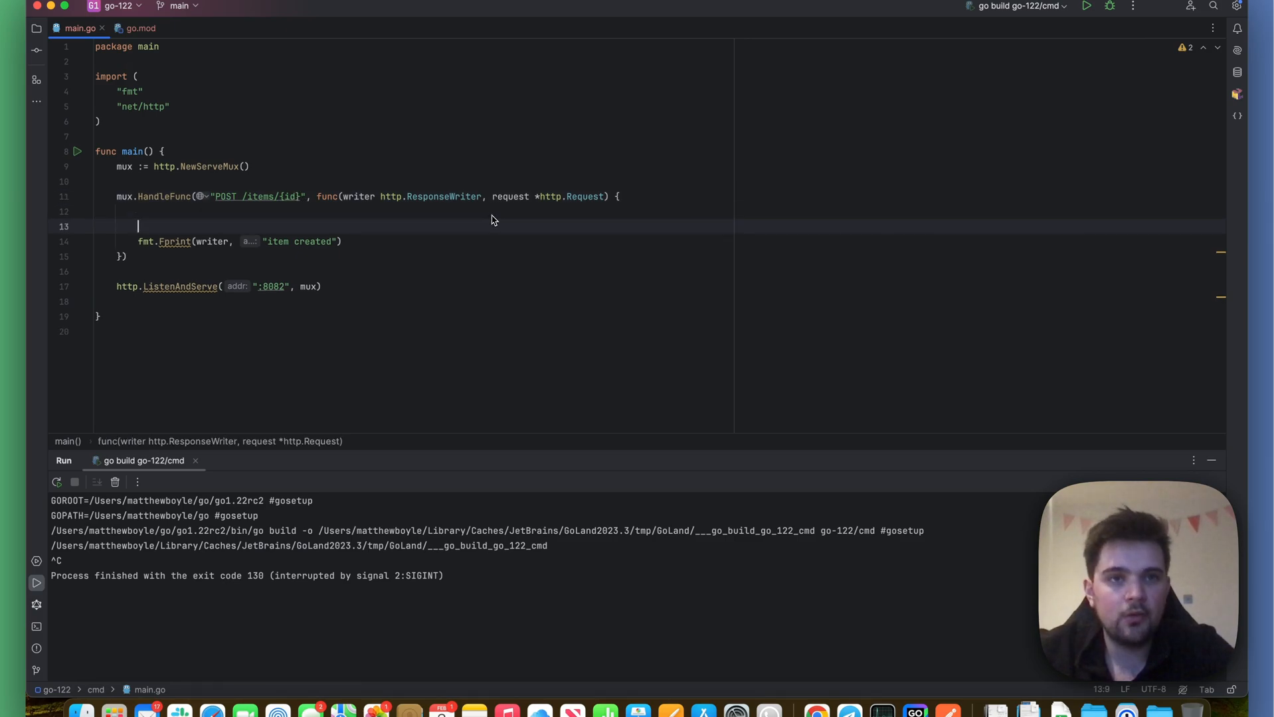
- Read id with request.PathValue("id"), write "item created: %s" with it, and rerun
text(id :=)
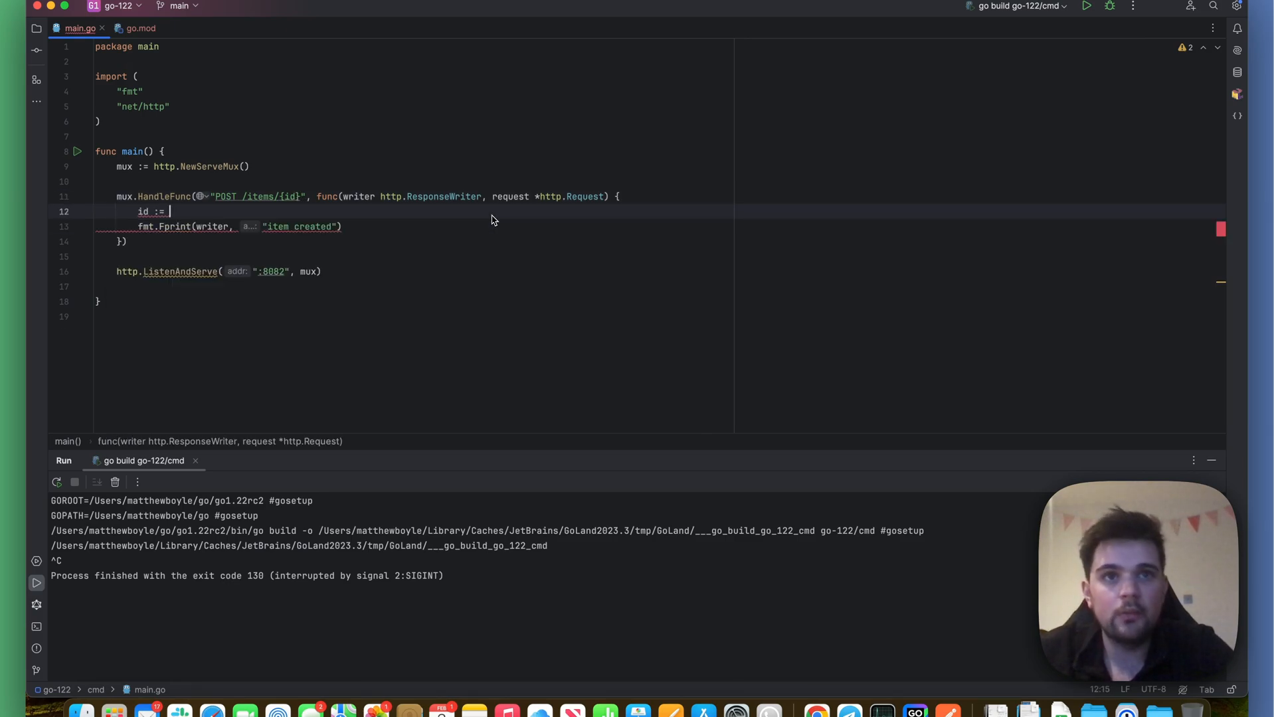
text(request.PathValue("i)
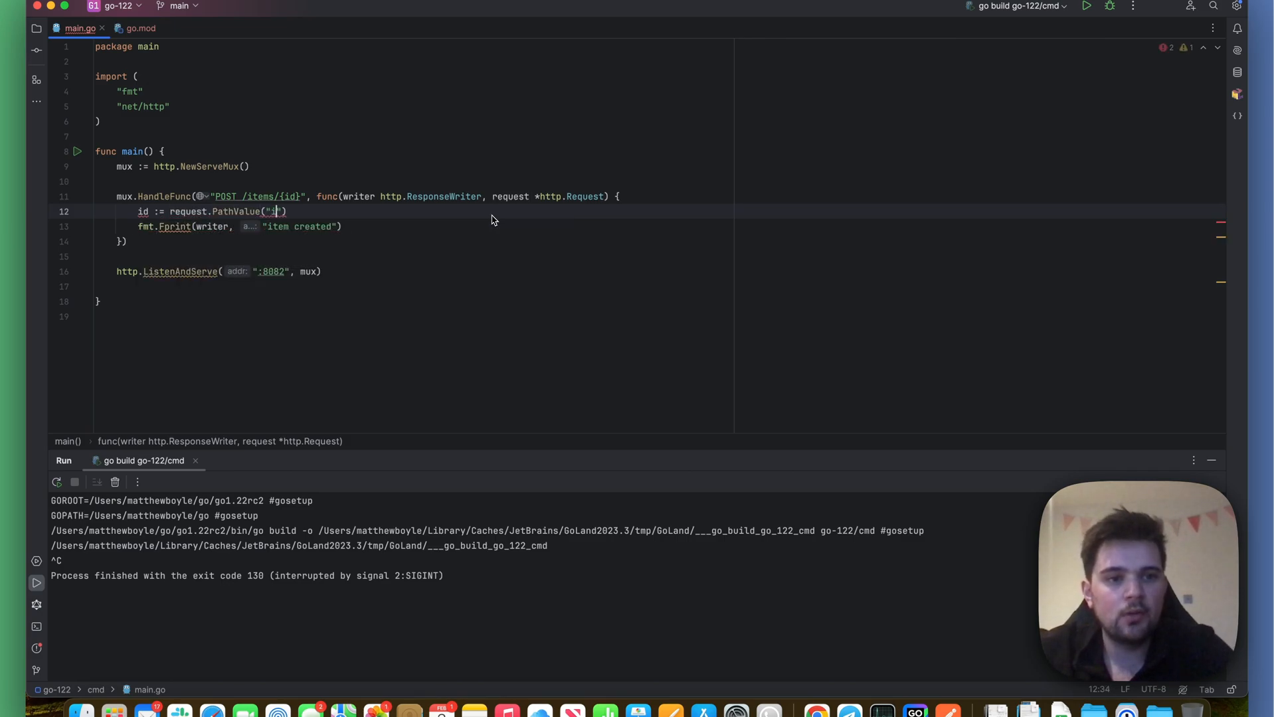
text(id)
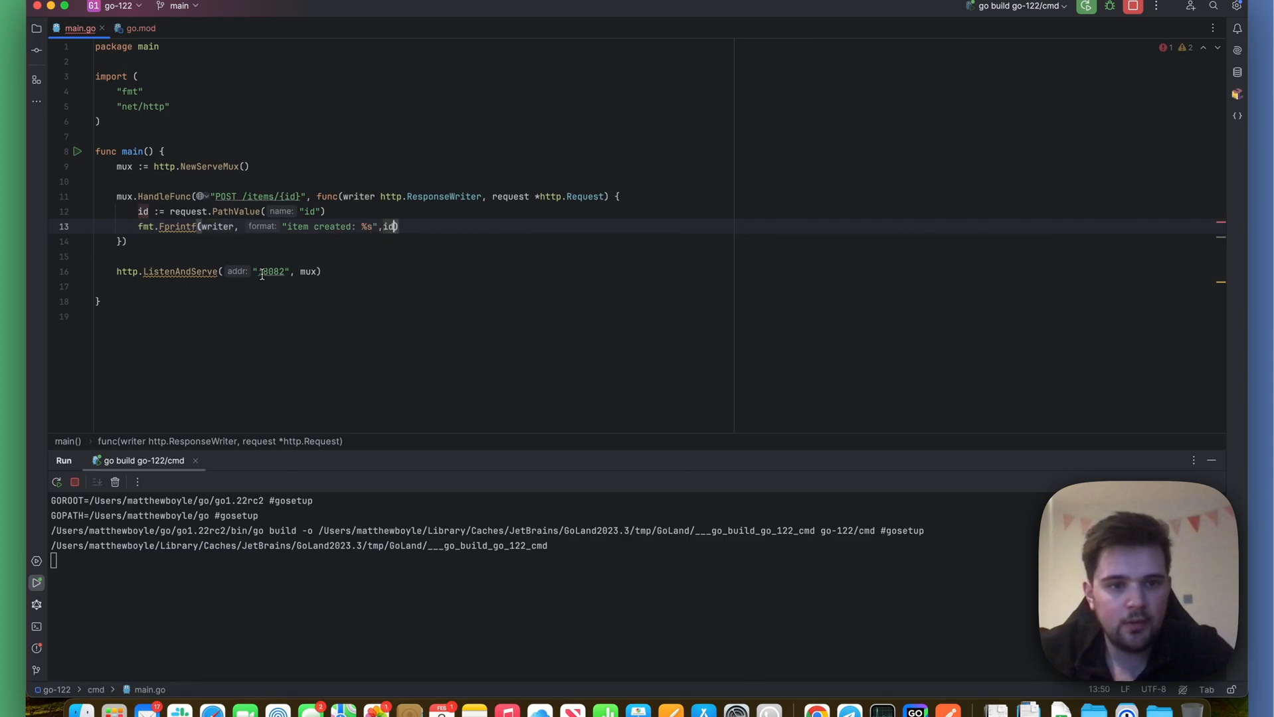
click(74, 483)
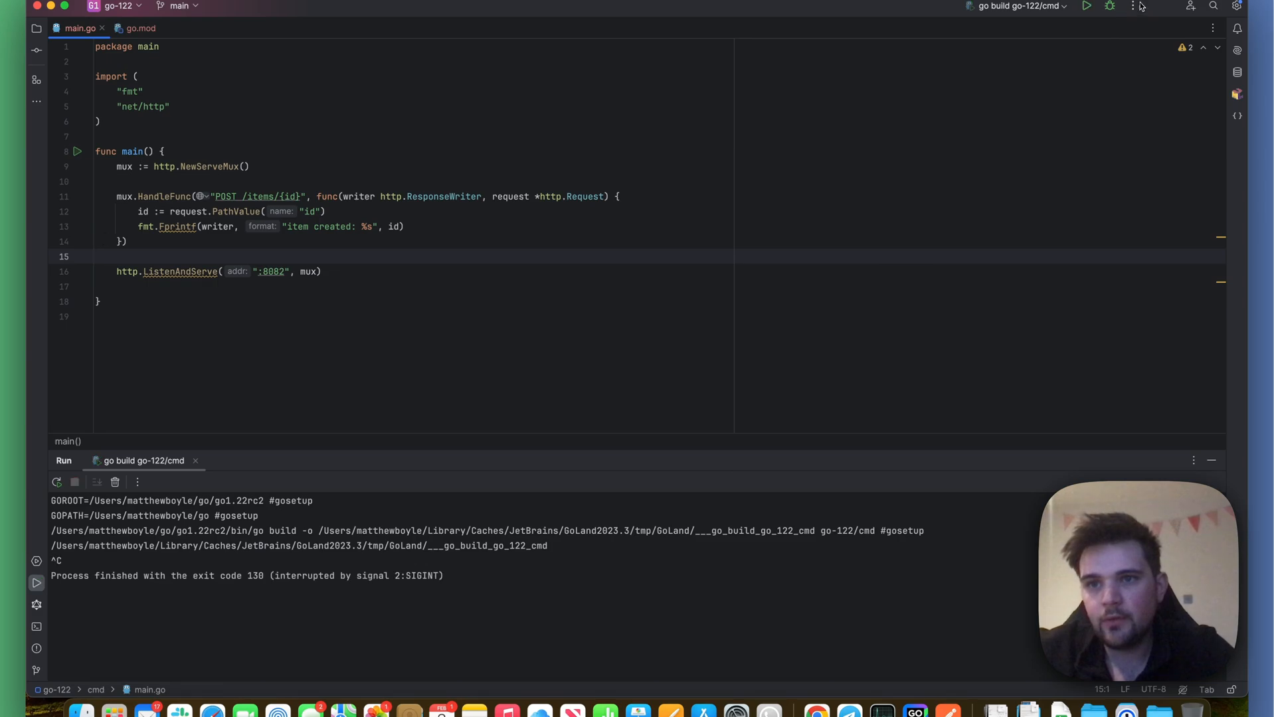
- Send POST to localhost:8082/items/3 and get 200 OK with item created: 3
click(1086, 6)
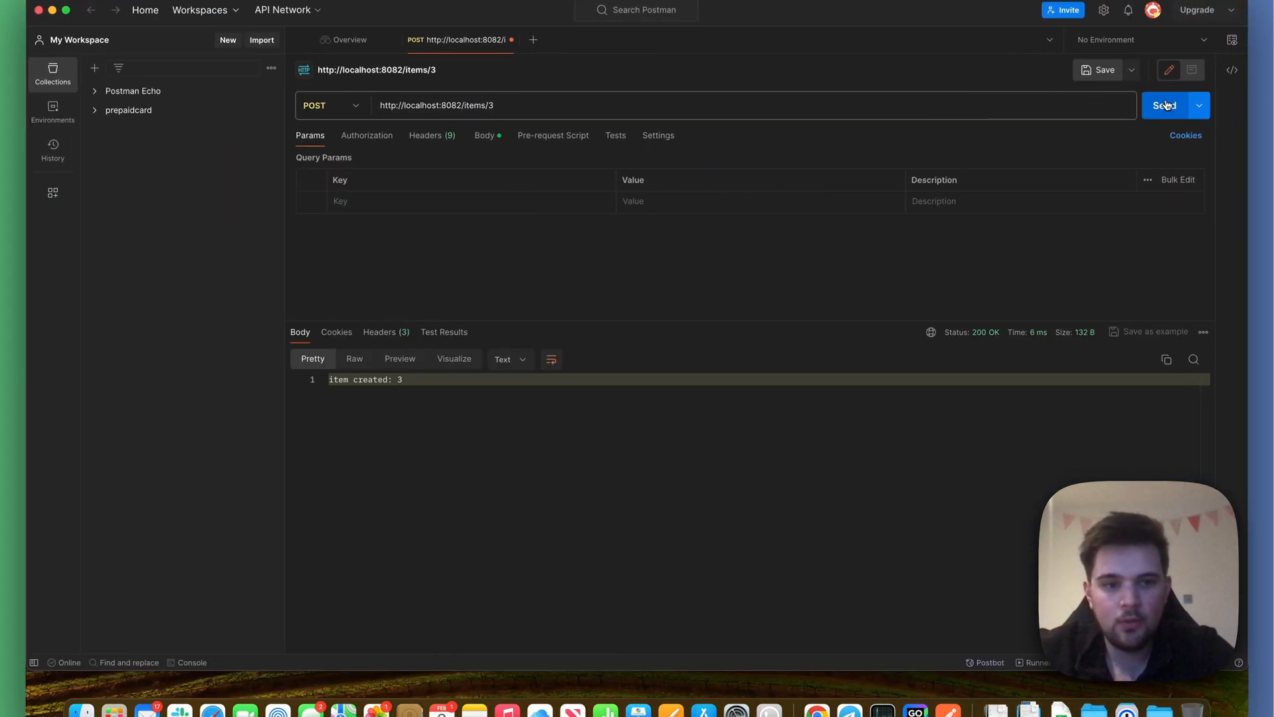
click(1165, 105)
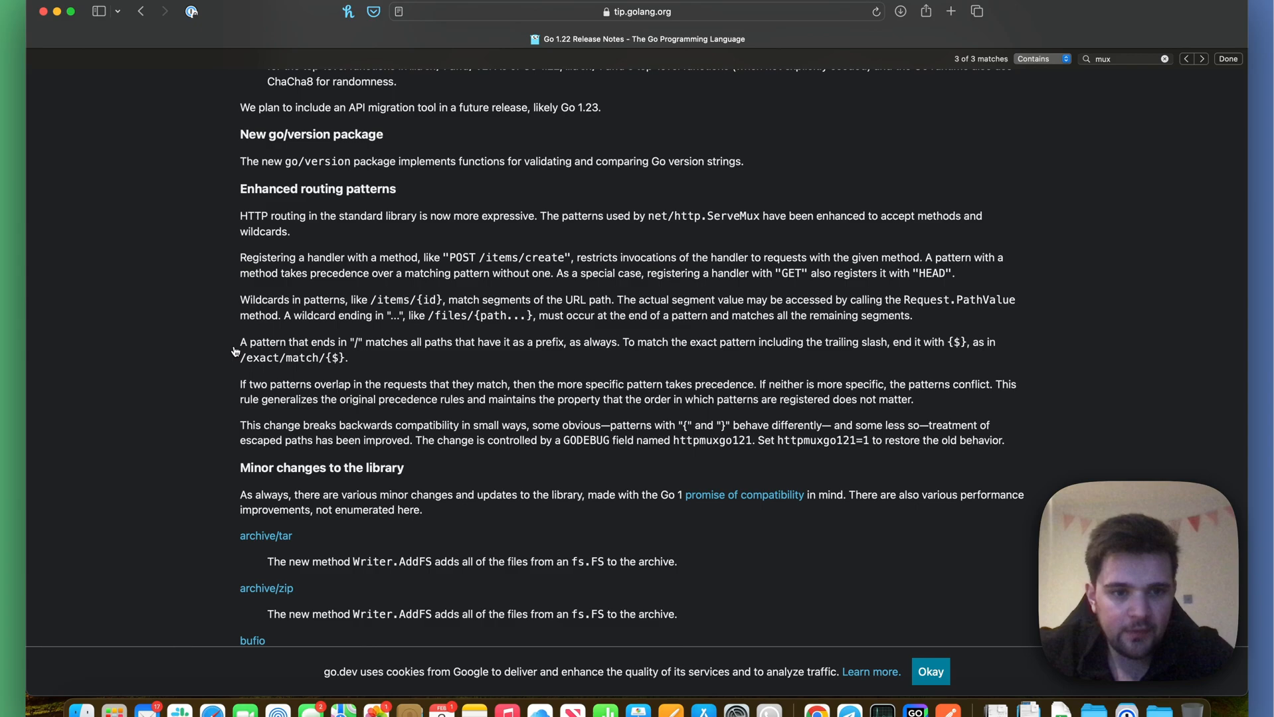
- Highlight the release-notes text on trailing-slash prefix matches versus exact {$} patterns
drag(240, 341, 349, 358)
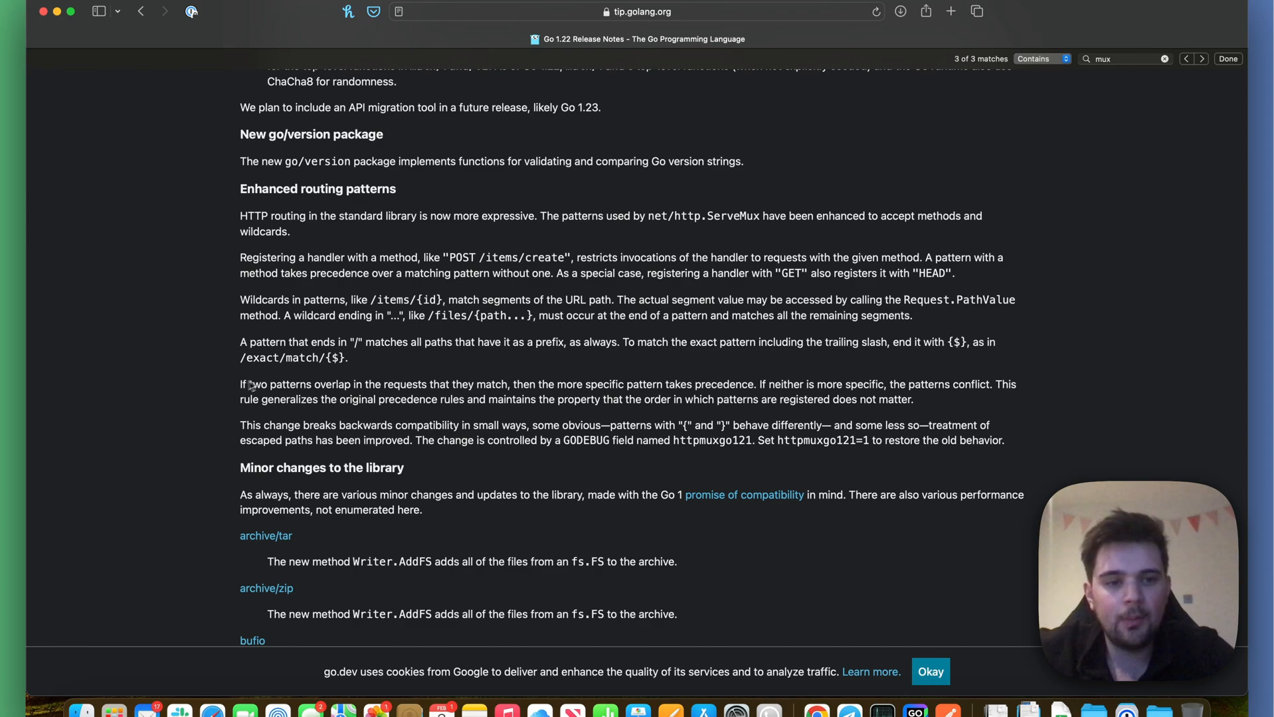
mouse_move(138, 404)
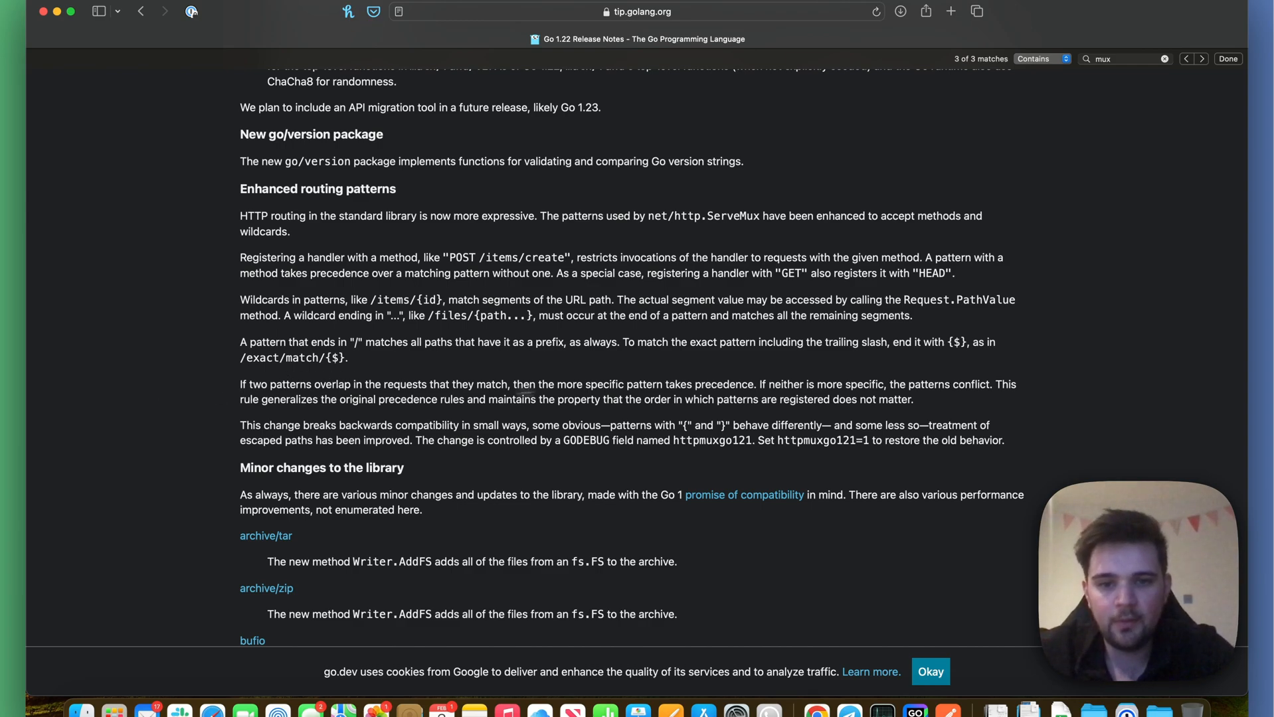
mouse_move(874, 363)
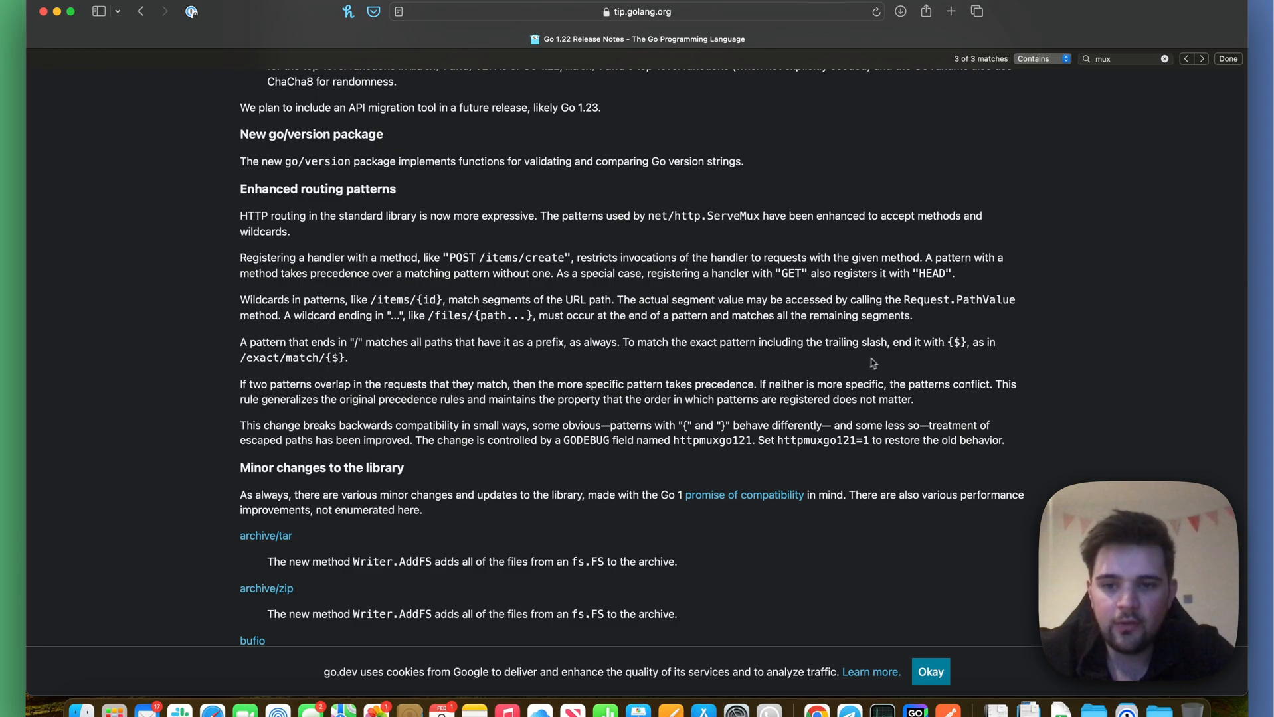
mouse_move(677, 386)
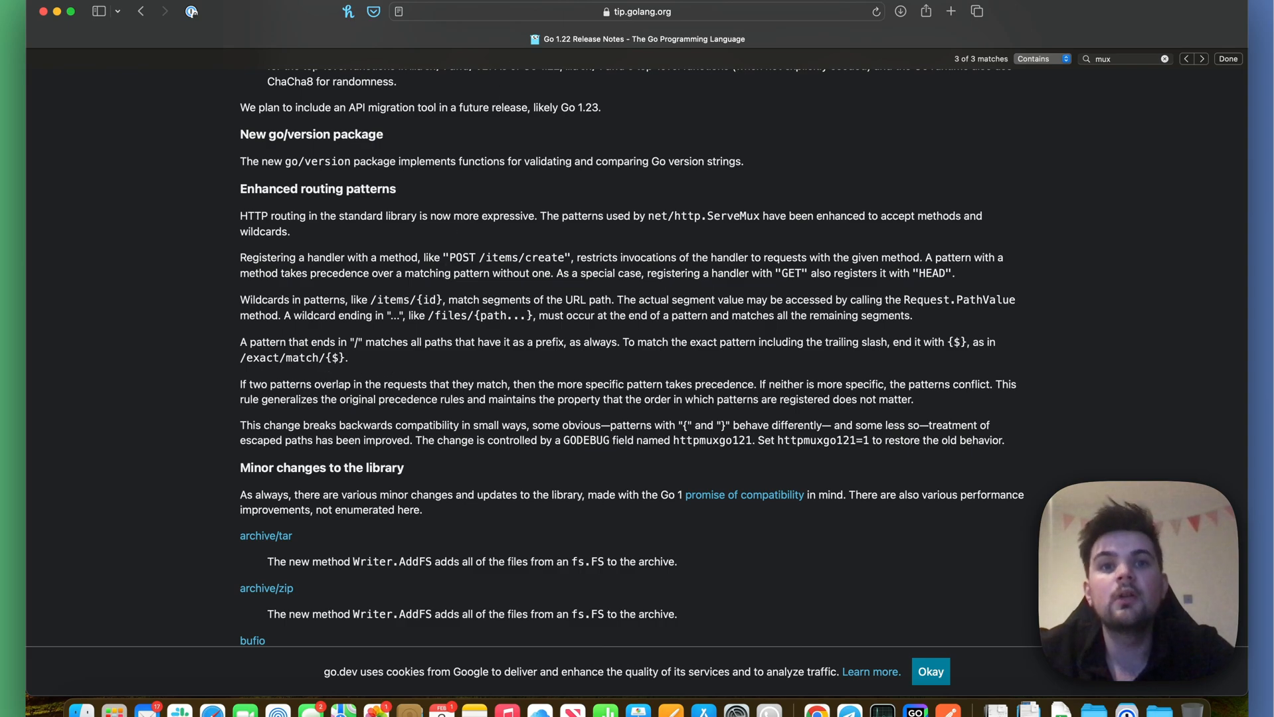
mouse_move(794, 68)
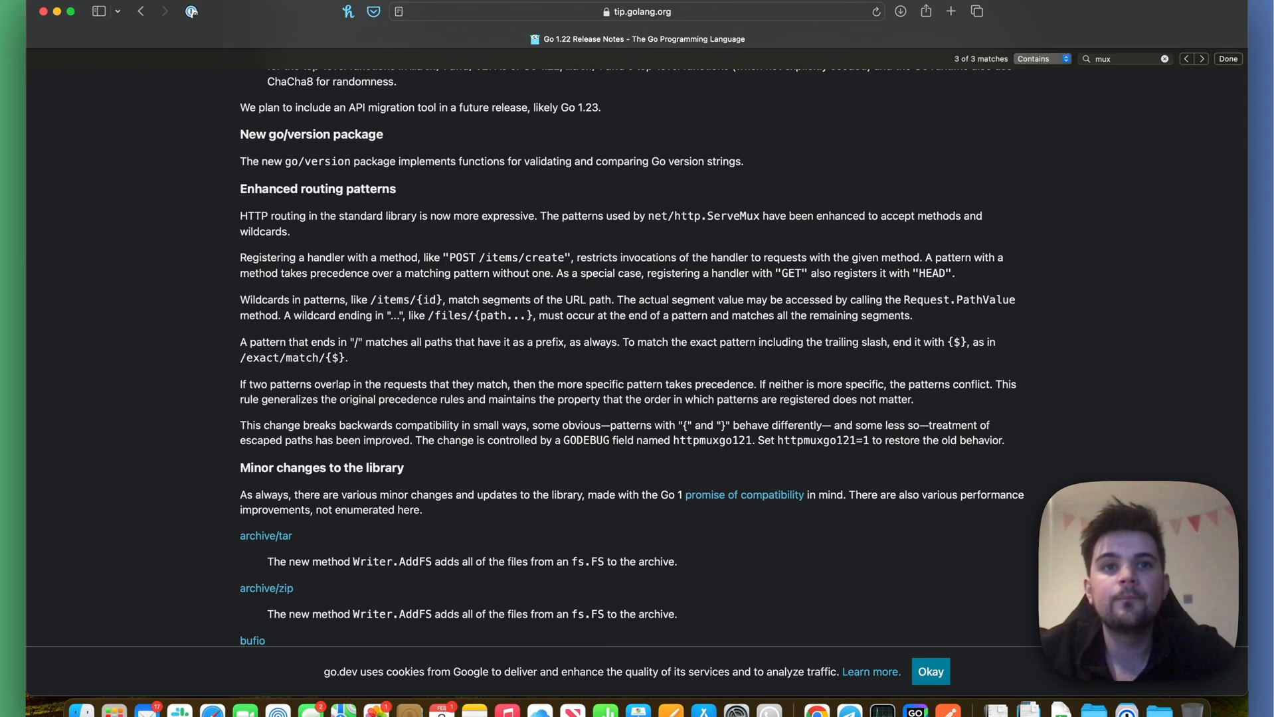
mouse_move(858, 173)
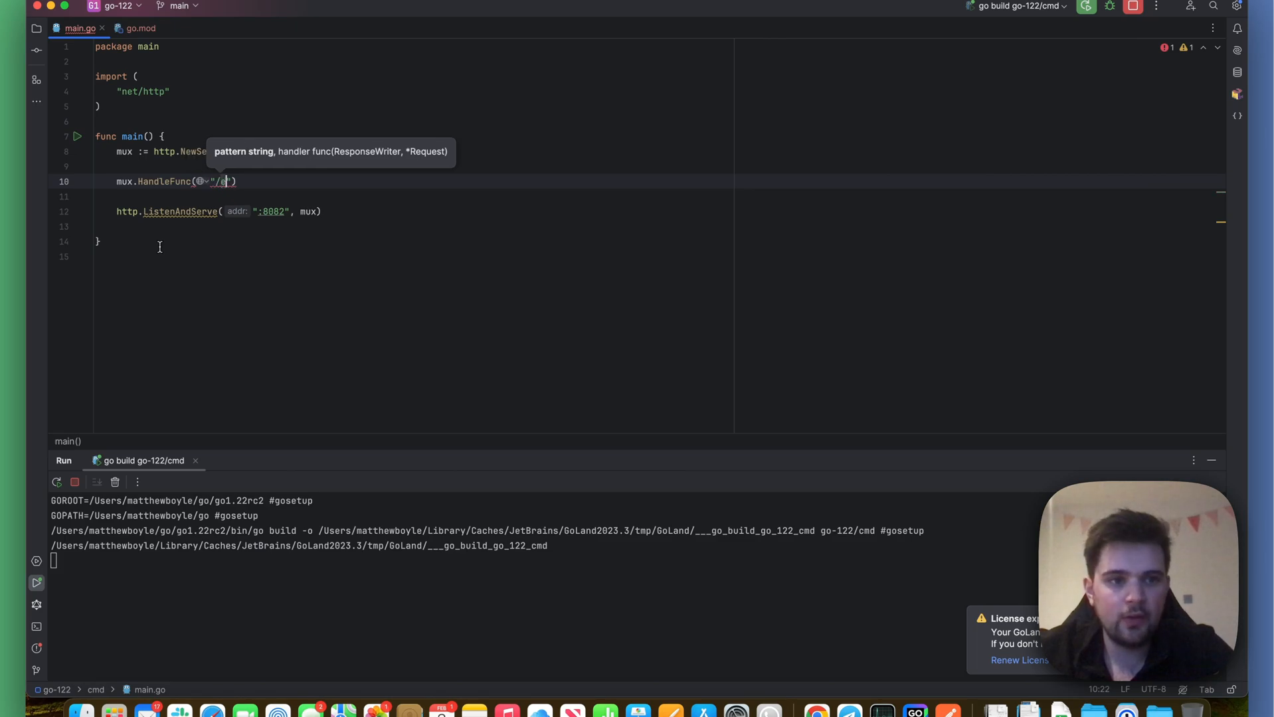
- Register a "/exact/match/{$}" handler that writes "exact match" to the response
text(exact/match/)
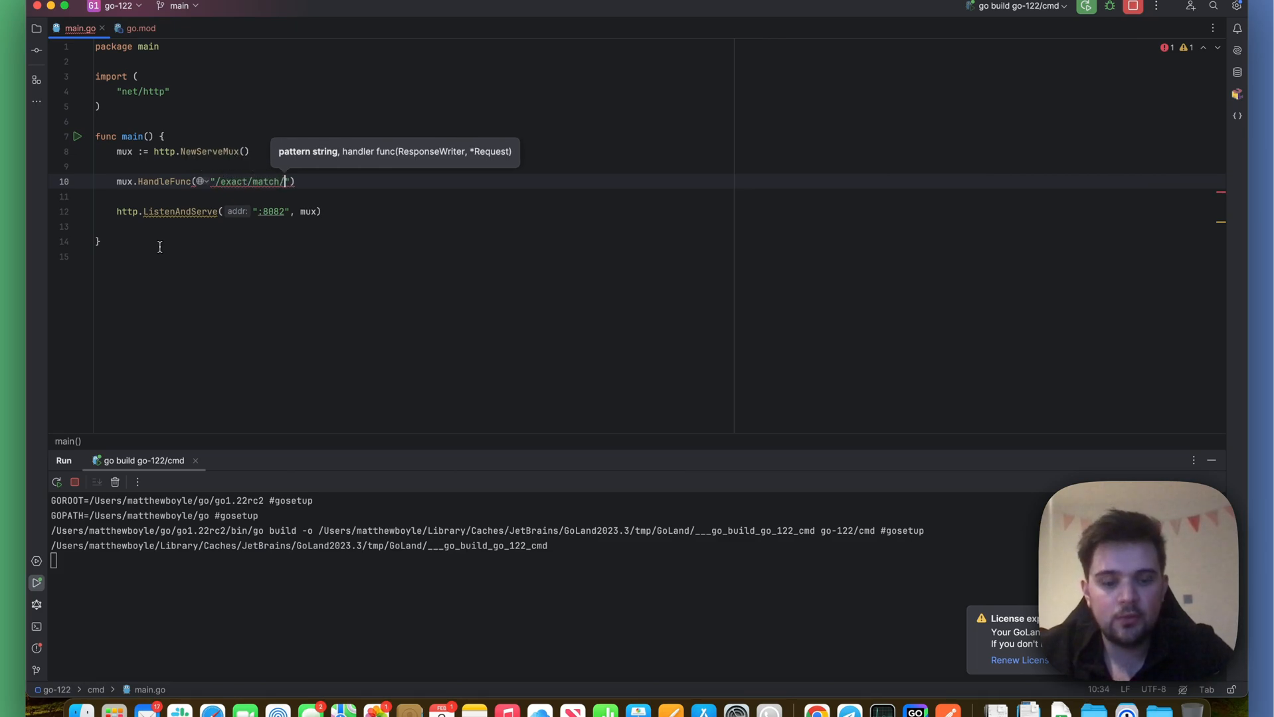
text({$)
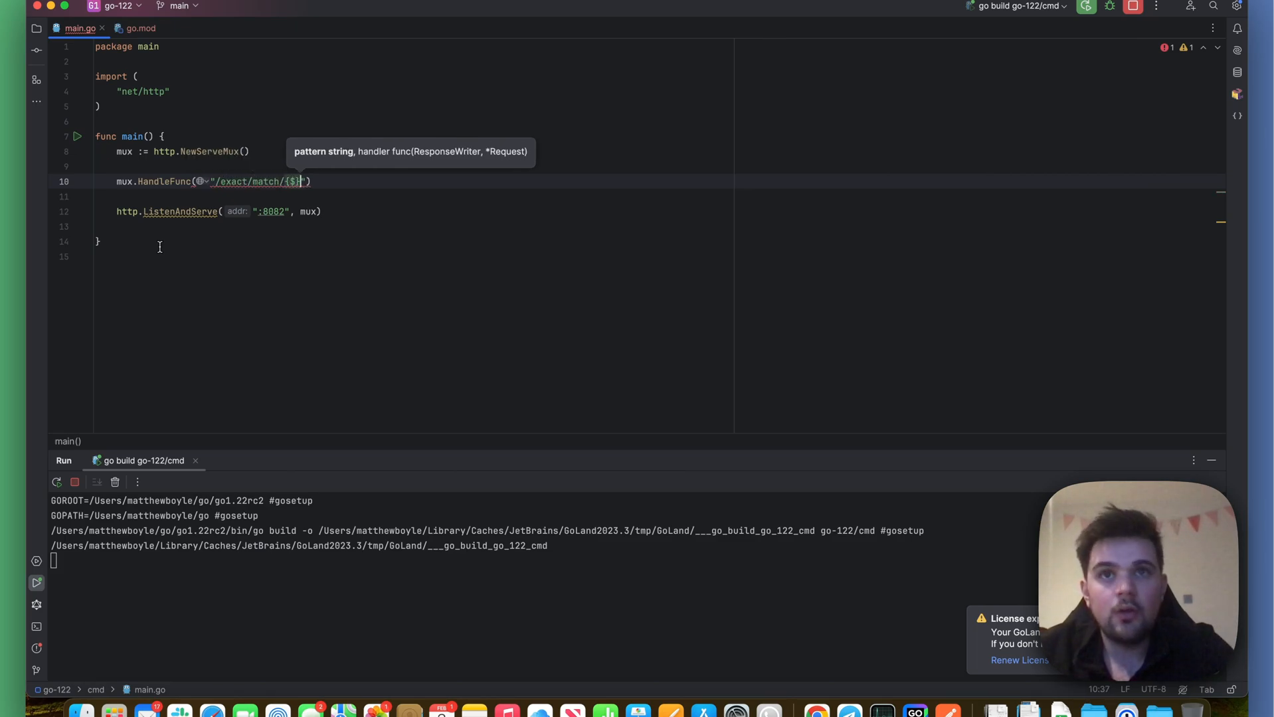
text(unc)
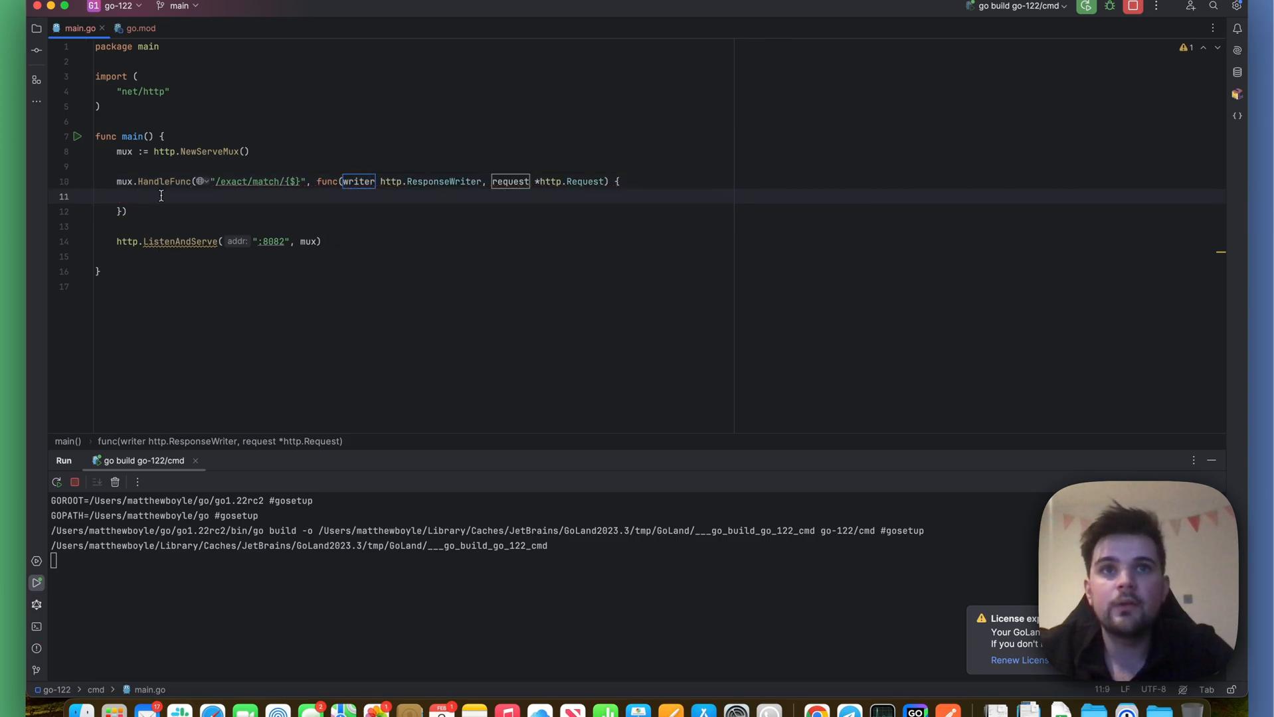
text(fmt.)
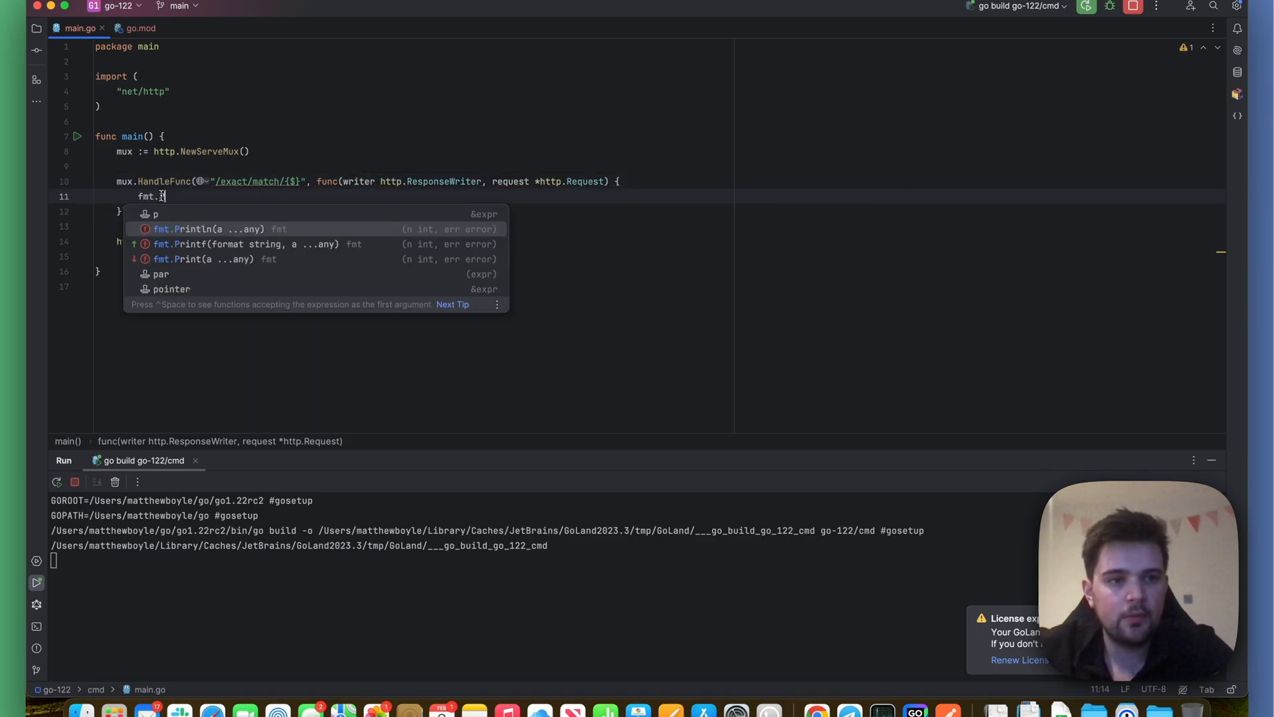
text(Printl)
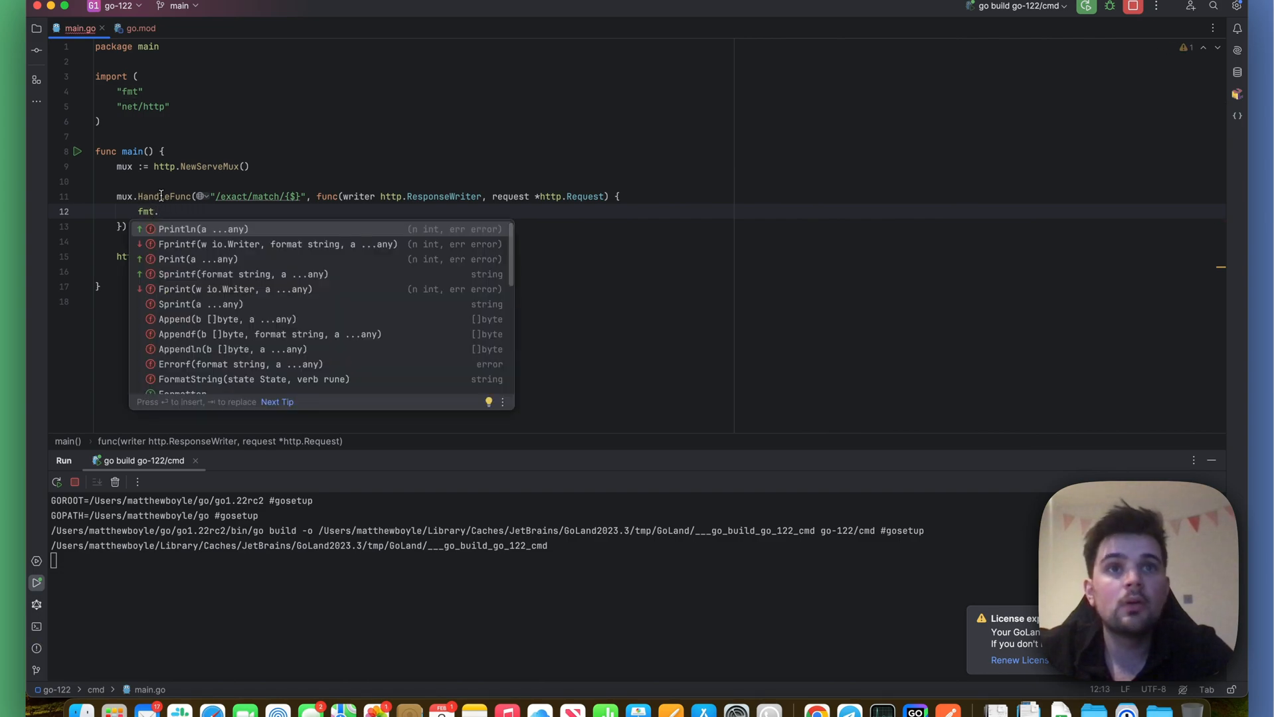
text(f)
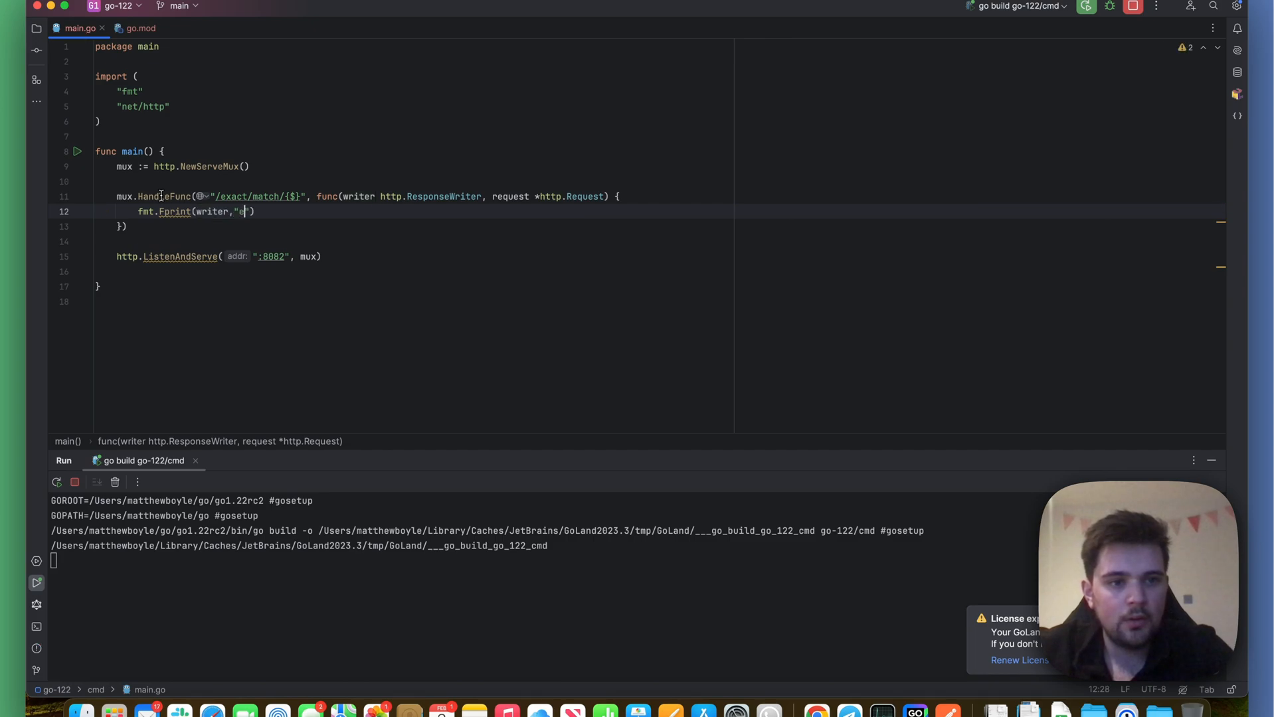
text(xact amt)
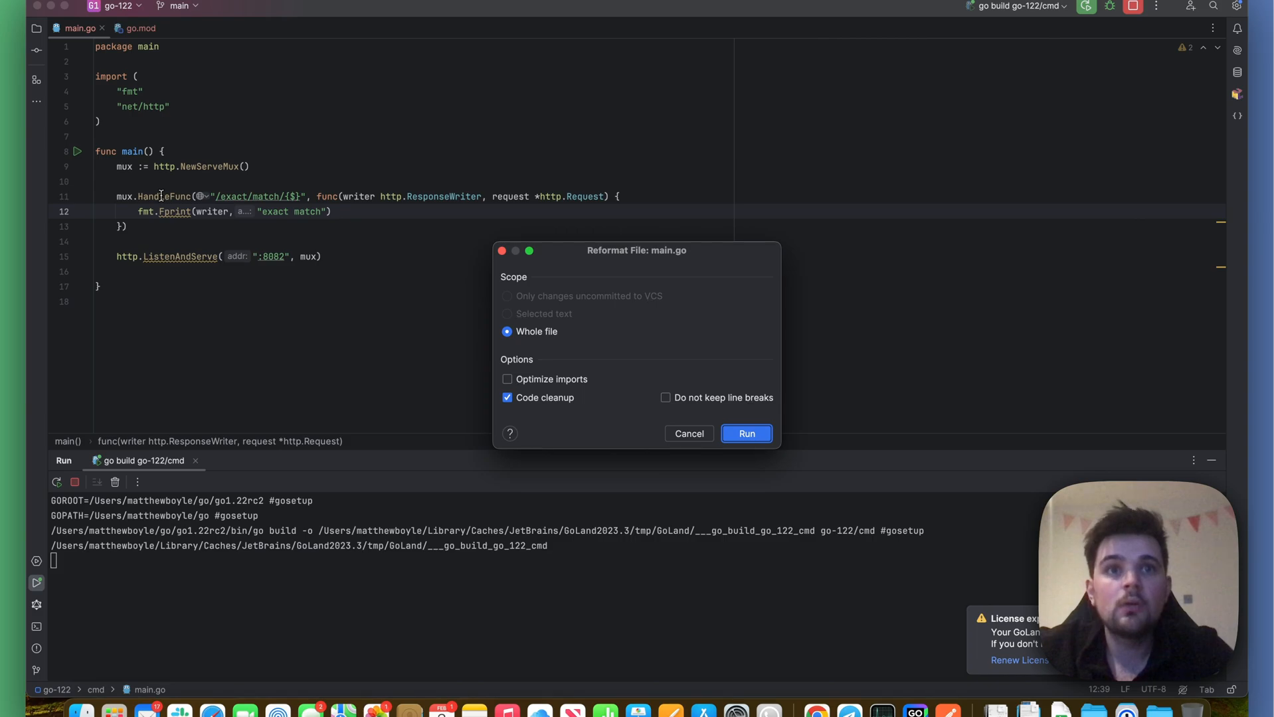
click(744, 433)
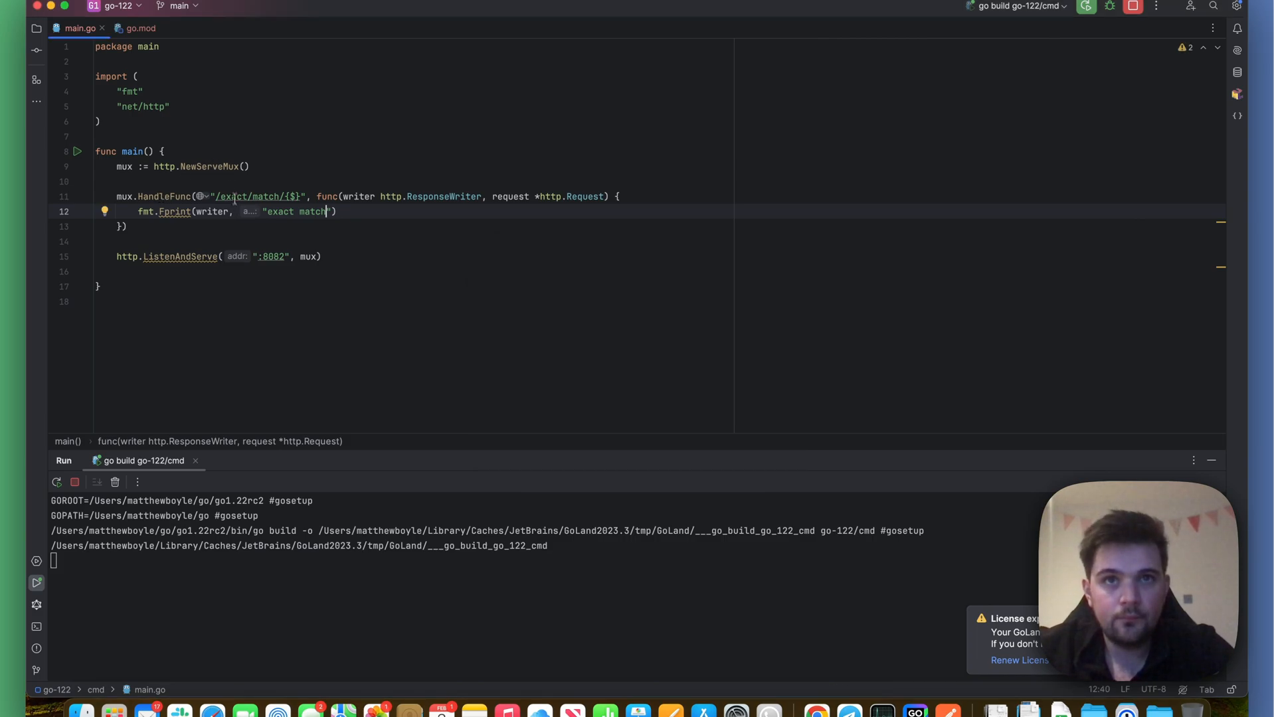
mouse_move(311, 256)
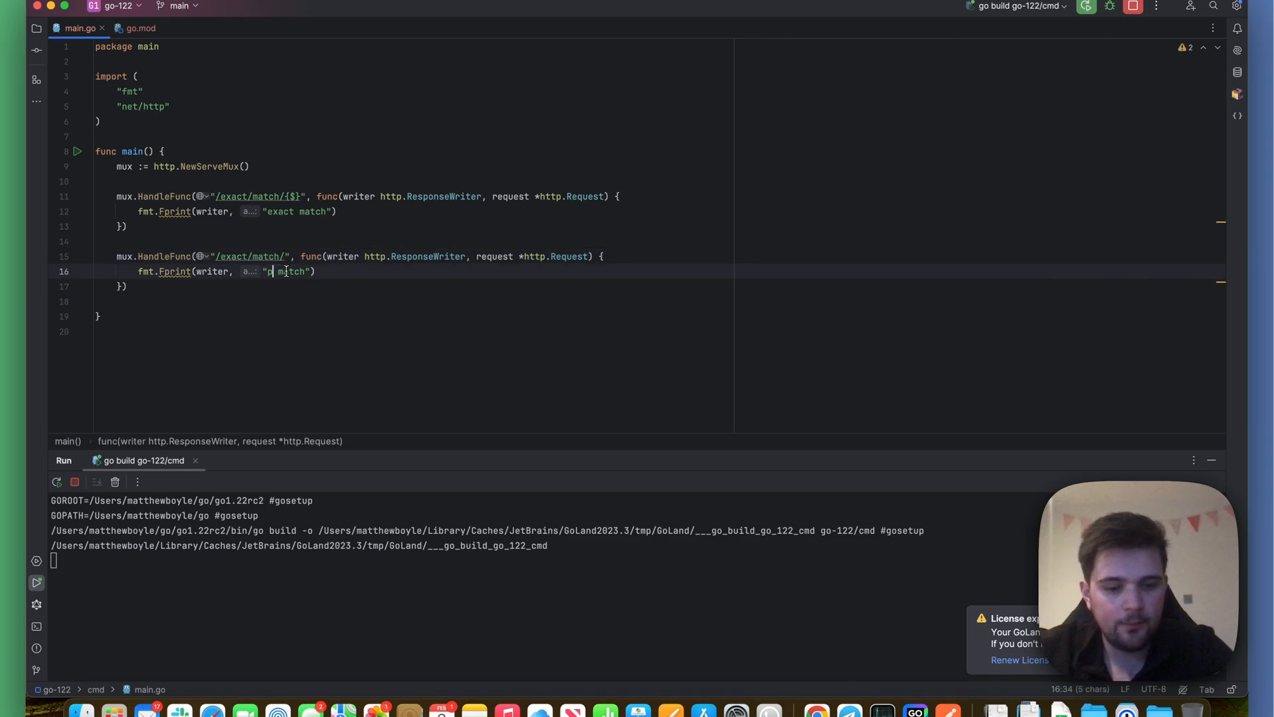
- Register a "/exact/match/" prefix handler writing "prefix match" and fix the ListenAndServe call
text(refix)
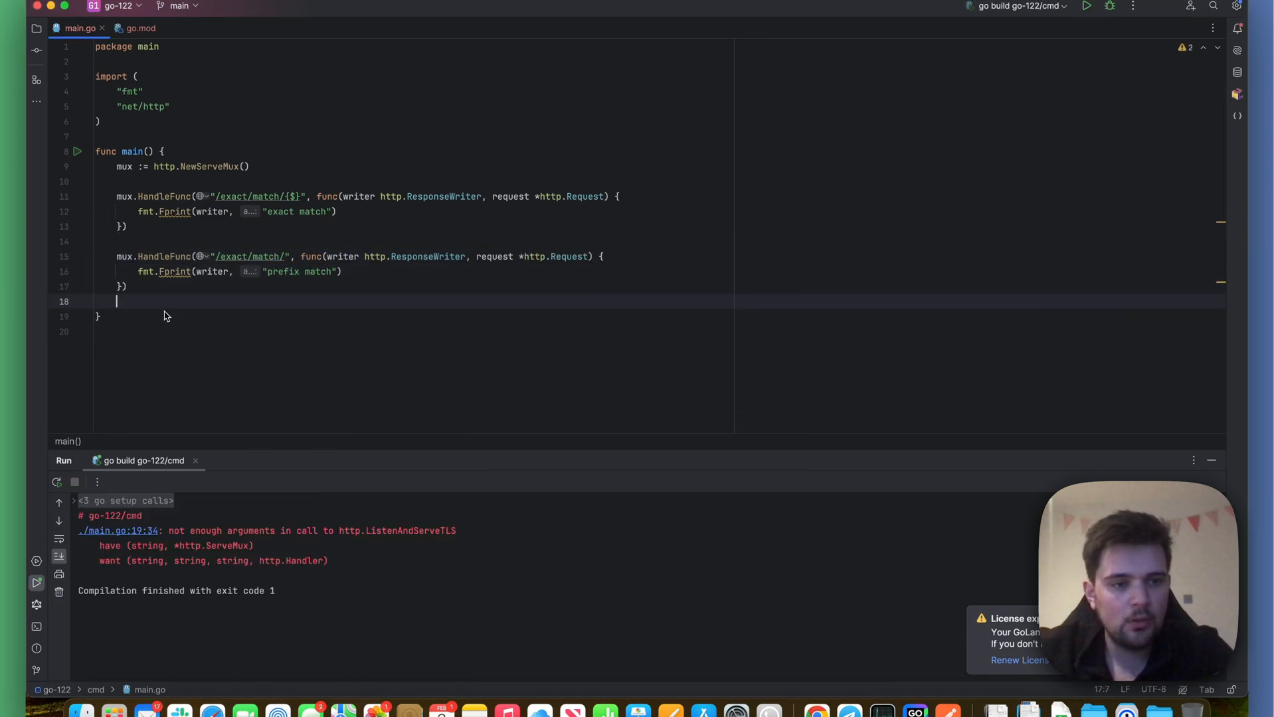
text(http.l)
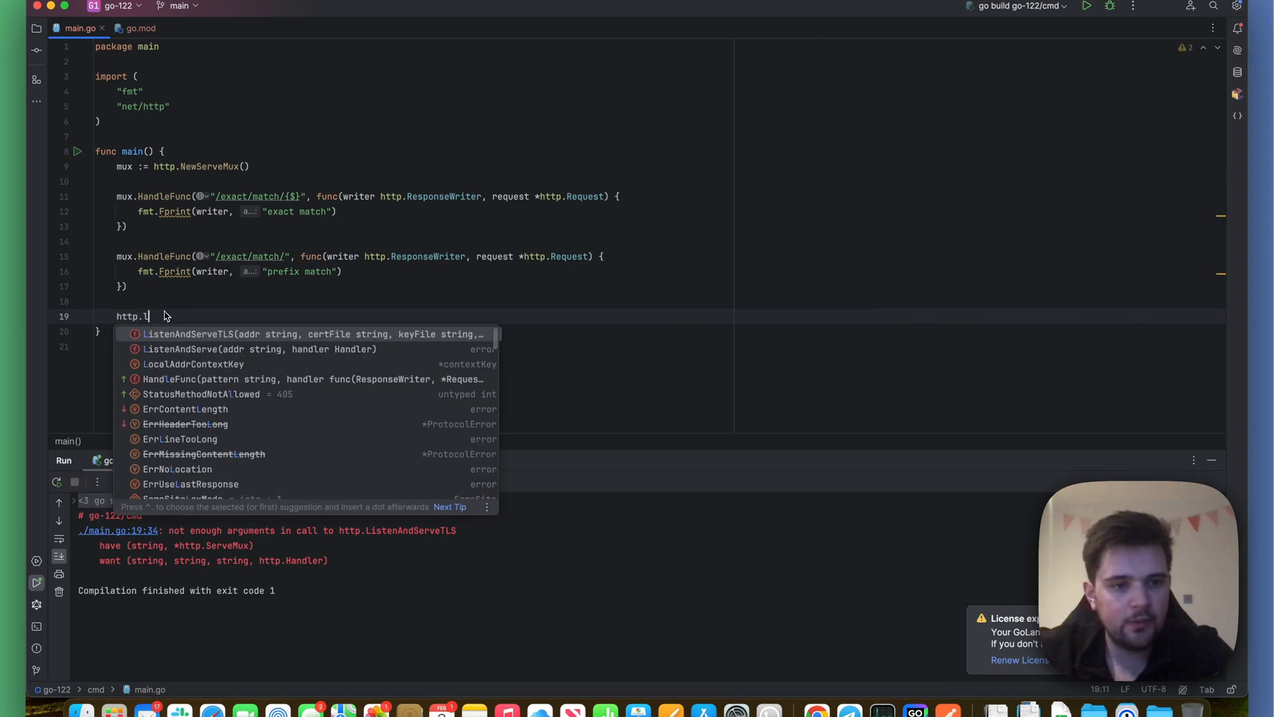
click(222, 349)
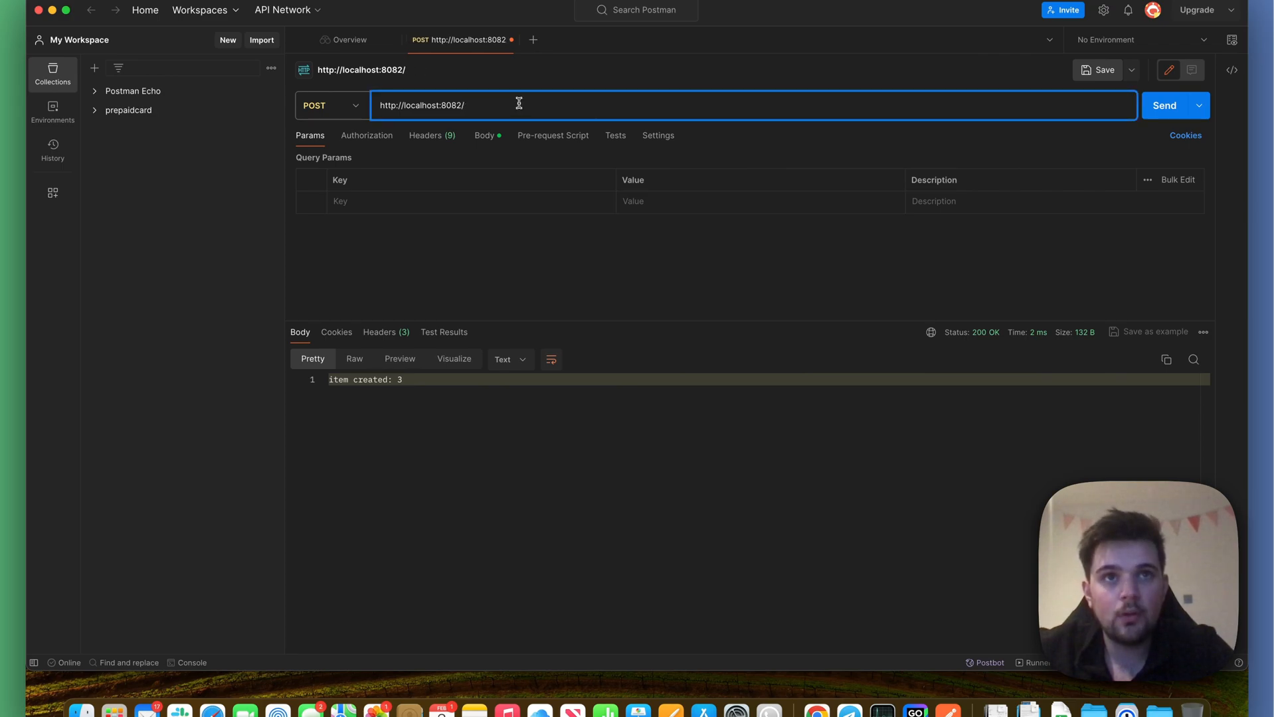
- Send a request to localhost:8082/exact/match/3 and see "prefix match" returned
text(exact/match/3)
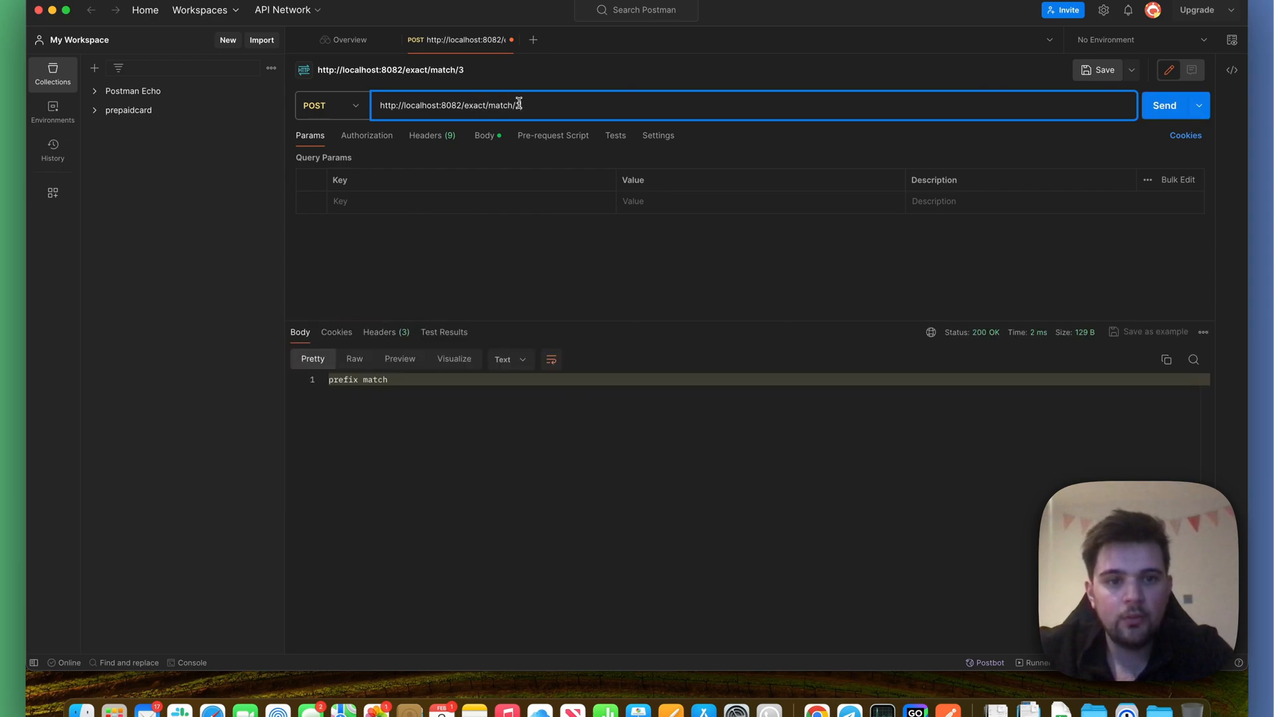
click(1164, 105)
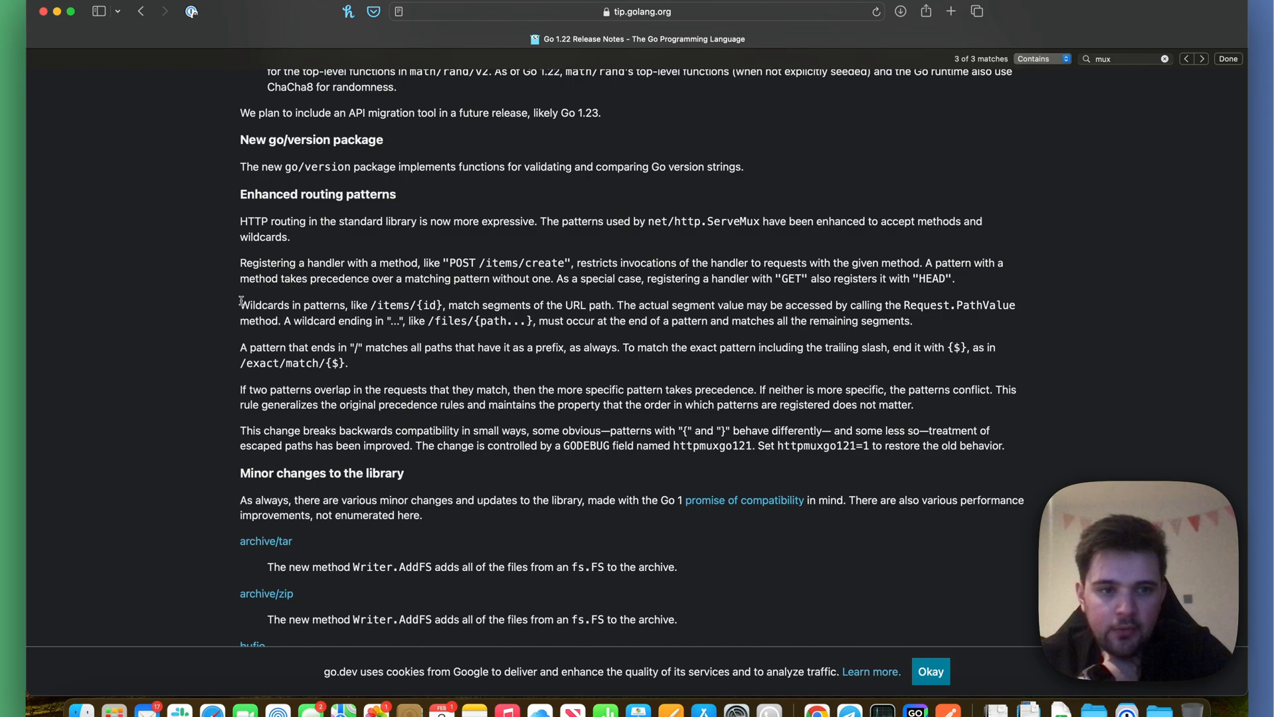
- Select the routing-pattern text in the Go 1.22 release notes on enhanced routing
drag(239, 305, 638, 305)
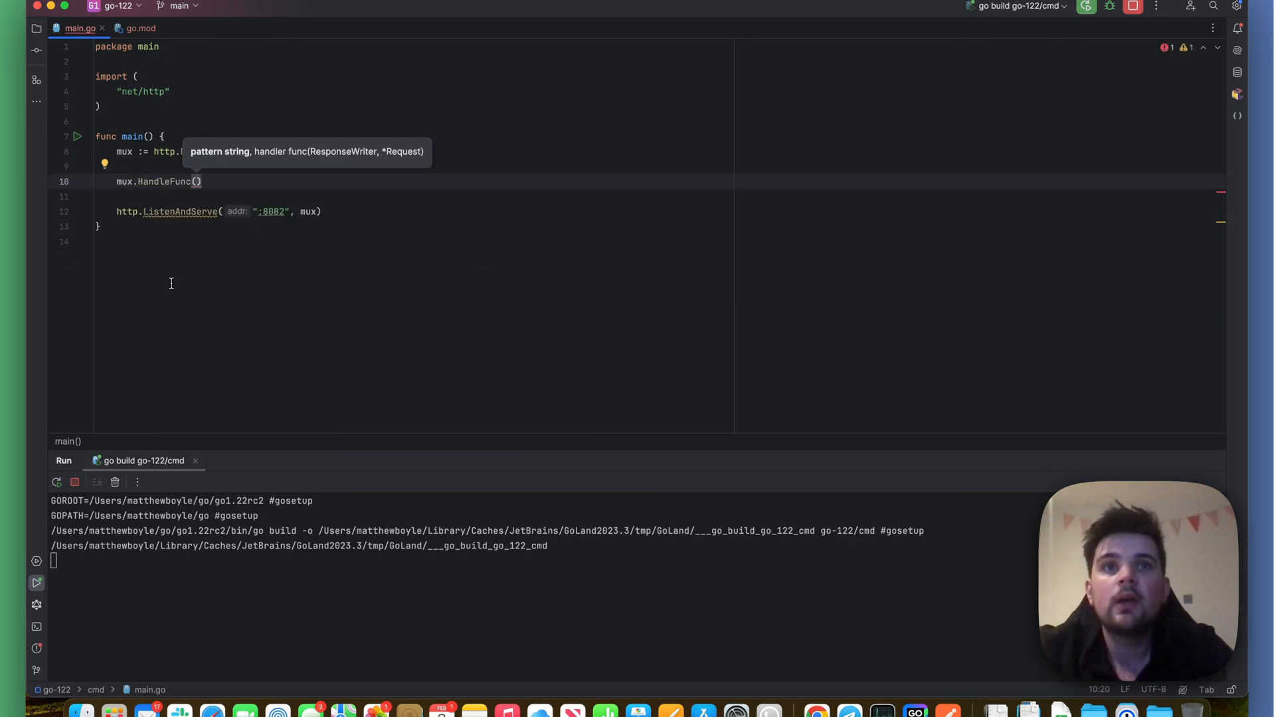
- Write a "/files/{path...}" handler reading PathValue("path") and printing "file paths = %s"
text("/files/")
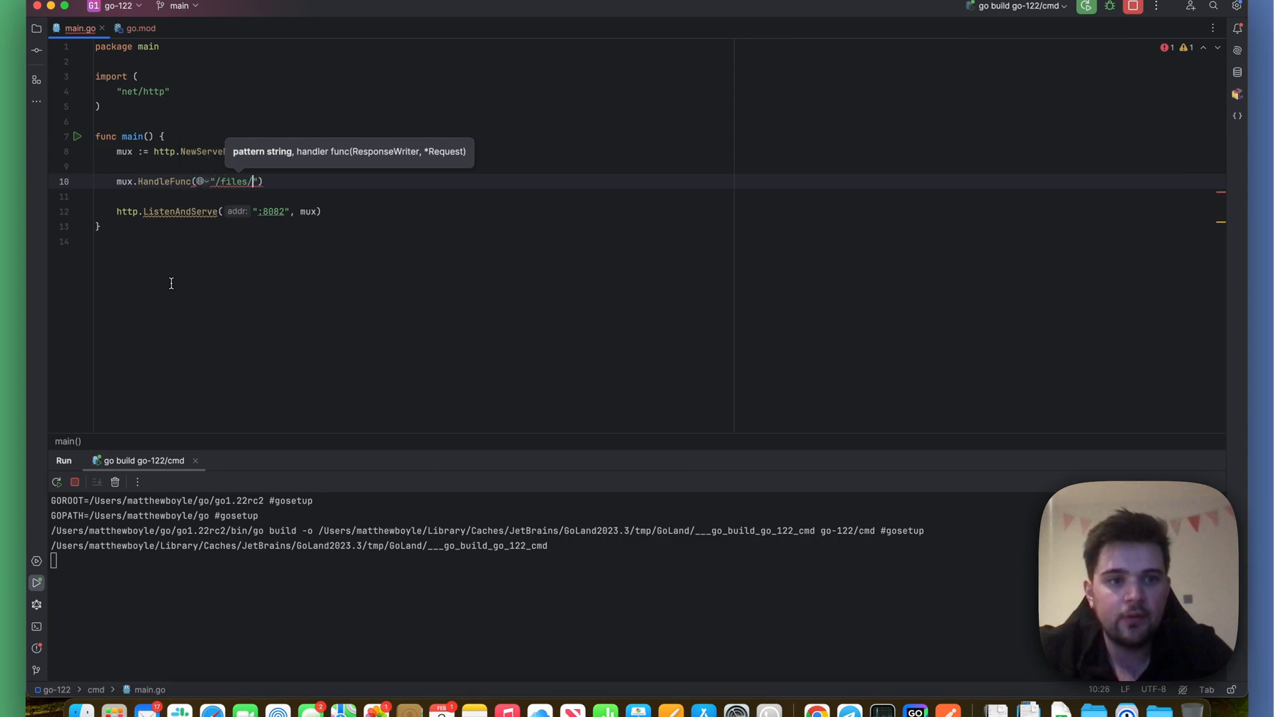
text({path...})
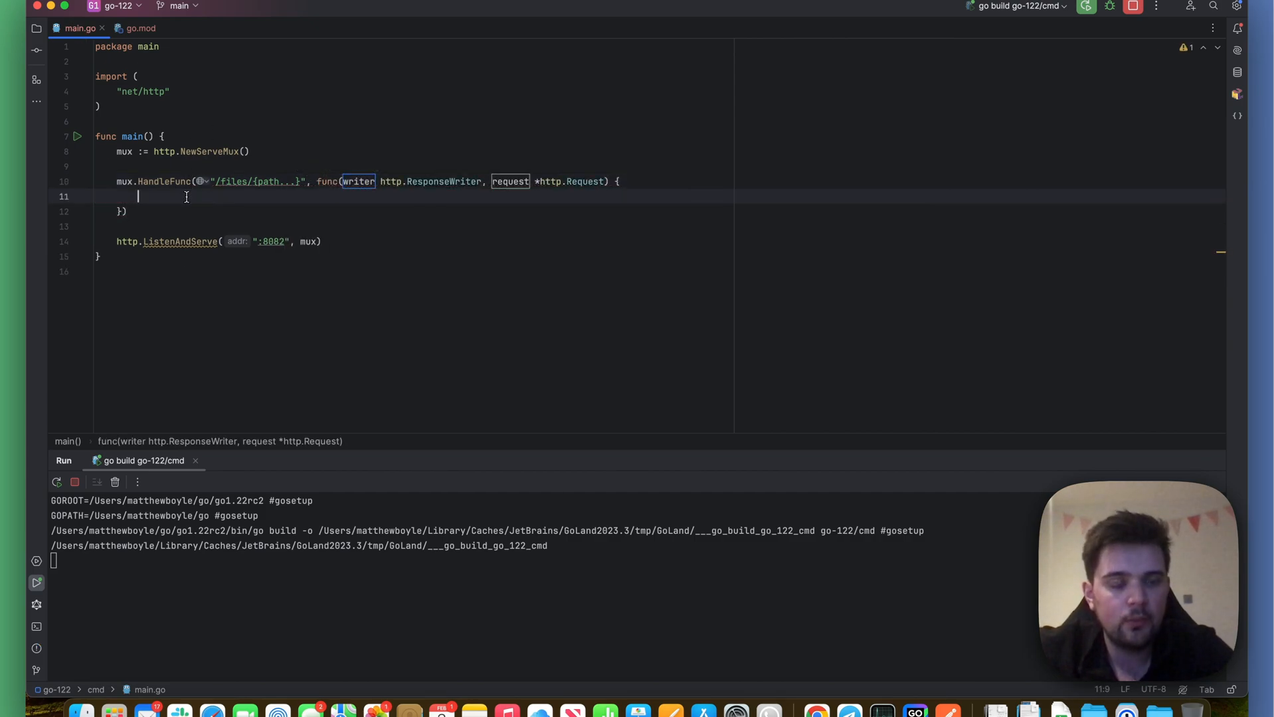
text(fmt.Fprintf(writer, "f)
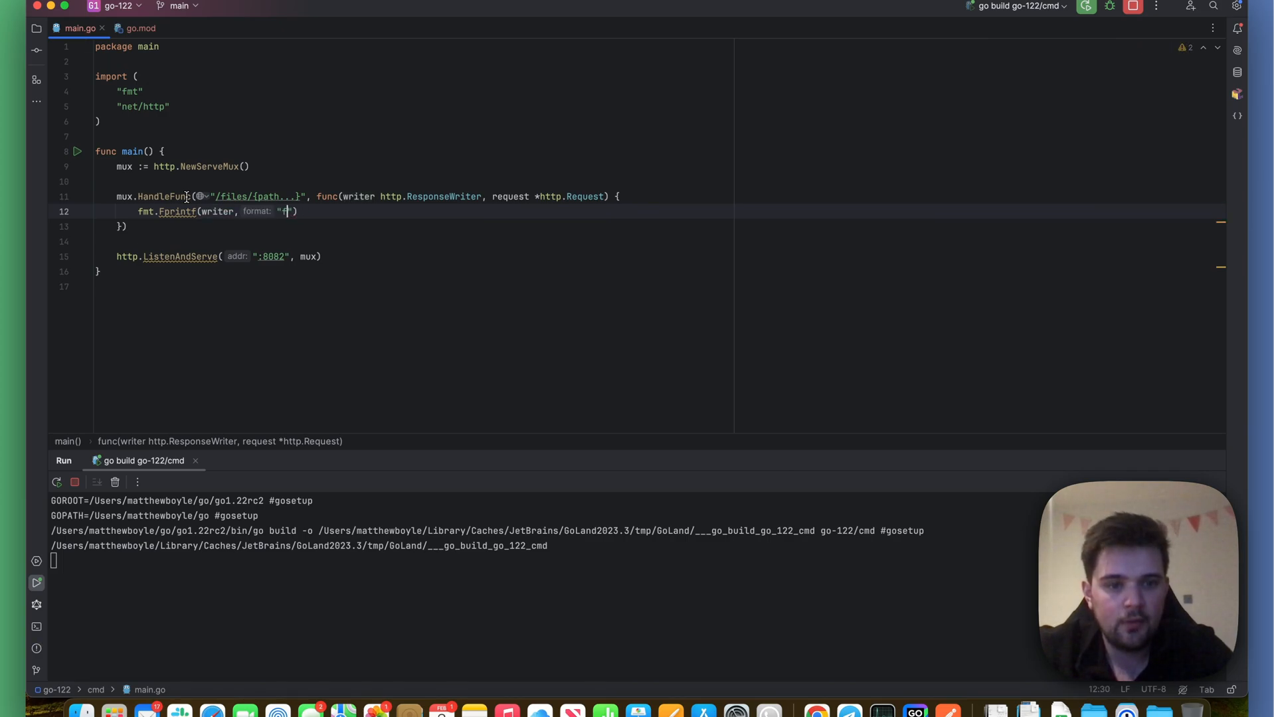
text(ile paths = %s)
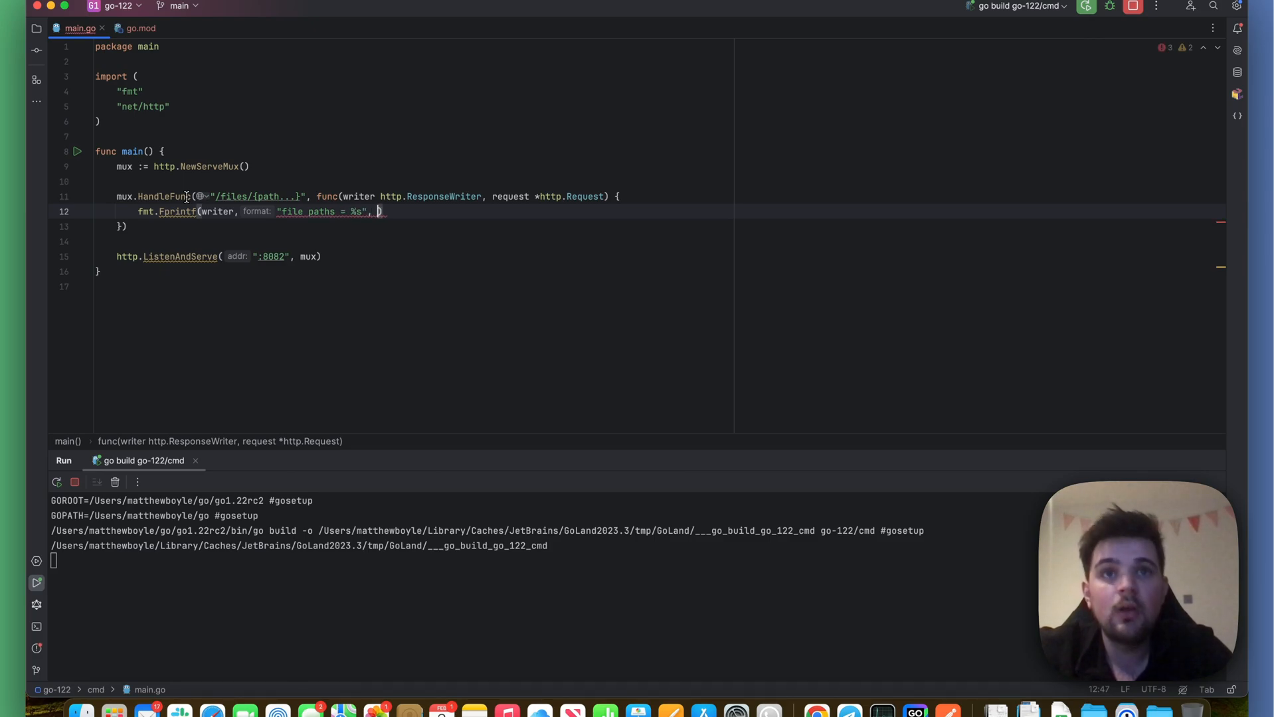
text(pat)
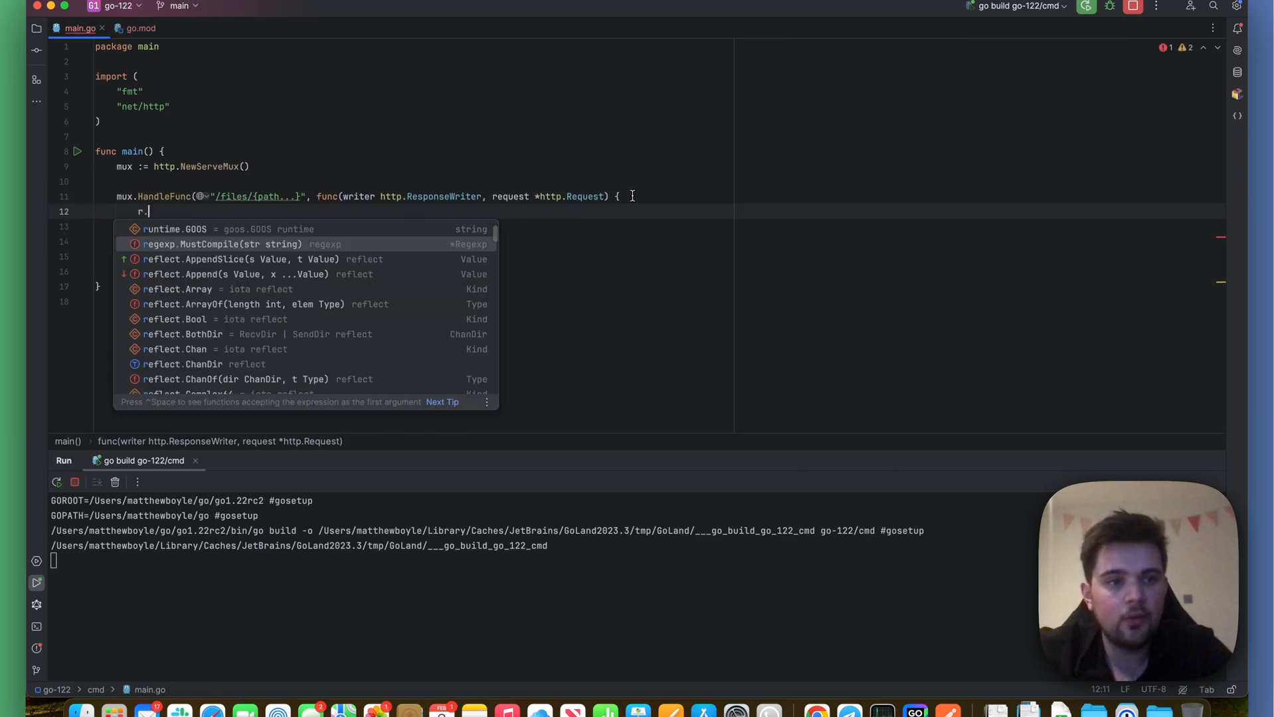
text(equest)
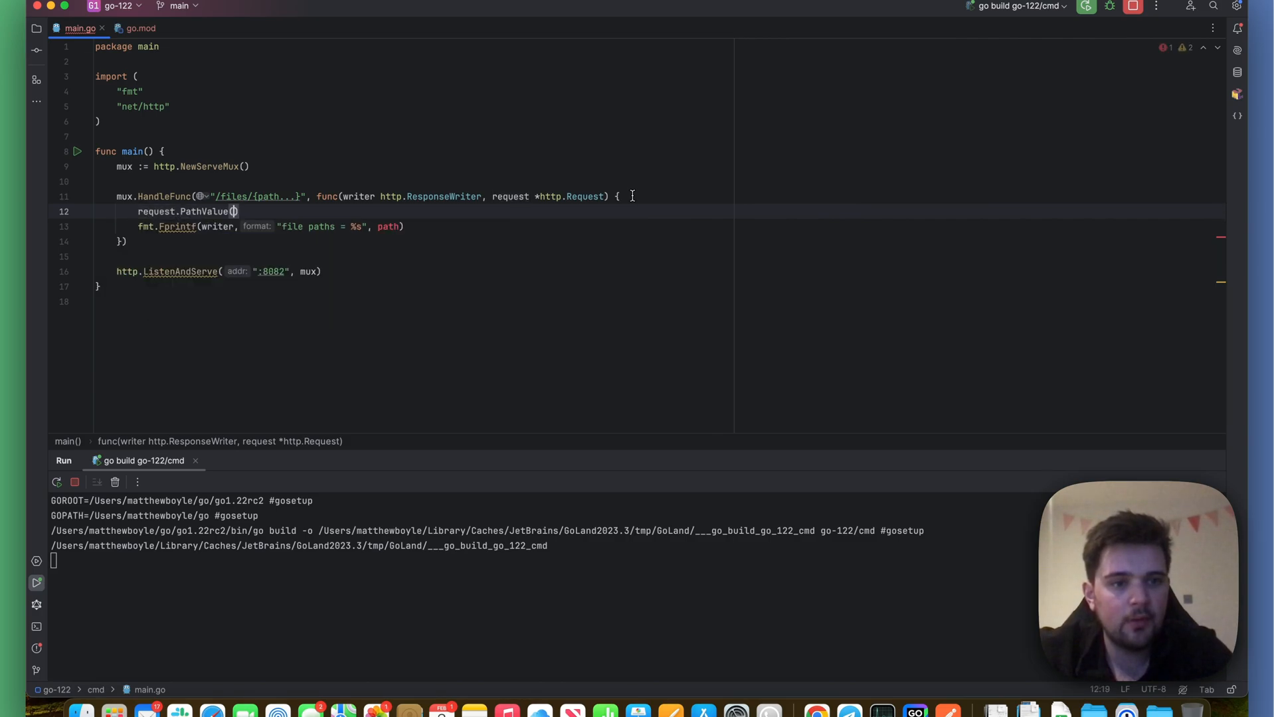
text(path :=)
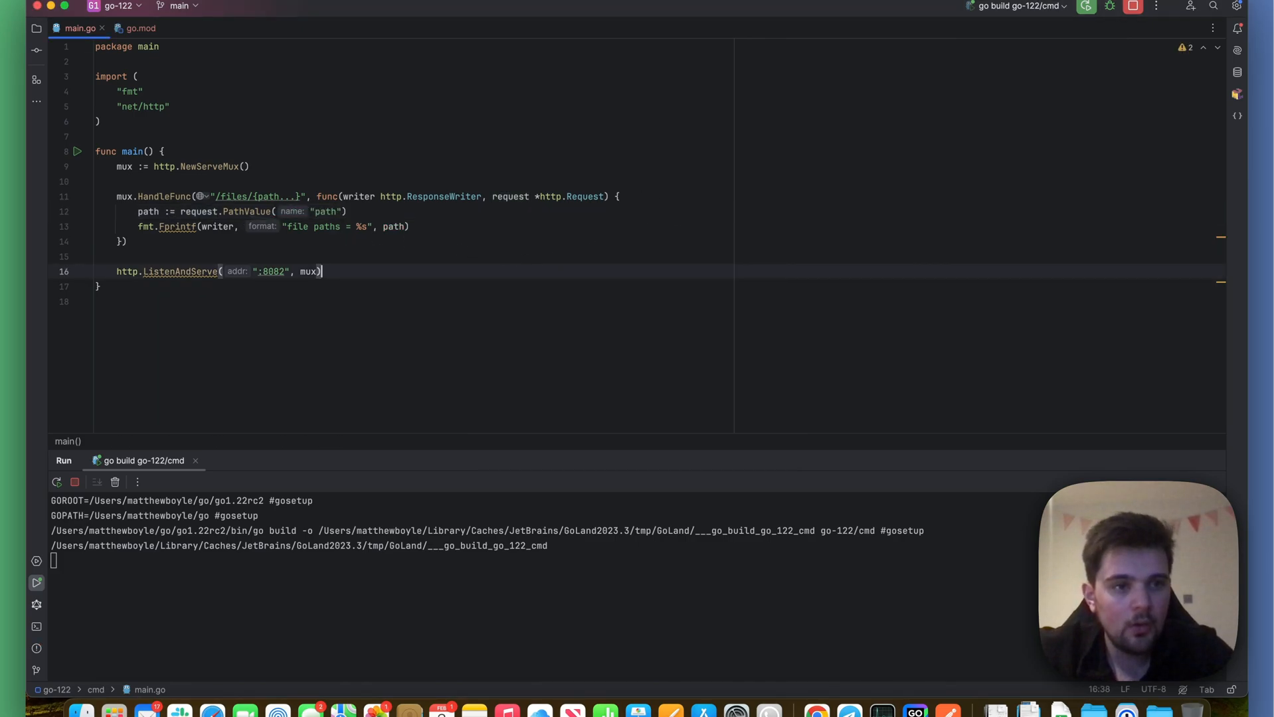
- Stop the running server and rerun it with the new /files route
click(1086, 6)
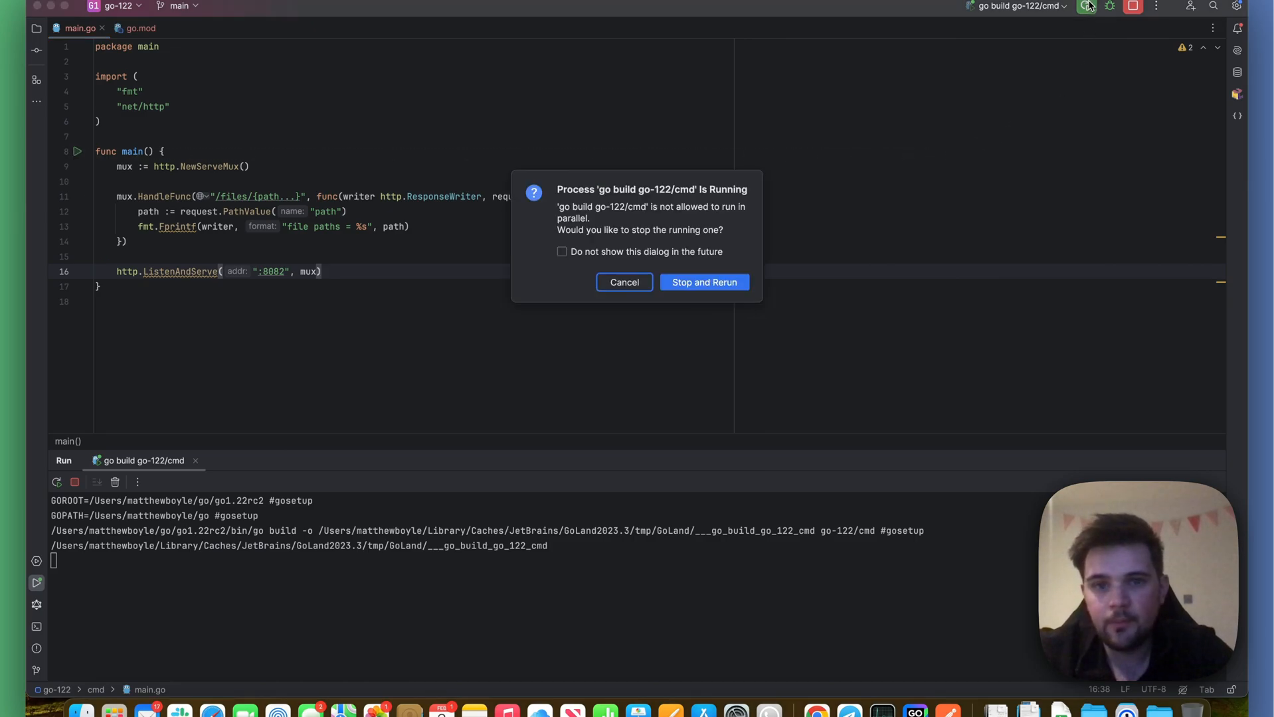
click(703, 282)
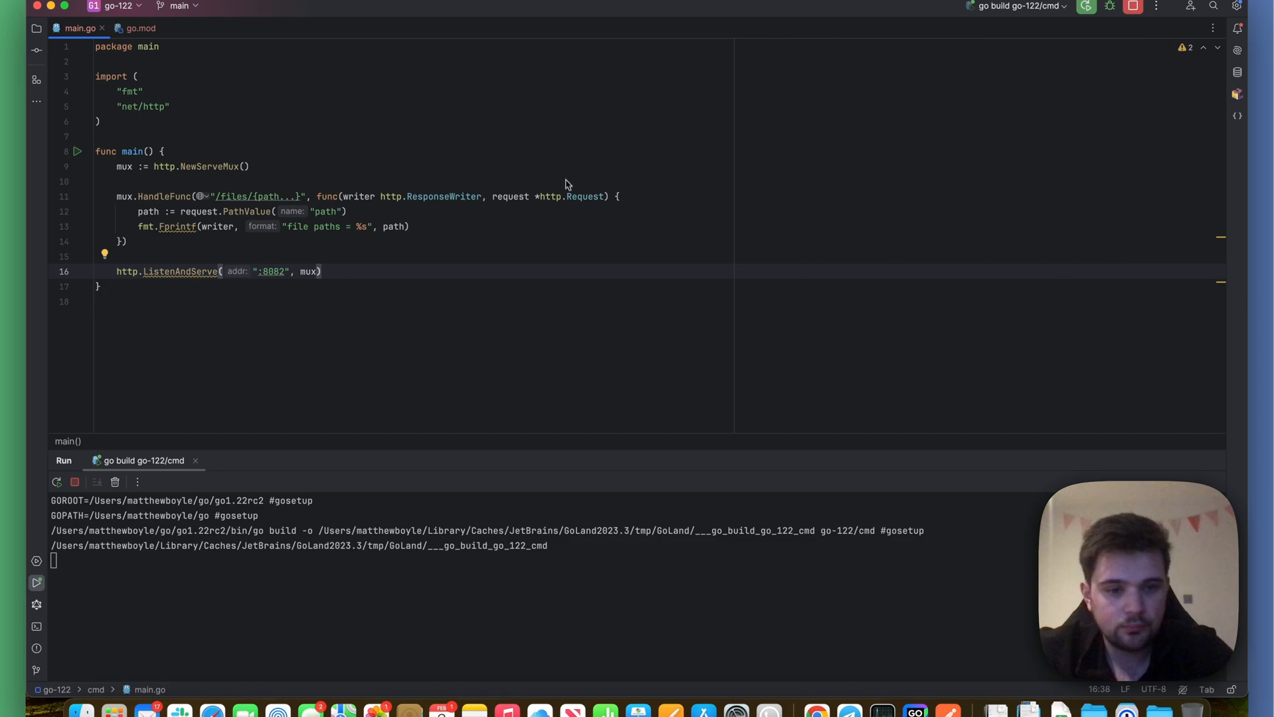
mouse_move(564, 253)
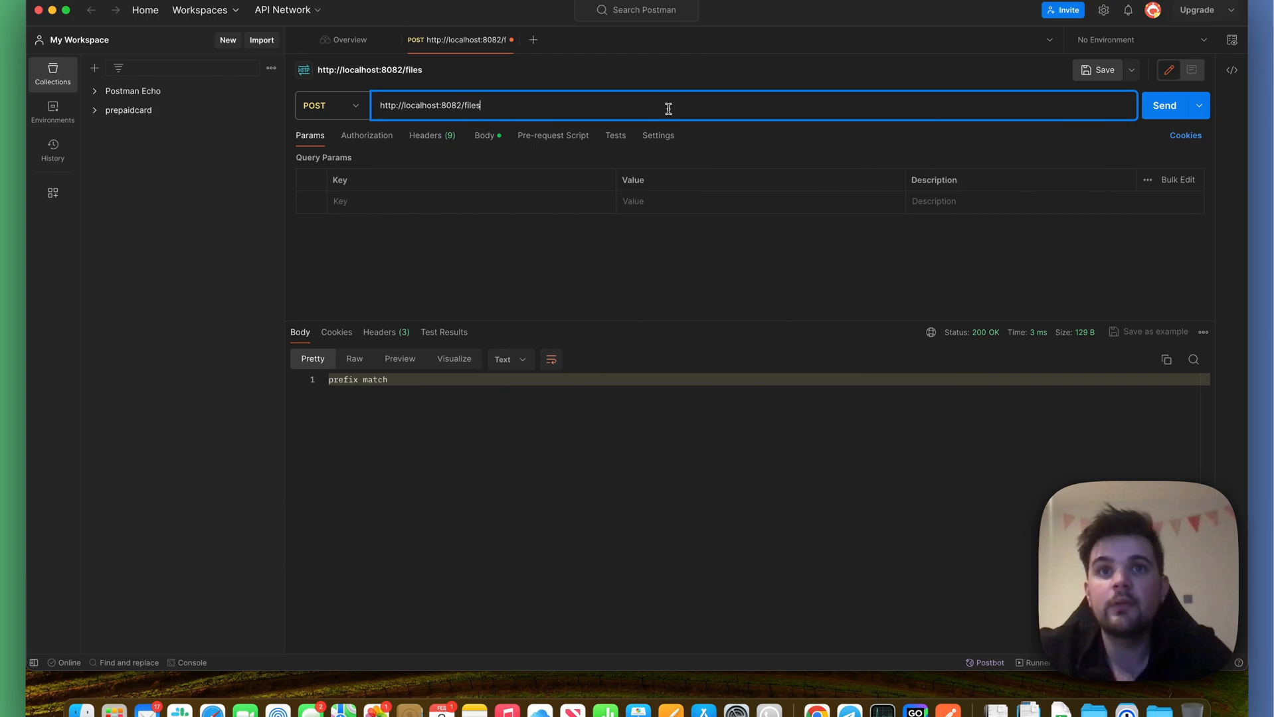
- Request localhost:8082/files/a/b/c/d/e/f/g and get "file paths = a/b/c/d/e/f/g"
text(/)
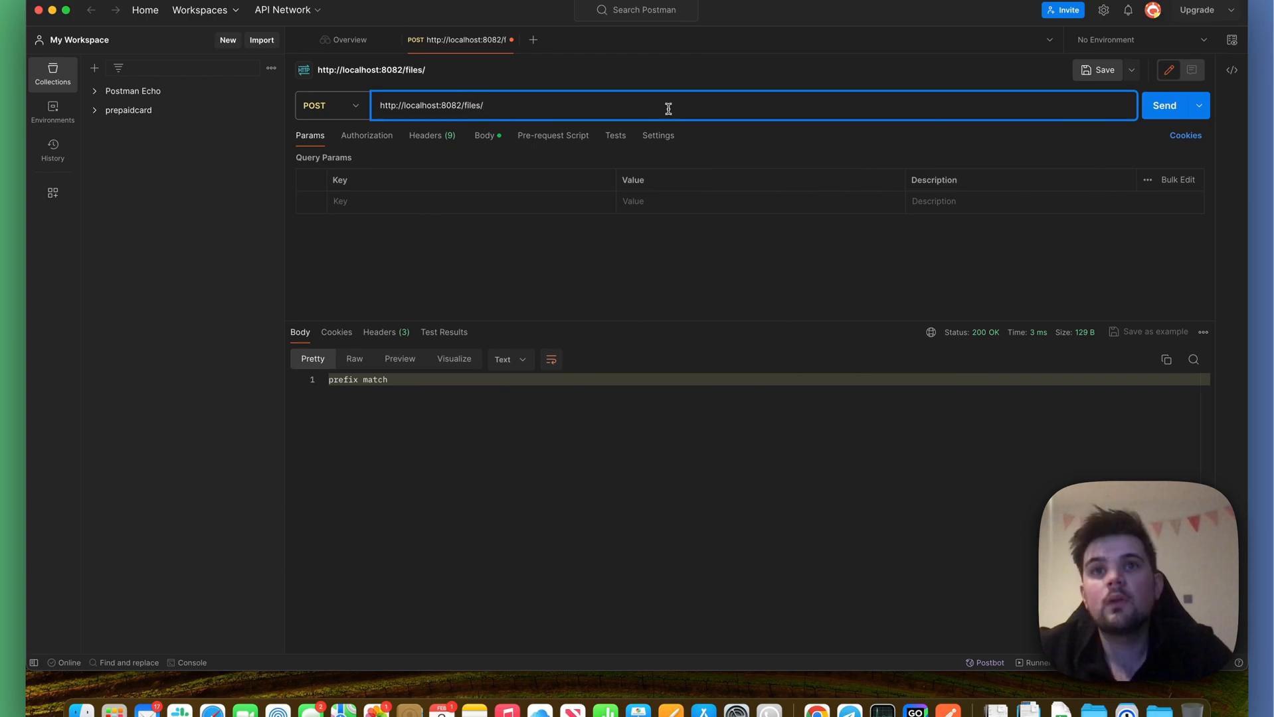
text(a/b/c/d/e/f/g)
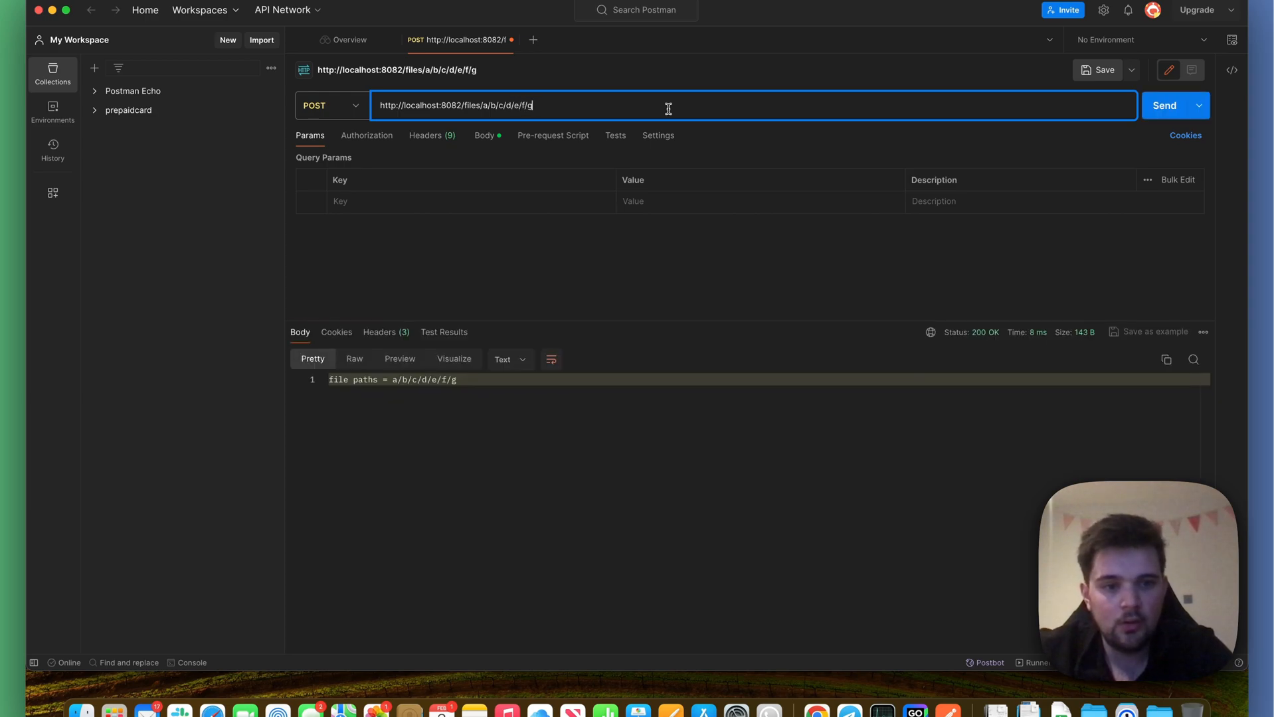
mouse_move(520, 329)
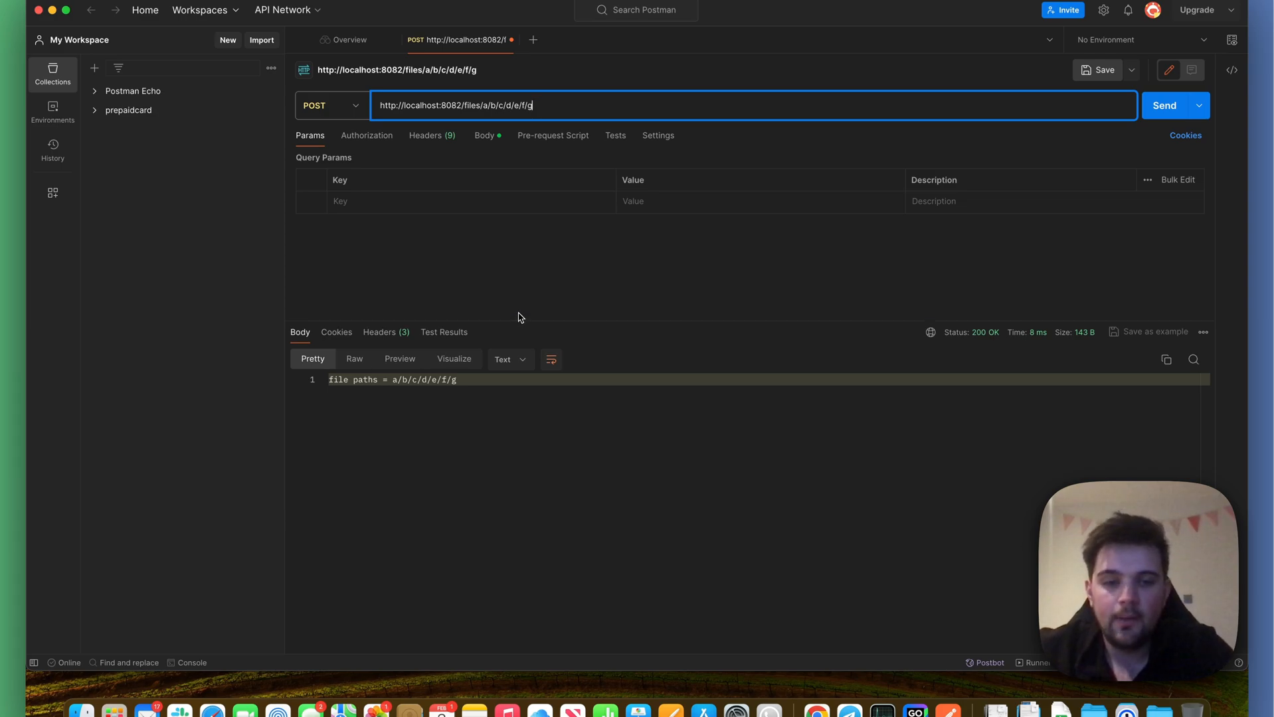
mouse_move(512, 321)
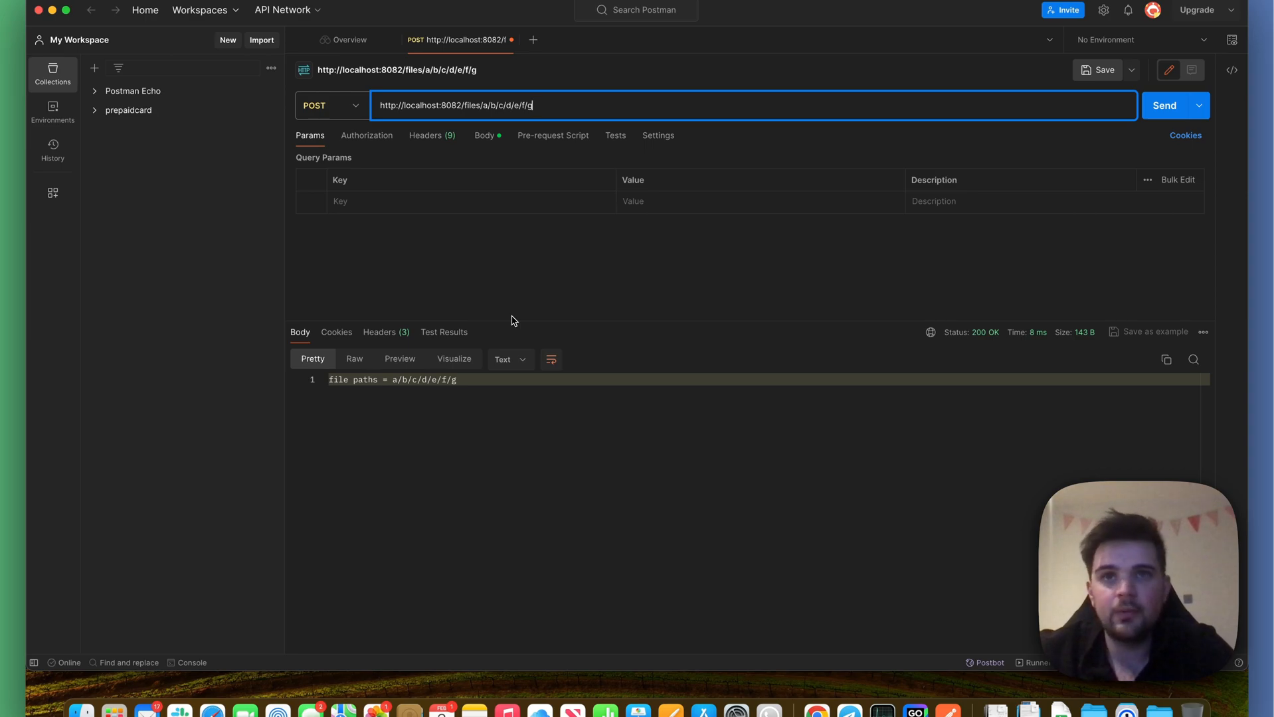
mouse_move(534, 312)
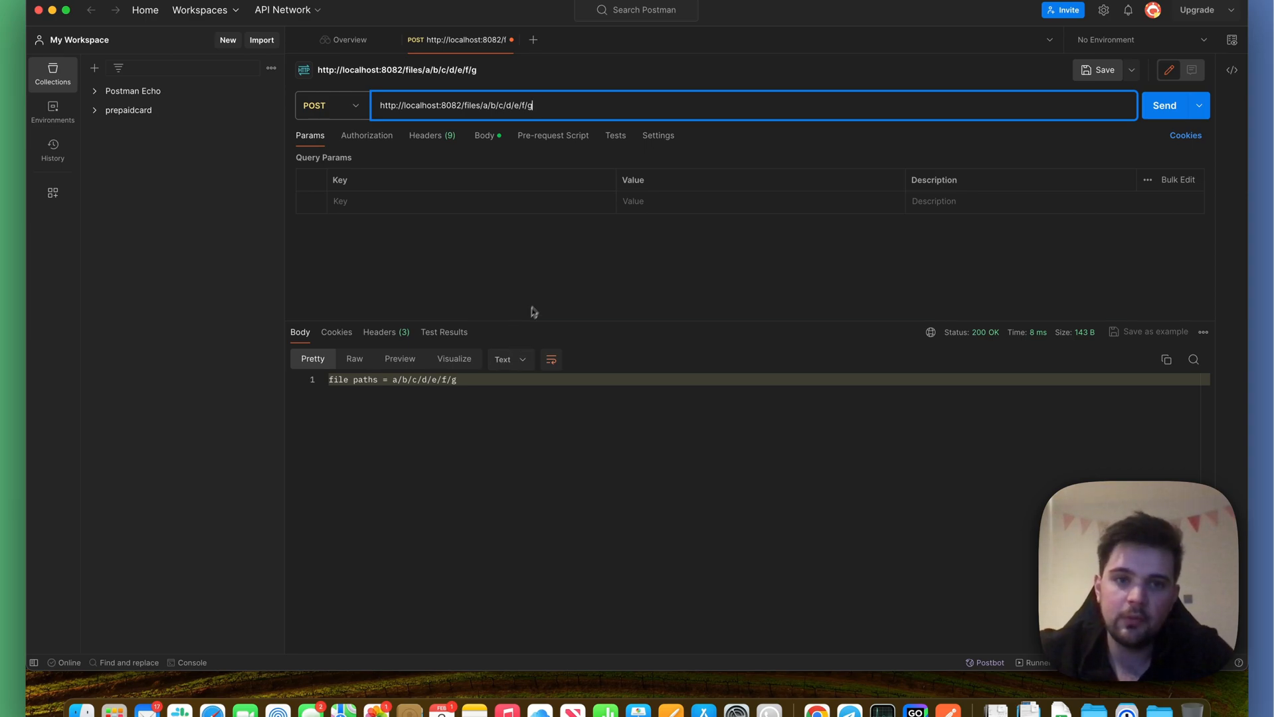